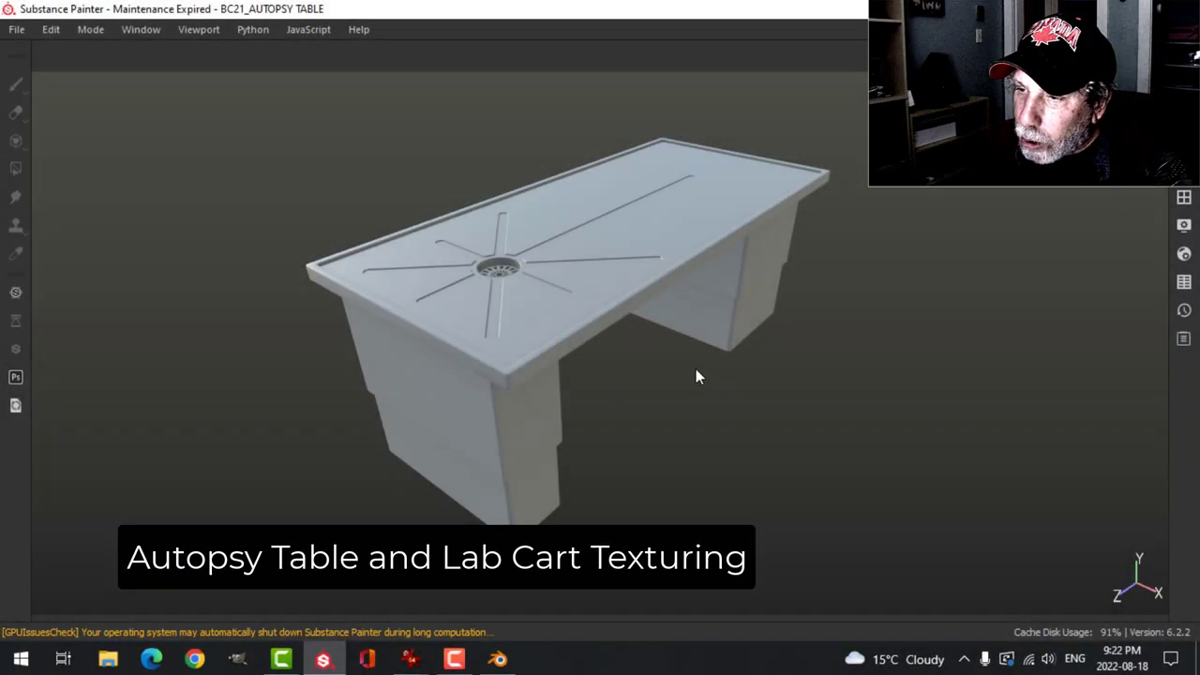
{"action": "mouse_move", "coordinate": [656, 379]}
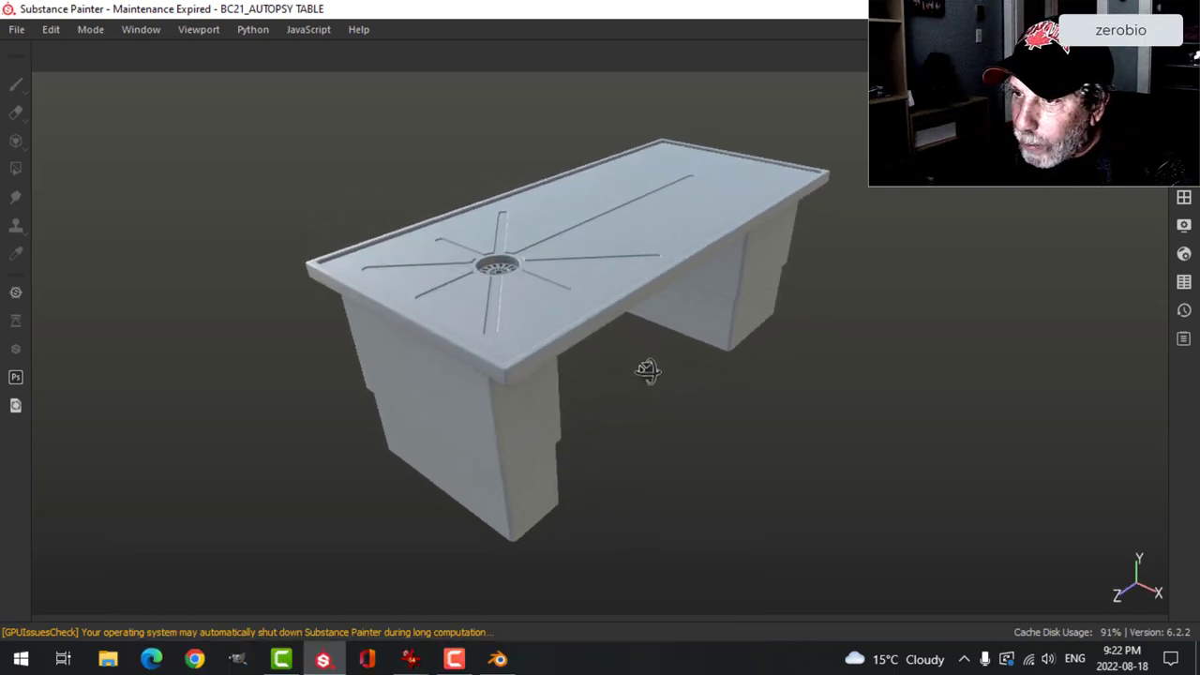
Step: Apply Iron Rough from the shelf's metal materials as a fill over the whole autopsy table
{"action": "left_click_drag", "start_coordinate": [647, 372], "coordinate": [690, 377]}
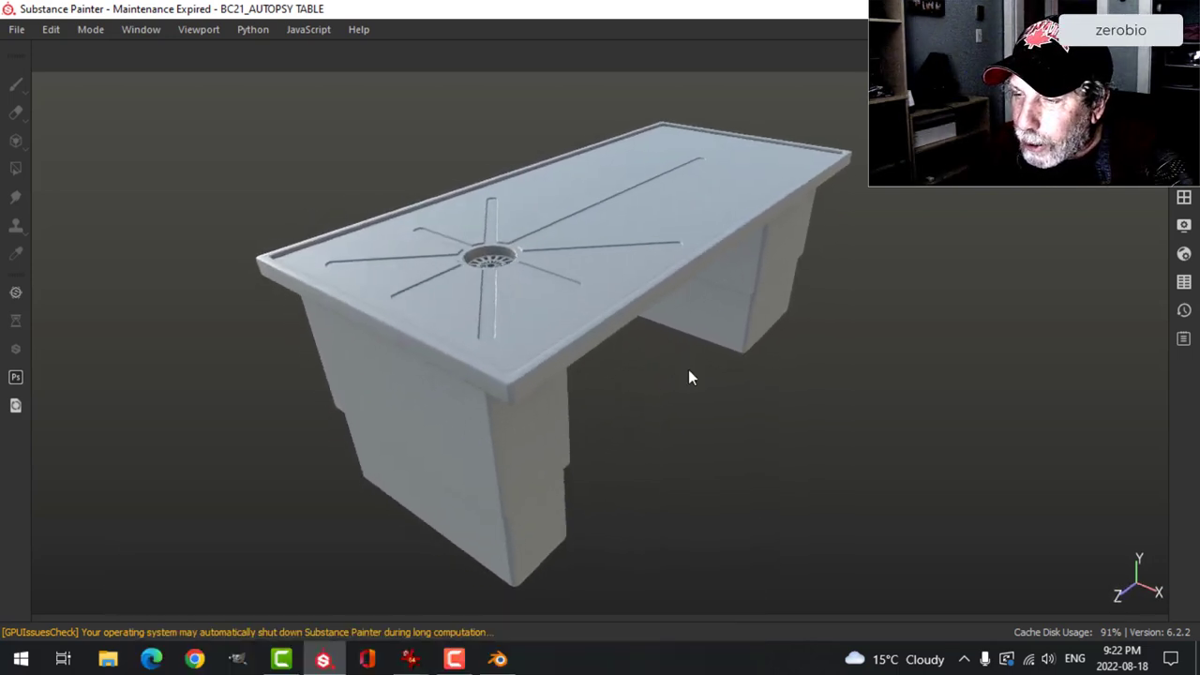
{"action": "left_click_drag", "start_coordinate": [690, 377], "coordinate": [563, 398]}
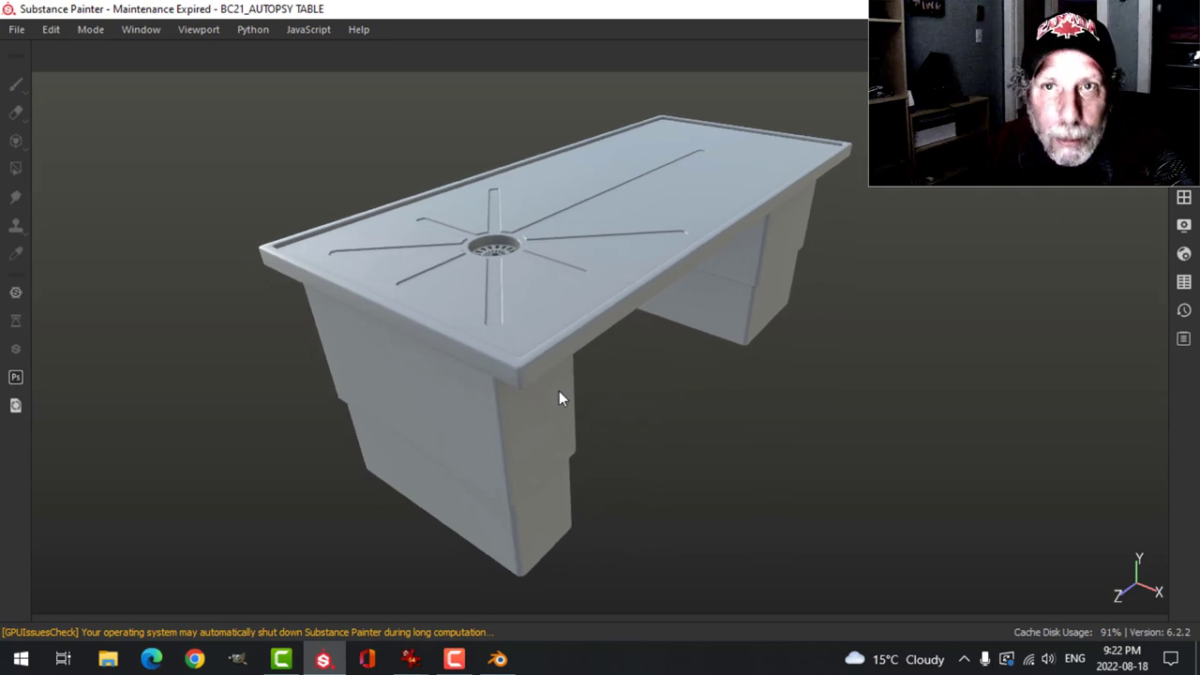
{"action": "mouse_move", "coordinate": [480, 342]}
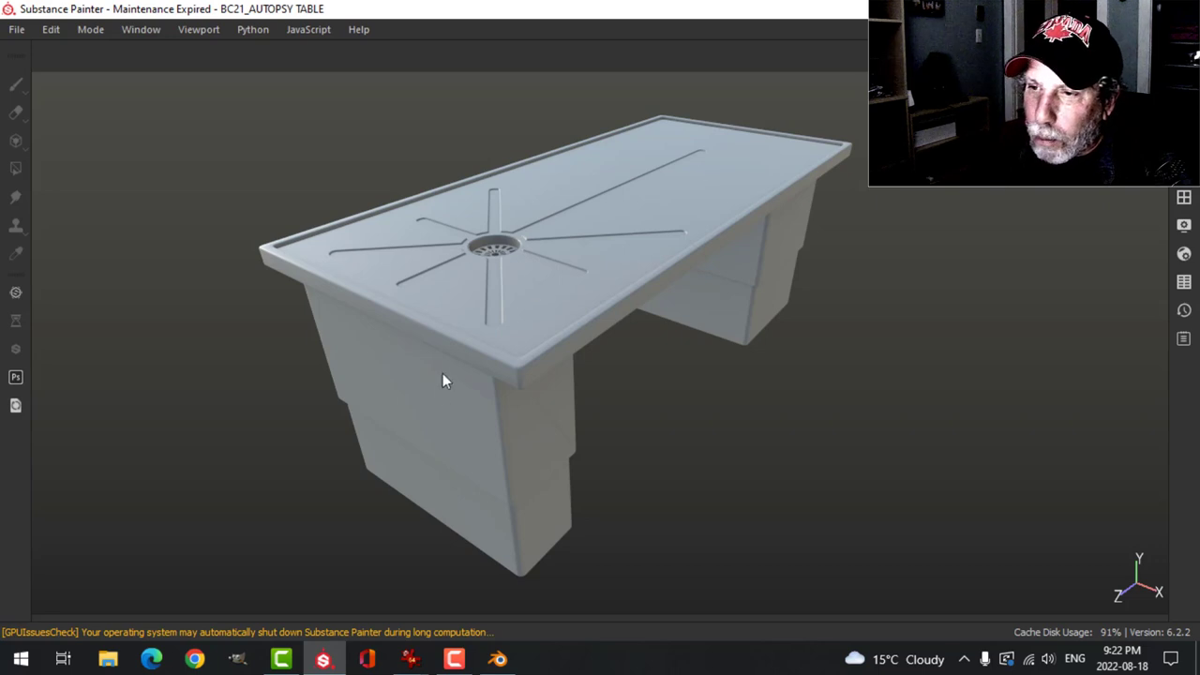
{"action": "mouse_move", "coordinate": [473, 403]}
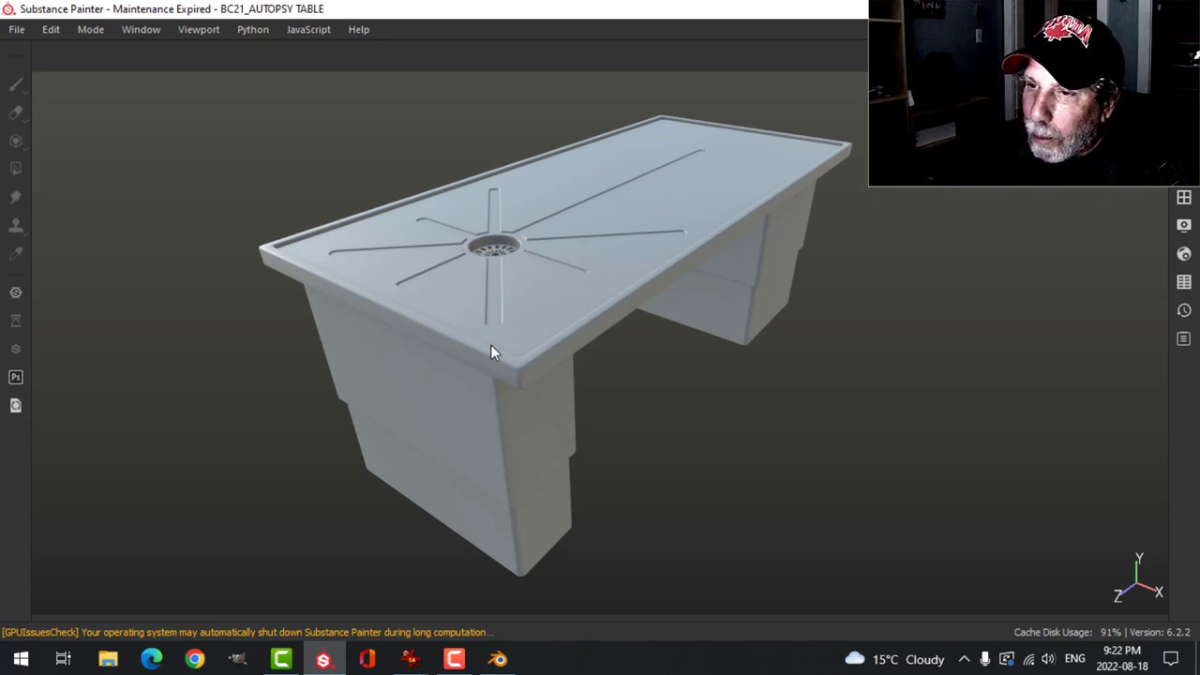
{"action": "mouse_move", "coordinate": [709, 192]}
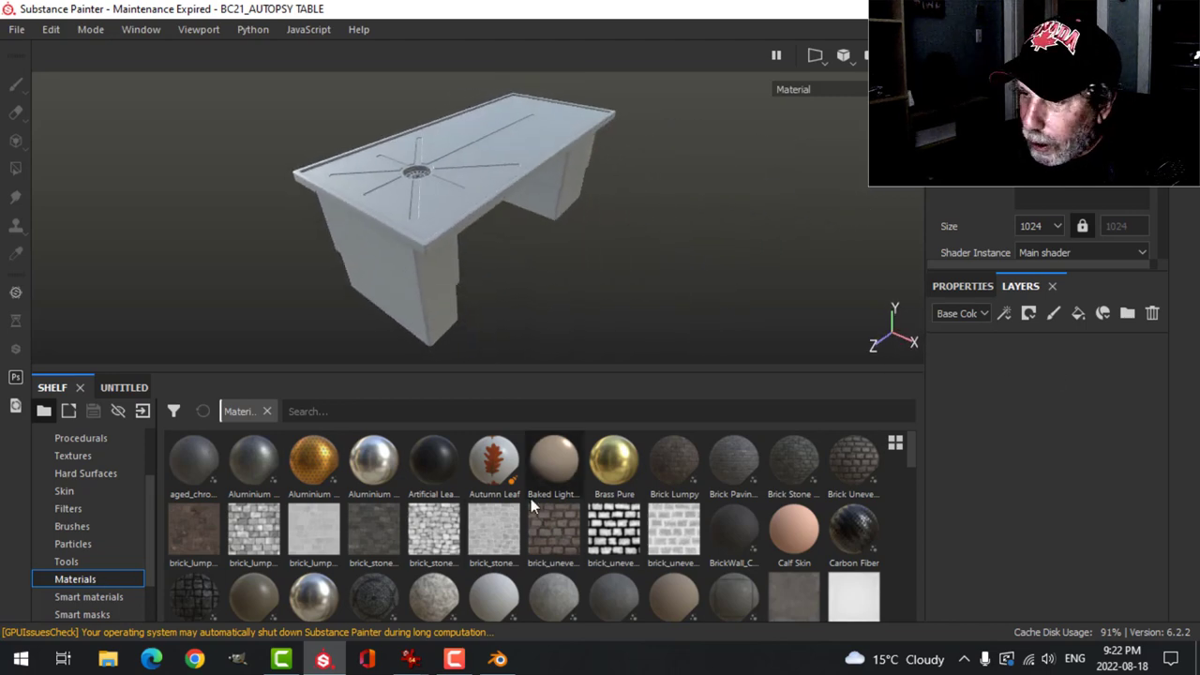
{"action": "type", "text": "metal"}
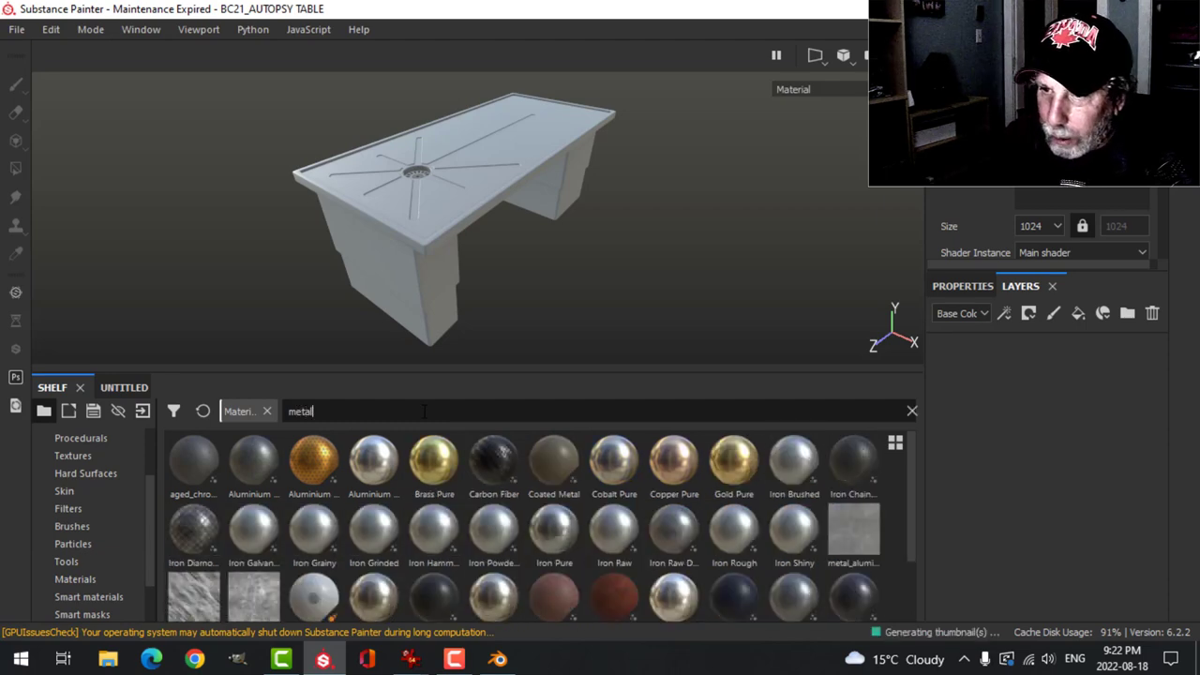
{"action": "left_click", "coordinate": [735, 529]}
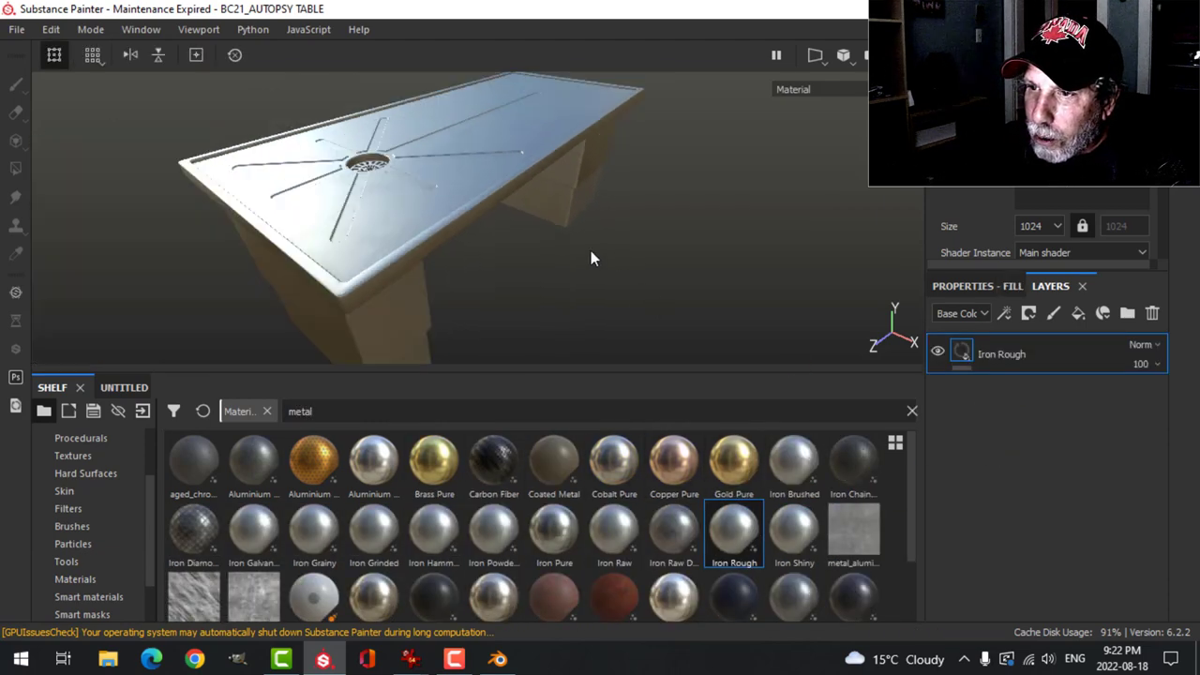
{"action": "left_click_drag", "start_coordinate": [591, 259], "coordinate": [628, 272]}
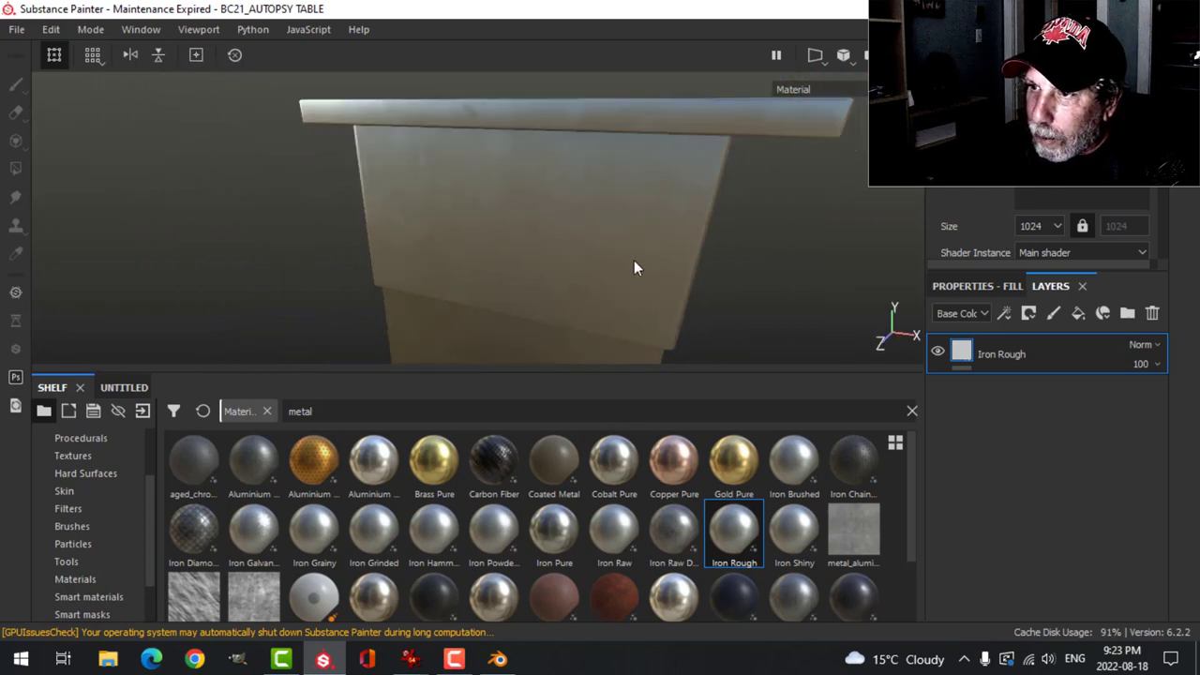
{"action": "left_click_drag", "start_coordinate": [634, 268], "coordinate": [656, 236]}
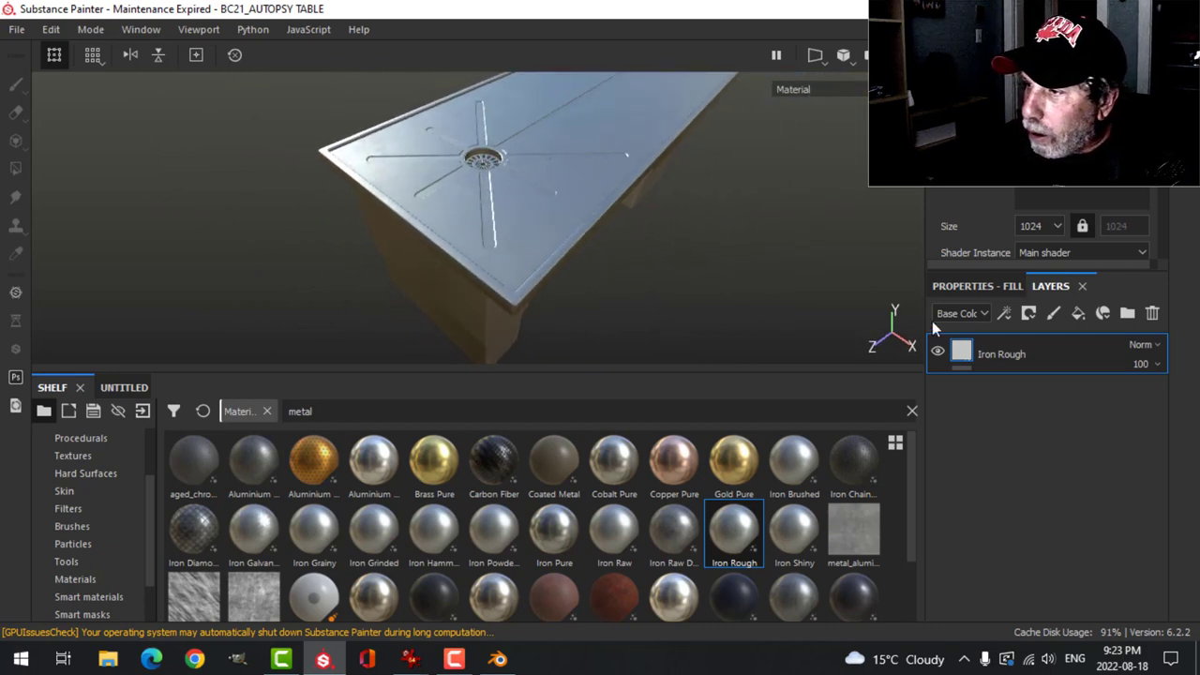
Step: Add a new fill layer above the metal and give it a near-black colour
{"action": "left_click", "coordinate": [1027, 314]}
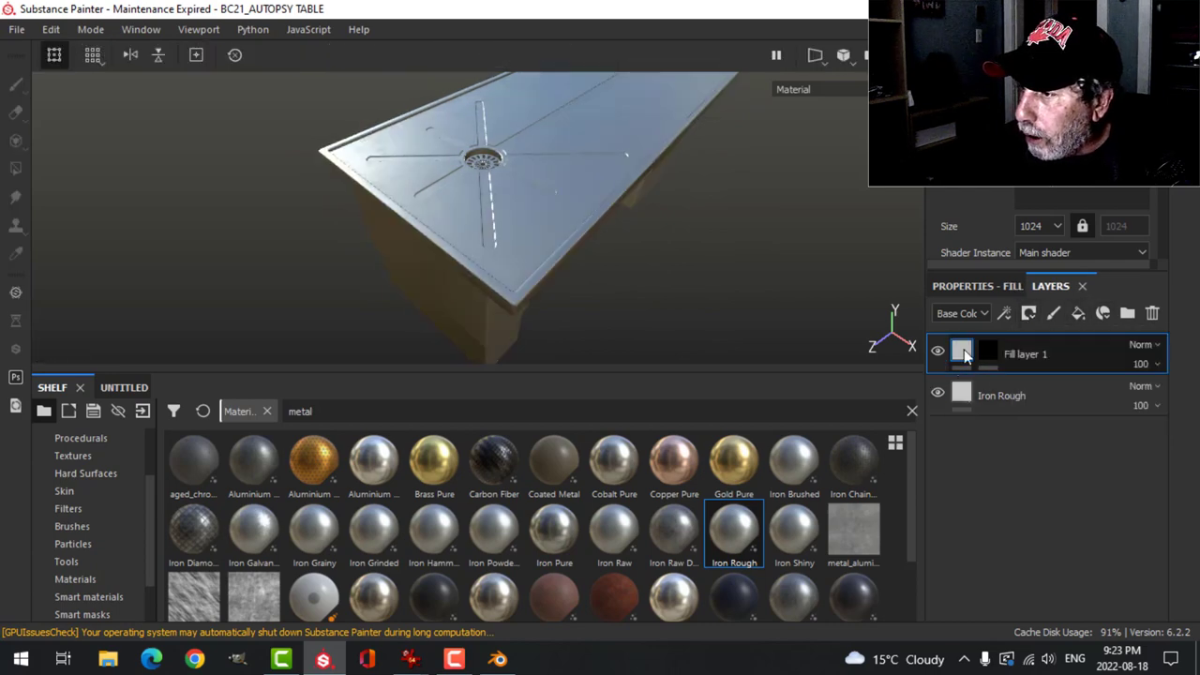
{"action": "left_click", "coordinate": [960, 353]}
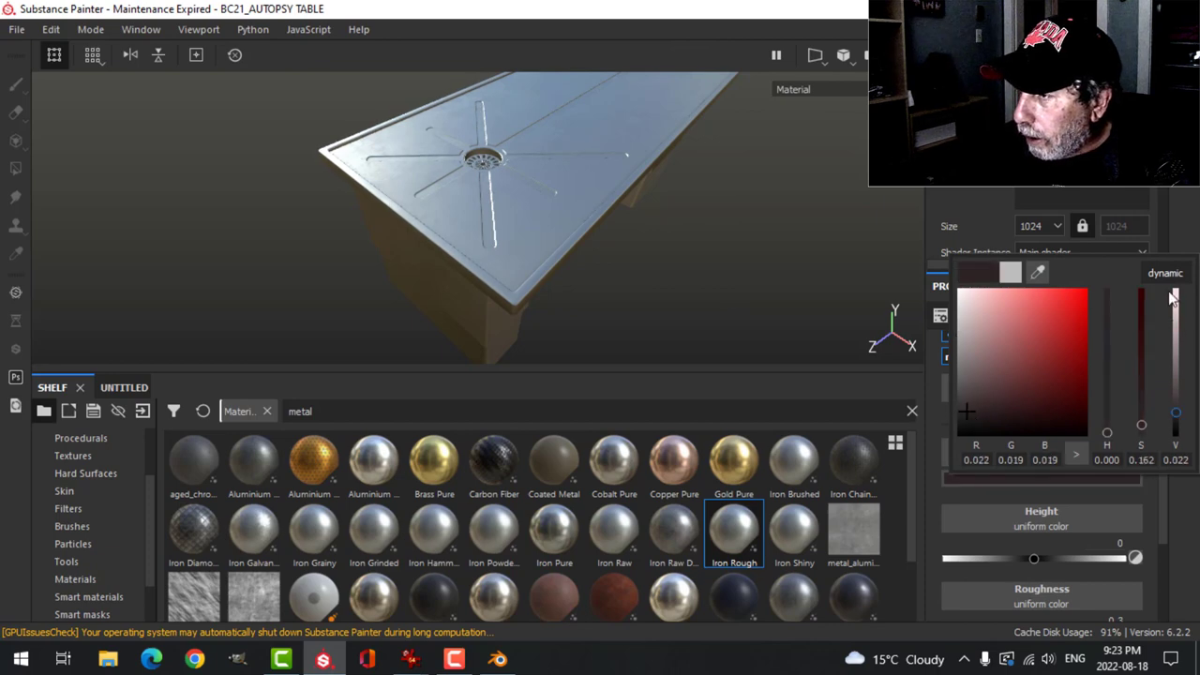
{"action": "left_click_drag", "start_coordinate": [1107, 300], "coordinate": [1107, 432]}
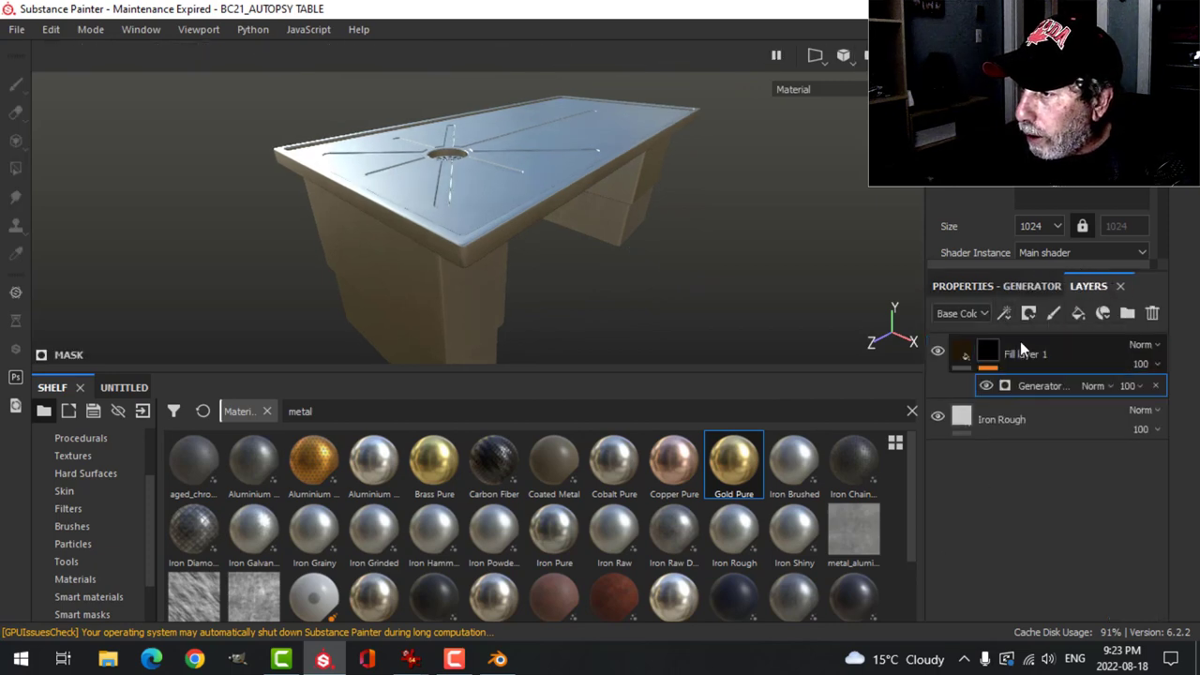
{"action": "left_click", "coordinate": [1043, 386]}
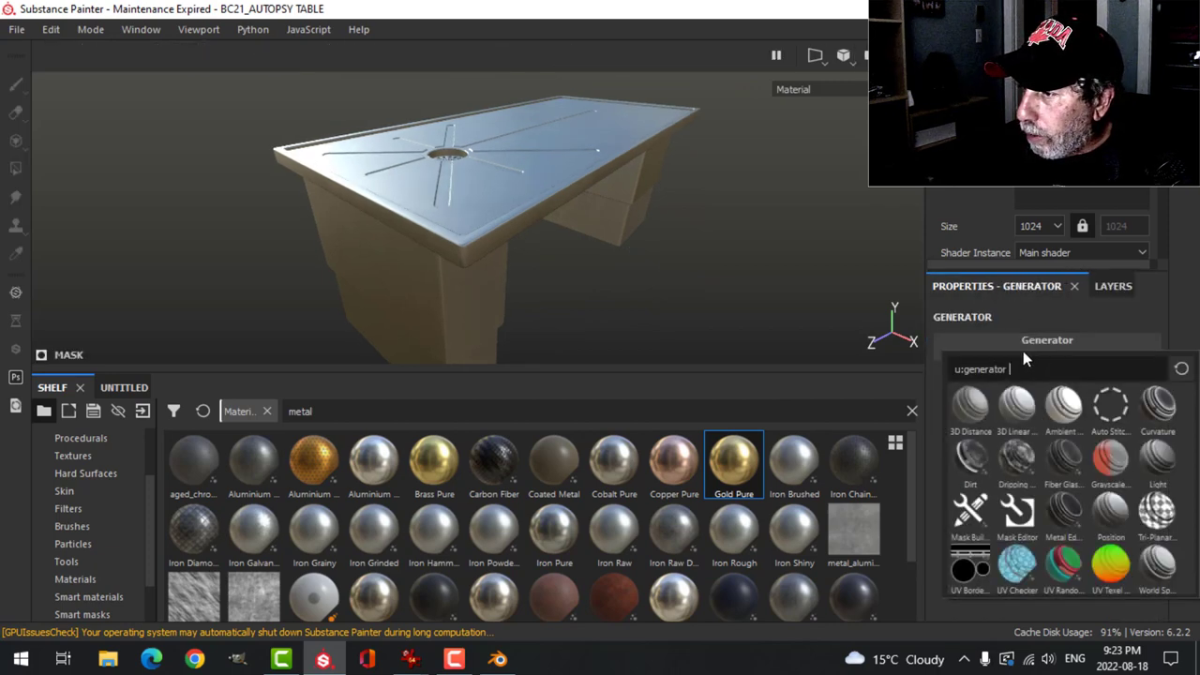
Step: Mask the dark layer with a Dirt generator and lower its dirt level to about 0.37
{"action": "left_click", "coordinate": [972, 458]}
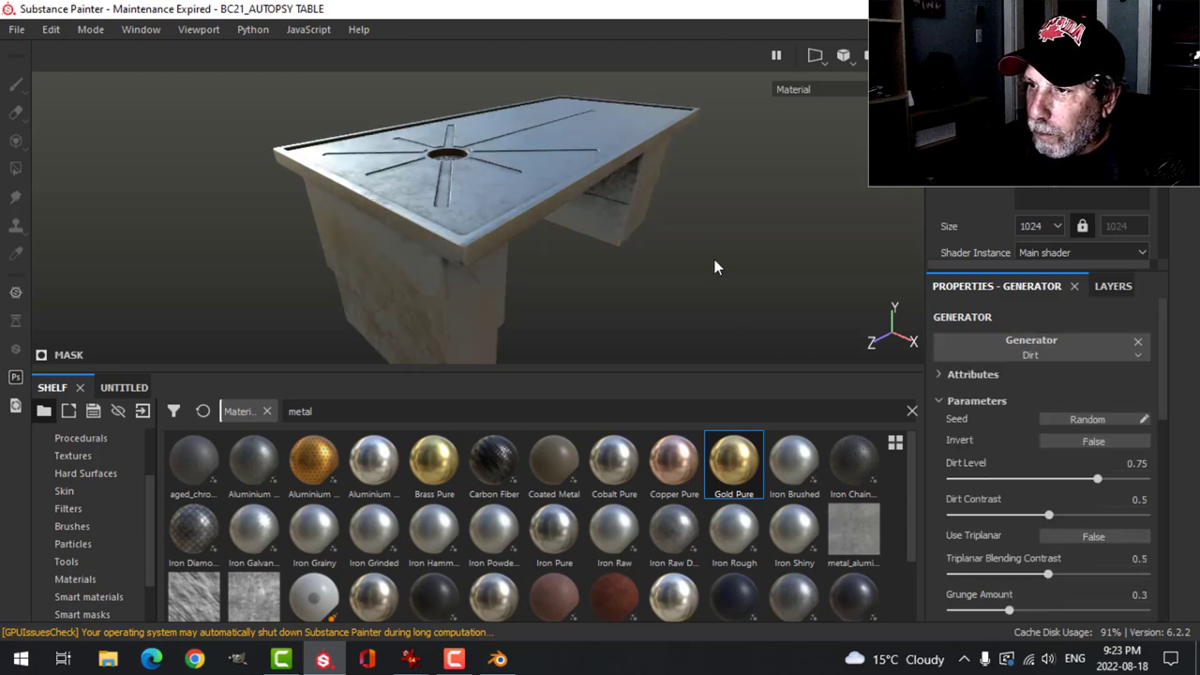
{"action": "left_click_drag", "start_coordinate": [716, 266], "coordinate": [642, 235]}
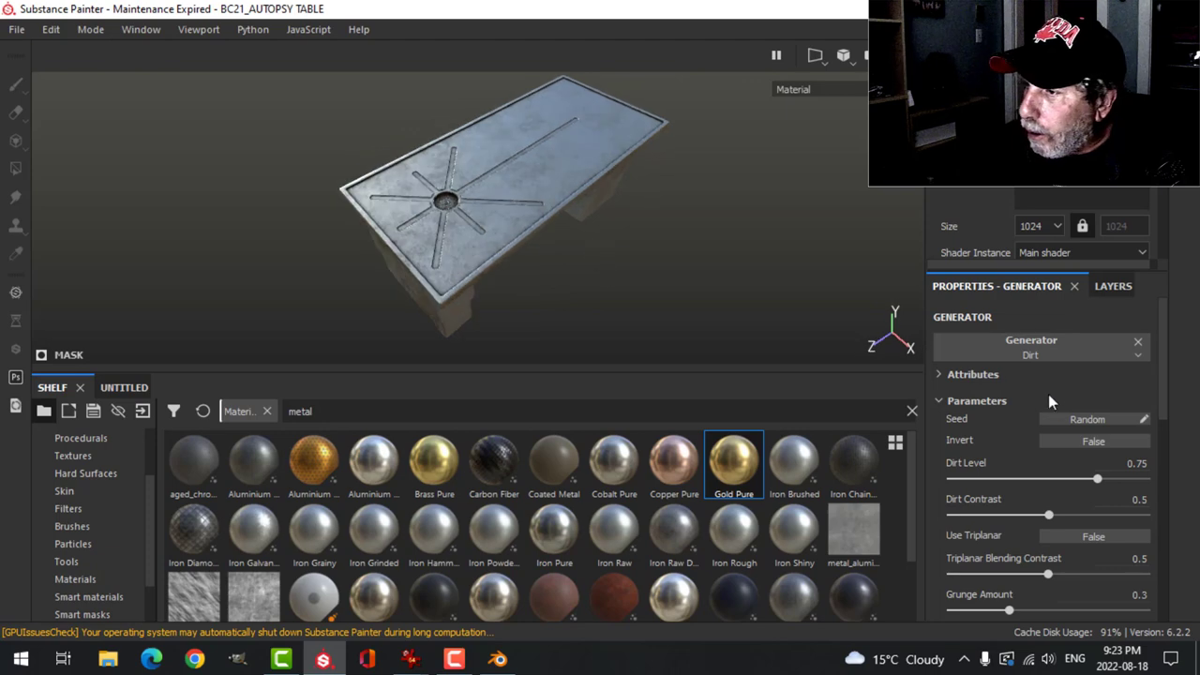
{"action": "left_click_drag", "start_coordinate": [1097, 480], "coordinate": [1066, 480]}
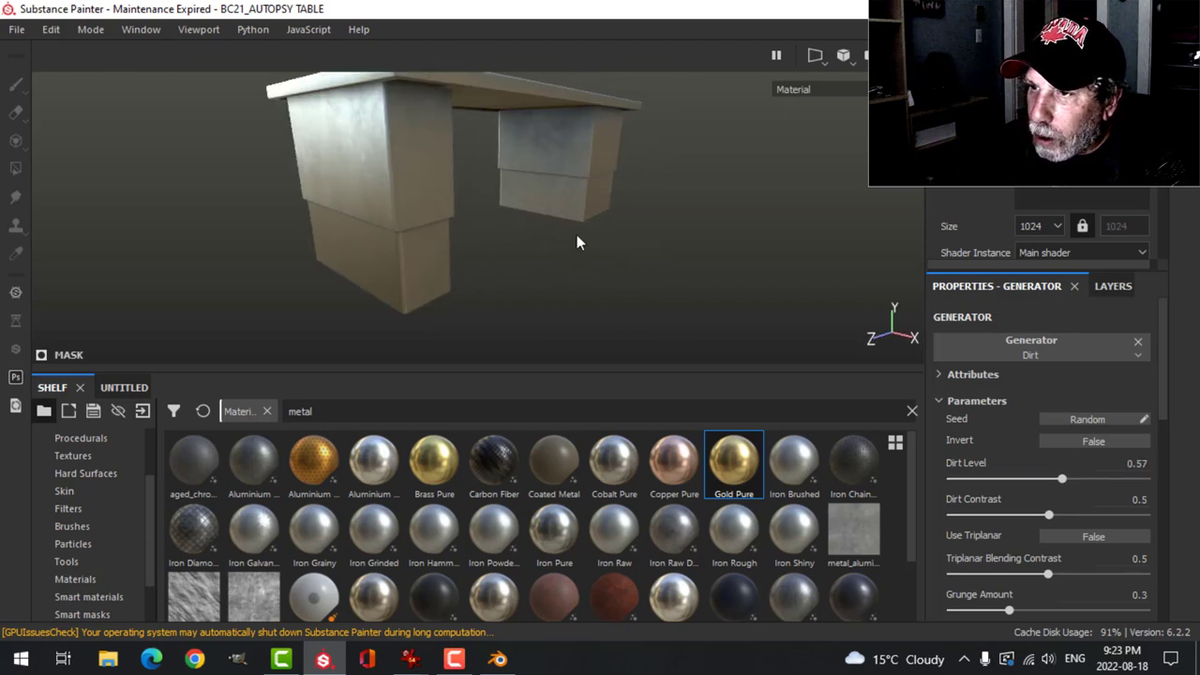
{"action": "left_click_drag", "start_coordinate": [578, 242], "coordinate": [469, 147]}
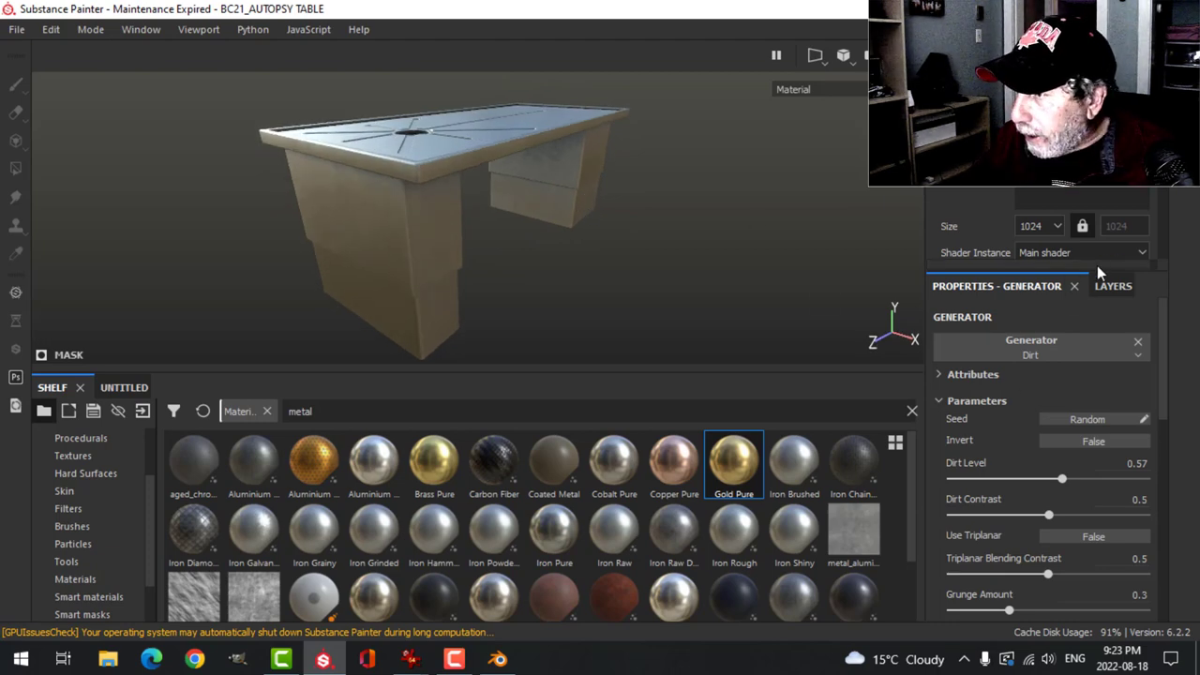
Step: Show the Iron Rough layer's properties (roughness 0.3359) and inspect the tabletop drain and surface
{"action": "left_click", "coordinate": [1113, 285]}
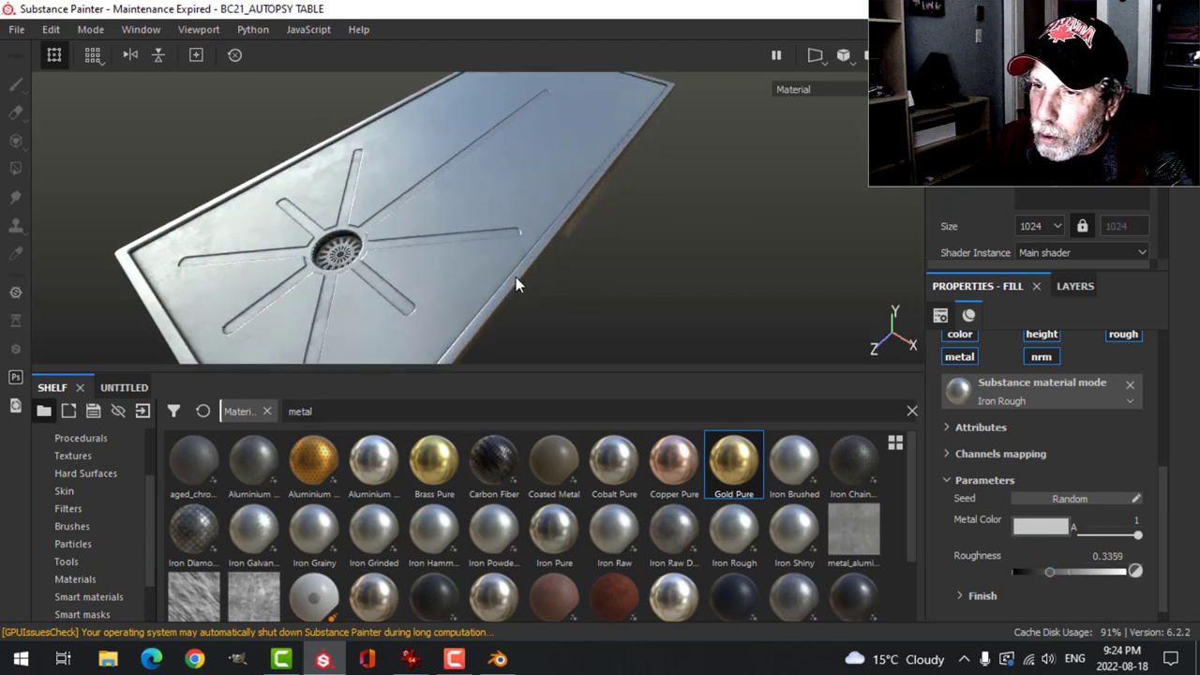
{"action": "left_click_drag", "start_coordinate": [516, 285], "coordinate": [497, 253]}
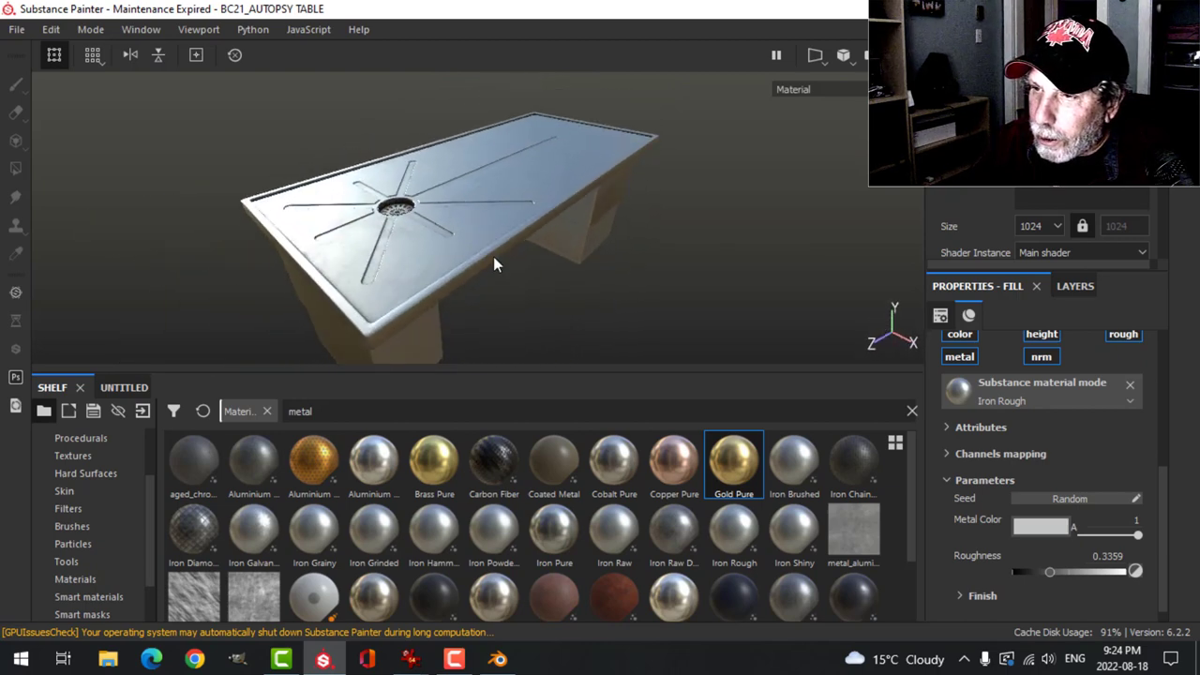
{"action": "left_click_drag", "start_coordinate": [497, 262], "coordinate": [540, 265]}
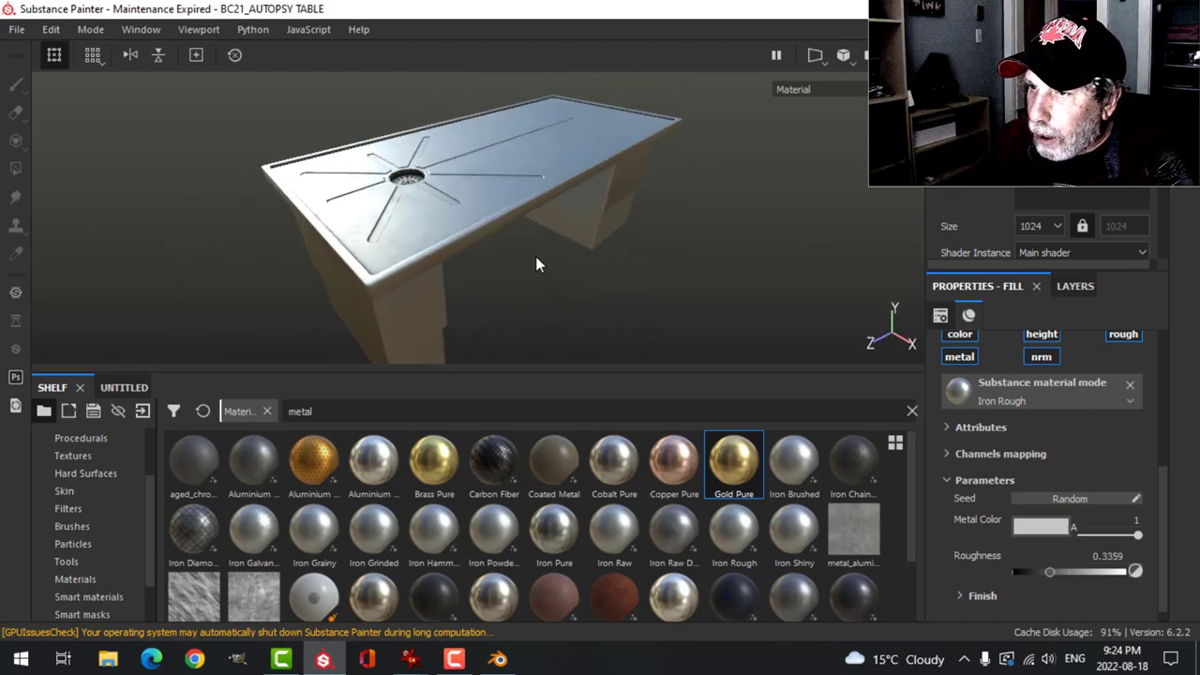
{"action": "left_click_drag", "start_coordinate": [540, 263], "coordinate": [570, 259]}
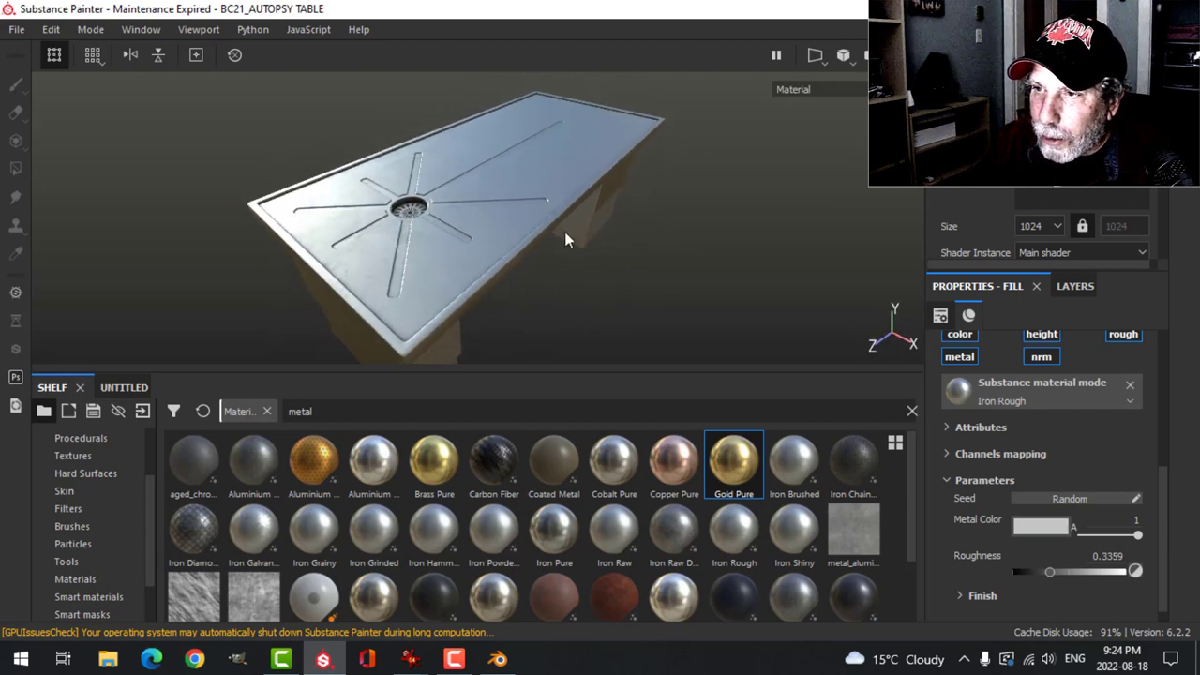
{"action": "left_click_drag", "start_coordinate": [563, 240], "coordinate": [309, 229]}
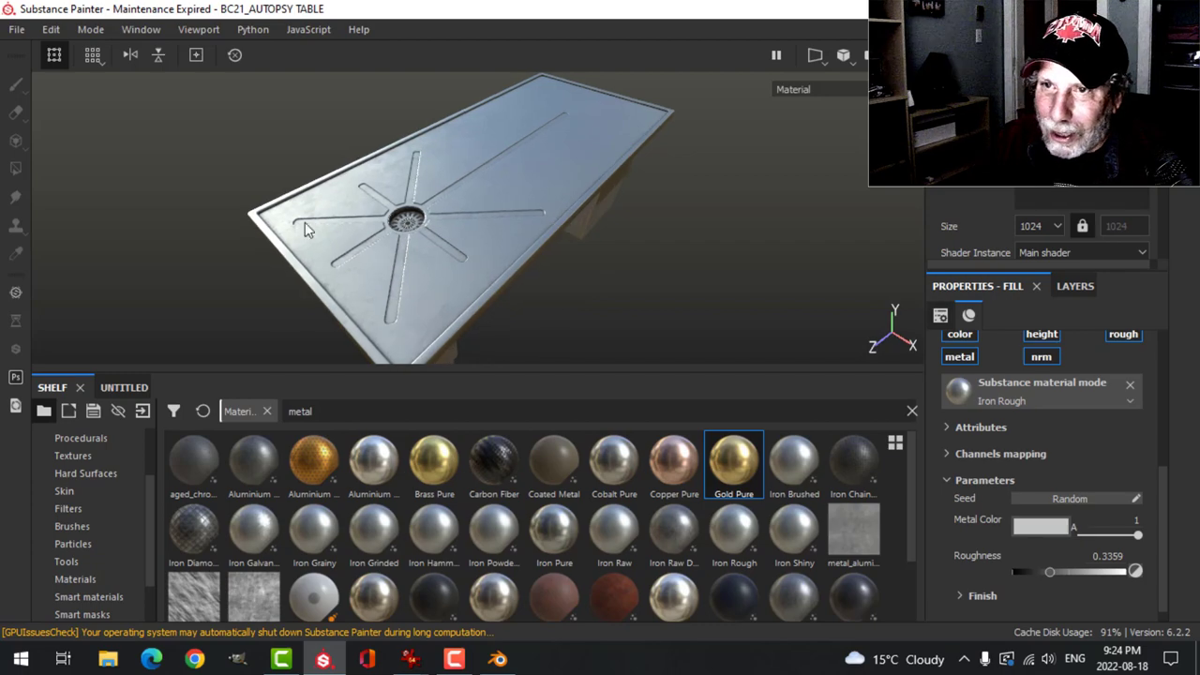
Step: Switch to Blender, select the autopsy table and show its AutopsyTable material in the Shading workspace
{"action": "left_click", "coordinate": [497, 658]}
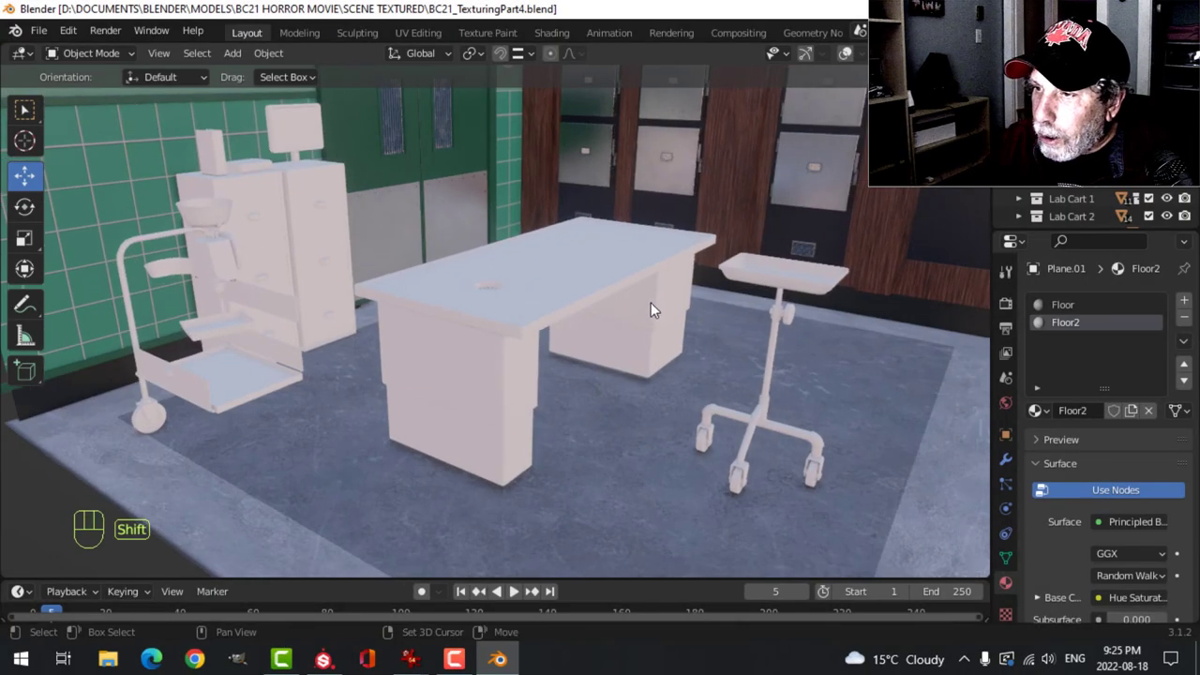
{"action": "left_click_drag", "start_coordinate": [654, 309], "coordinate": [591, 416]}
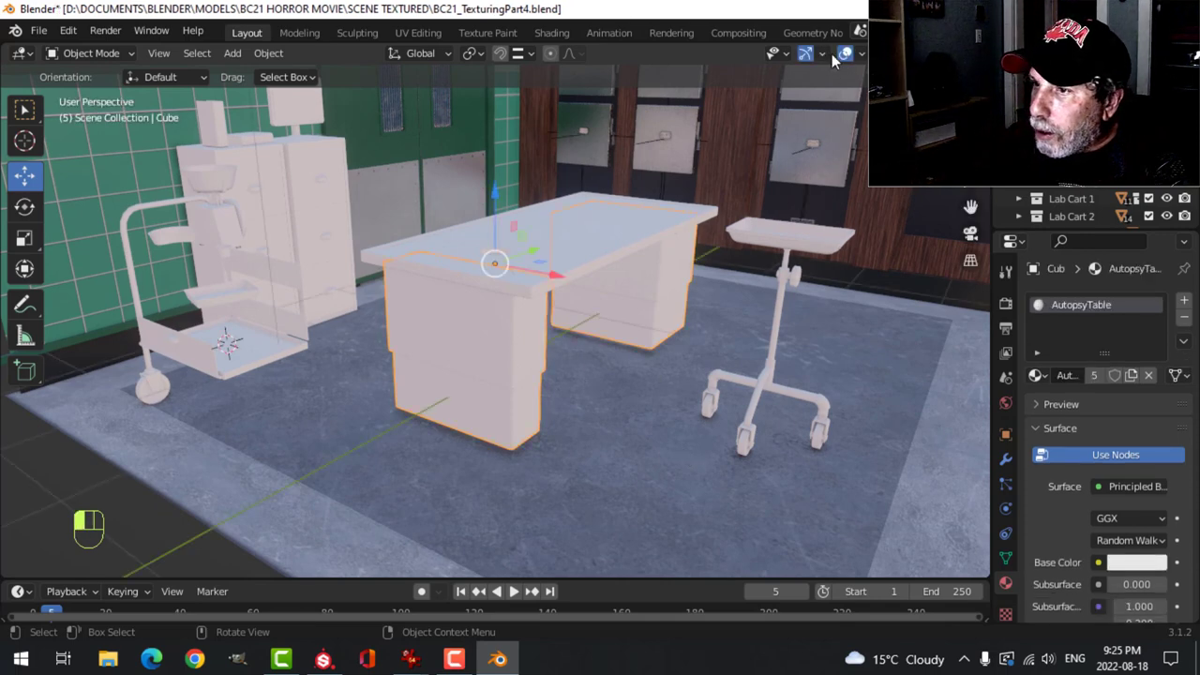
{"action": "left_click", "coordinate": [552, 32]}
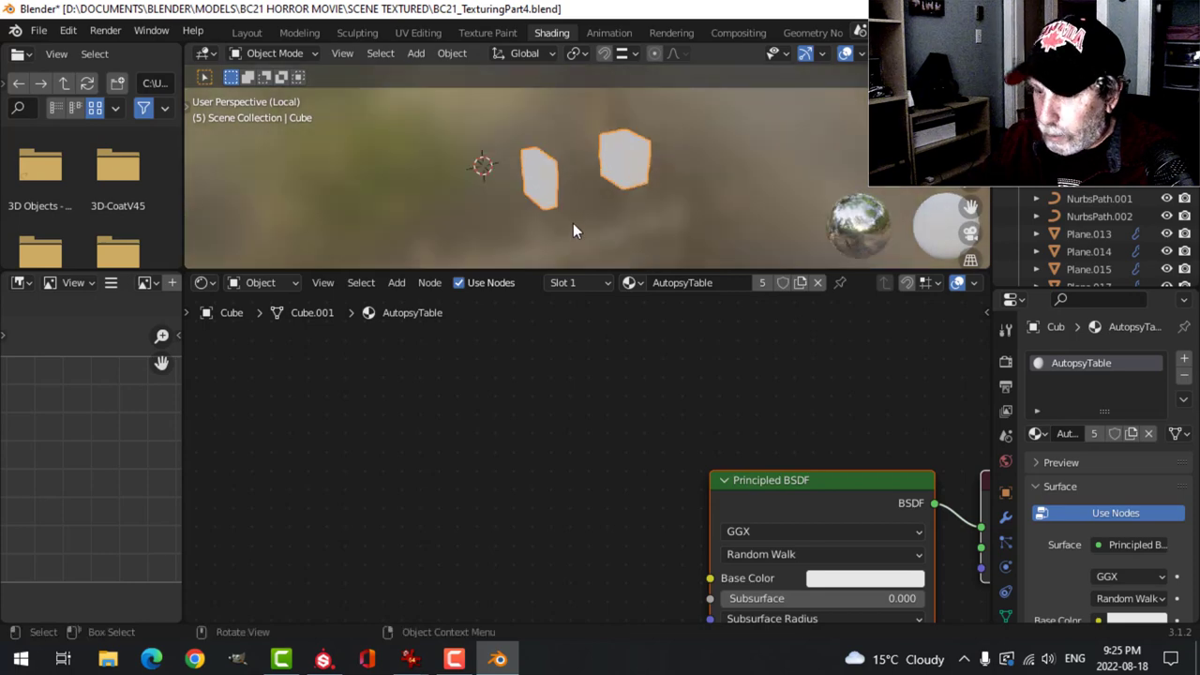
Step: Load the autopsy table texture images from the TEXTURES folder into the material, then return to Layout
{"action": "left_click_drag", "start_coordinate": [577, 228], "coordinate": [535, 160]}
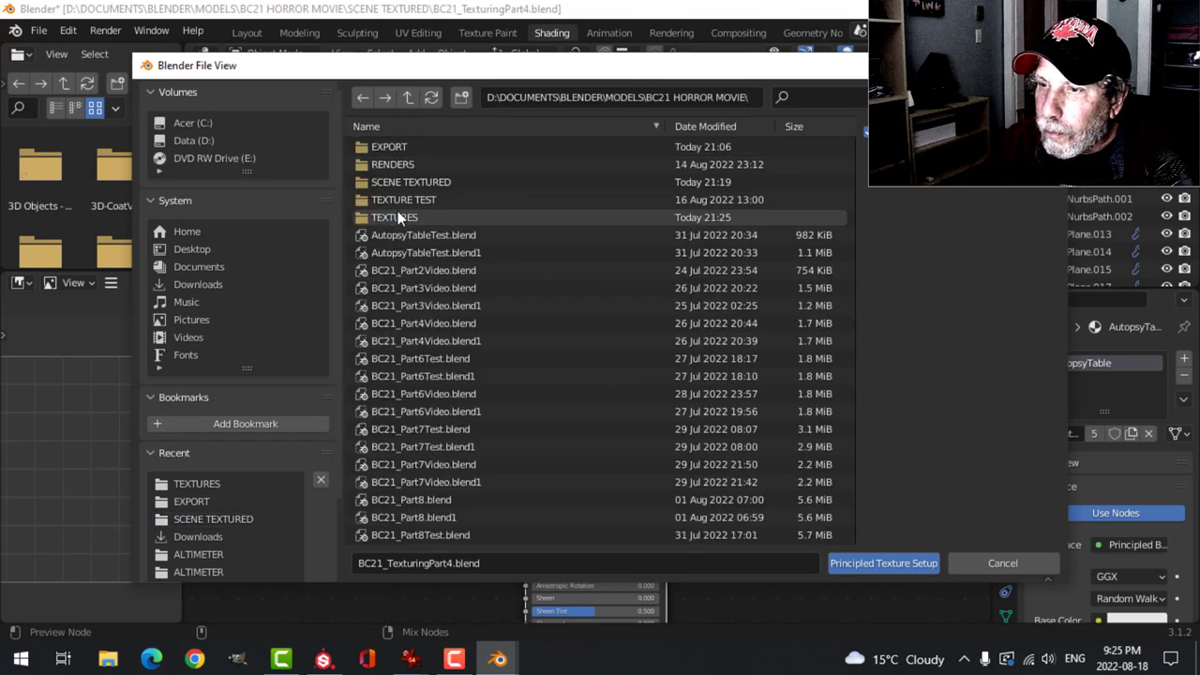
{"action": "double_click", "coordinate": [394, 218]}
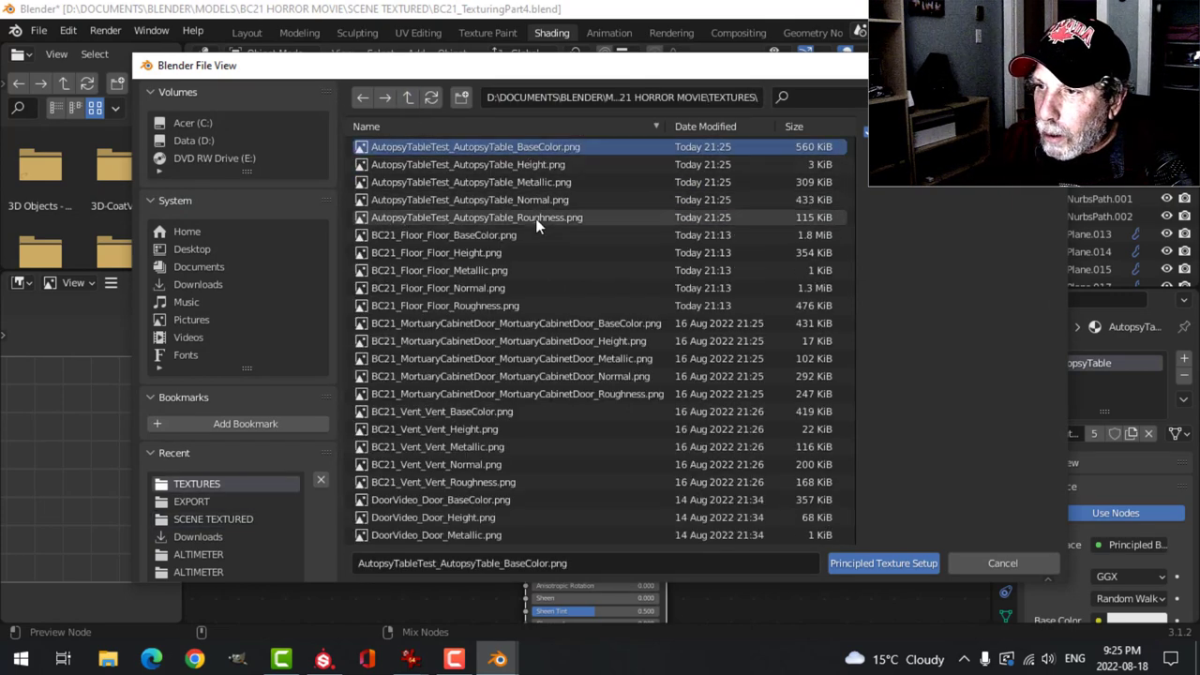
{"action": "left_click", "coordinate": [882, 562]}
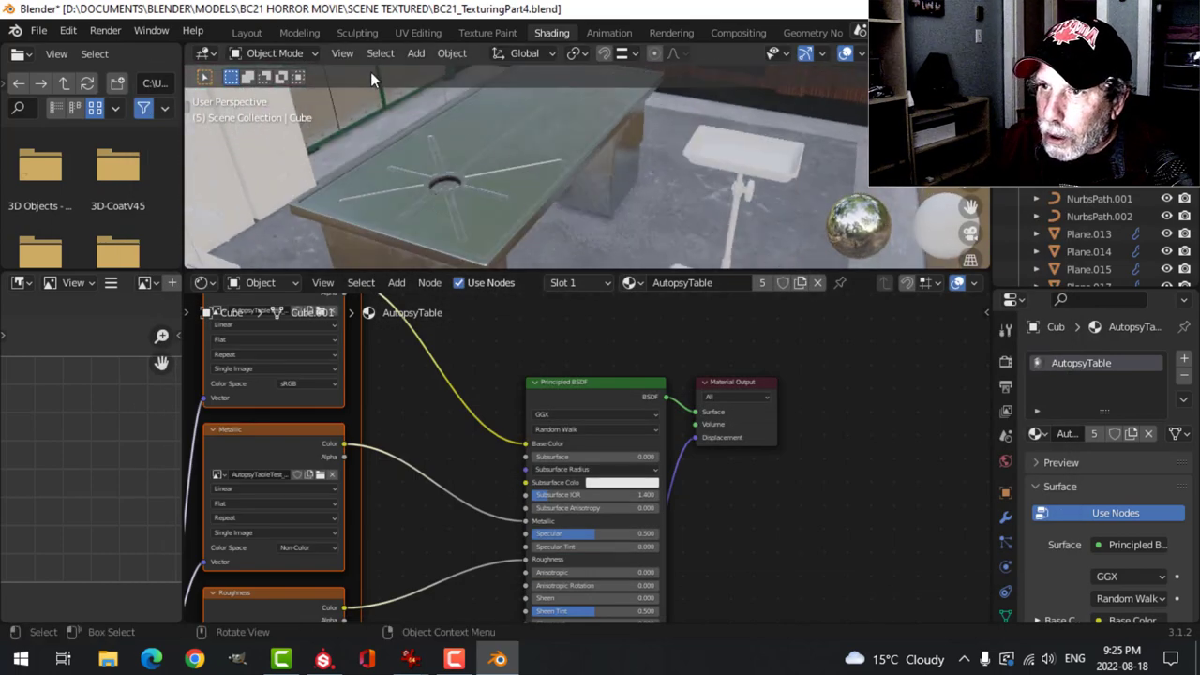
{"action": "left_click", "coordinate": [247, 32]}
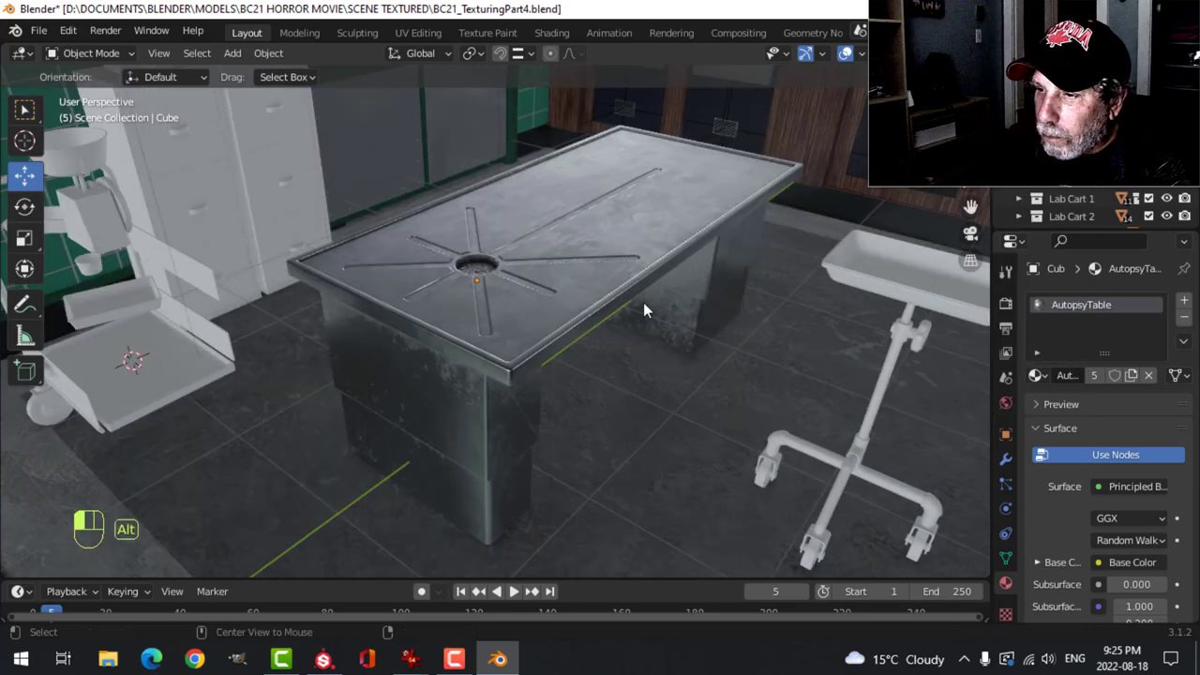
Step: Select all parts of Lab Cart 1 from the outliner, then select the AutopsyTable for local view
{"action": "left_click_drag", "start_coordinate": [647, 310], "coordinate": [608, 204]}
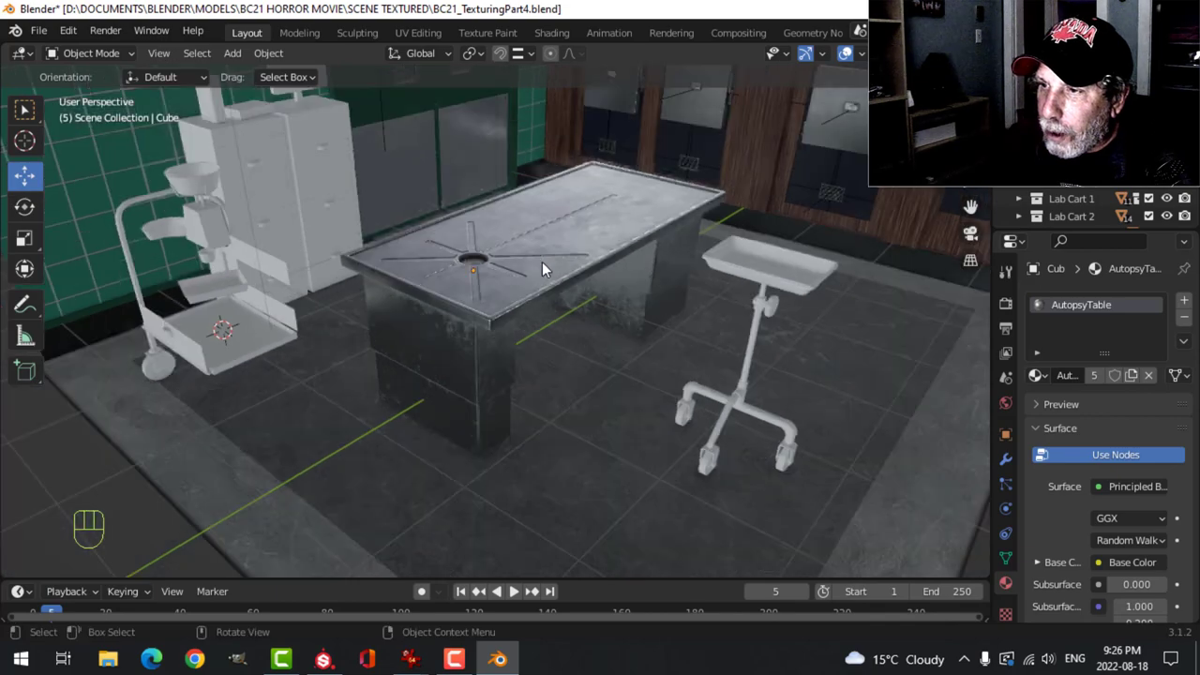
{"action": "left_click_drag", "start_coordinate": [544, 272], "coordinate": [441, 272]}
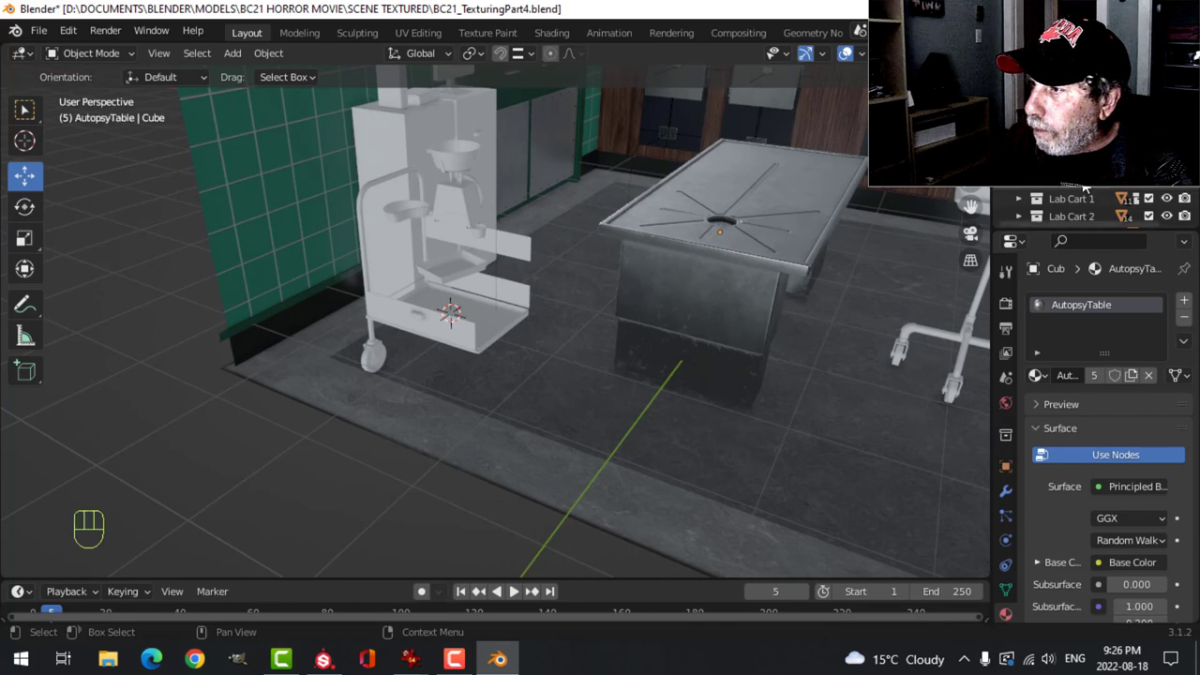
{"action": "right_click", "coordinate": [1071, 199]}
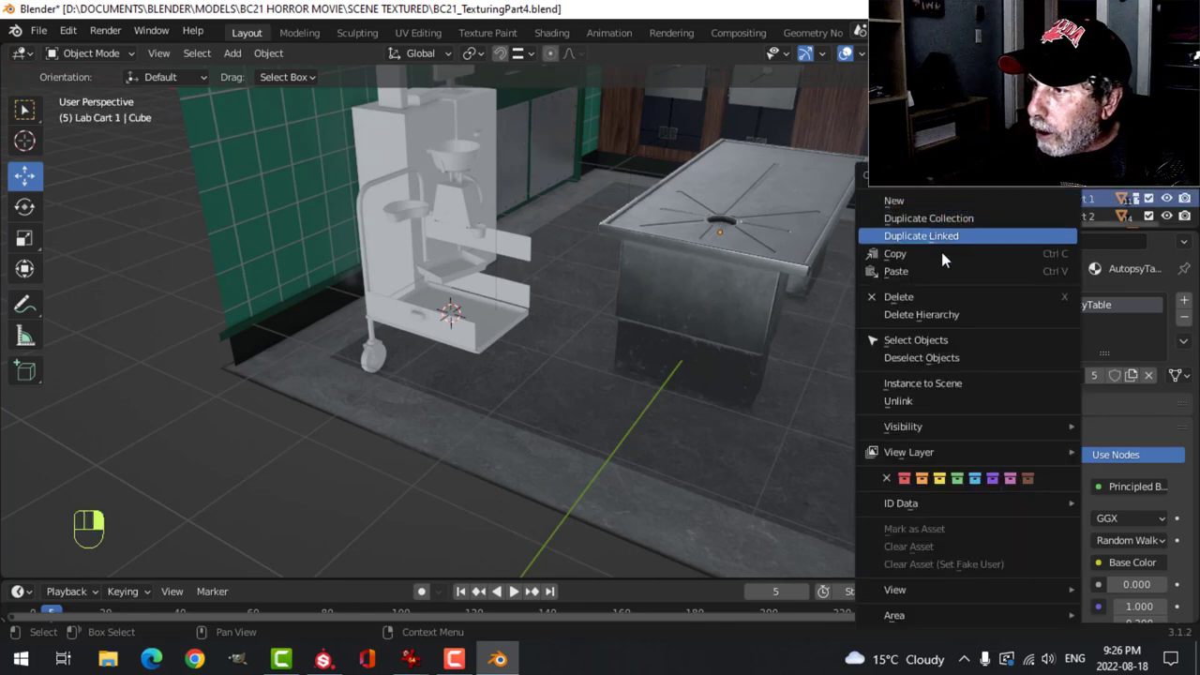
{"action": "left_click", "coordinate": [921, 236]}
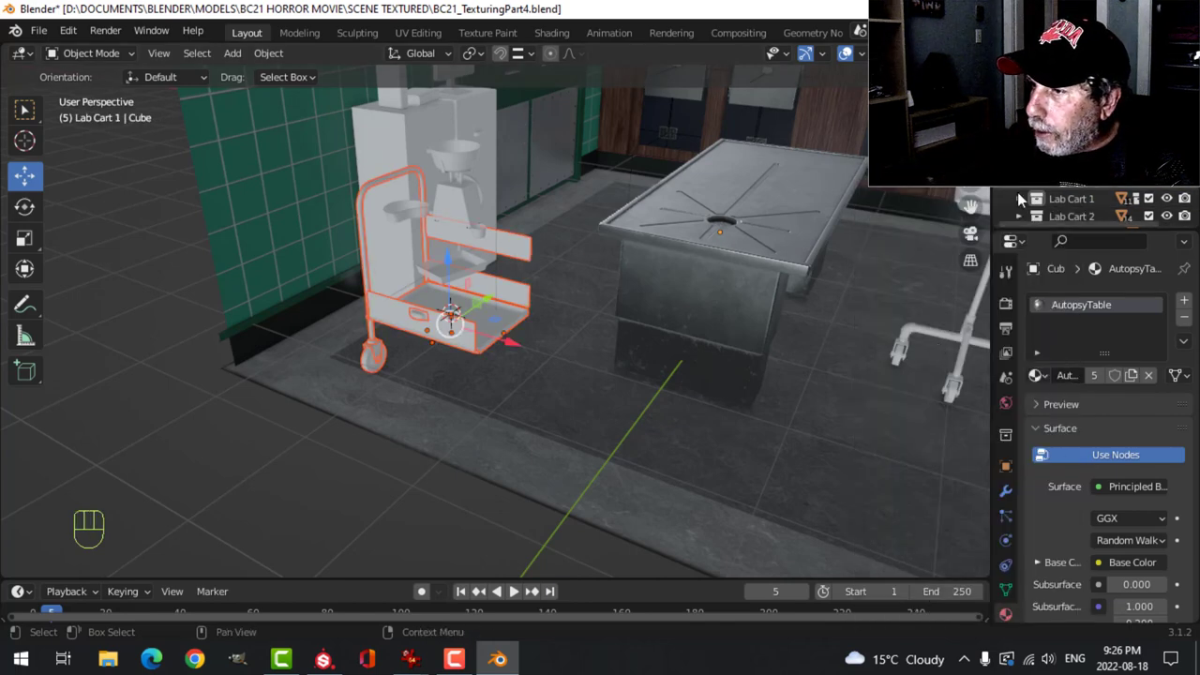
{"action": "key", "text": "alt+a"}
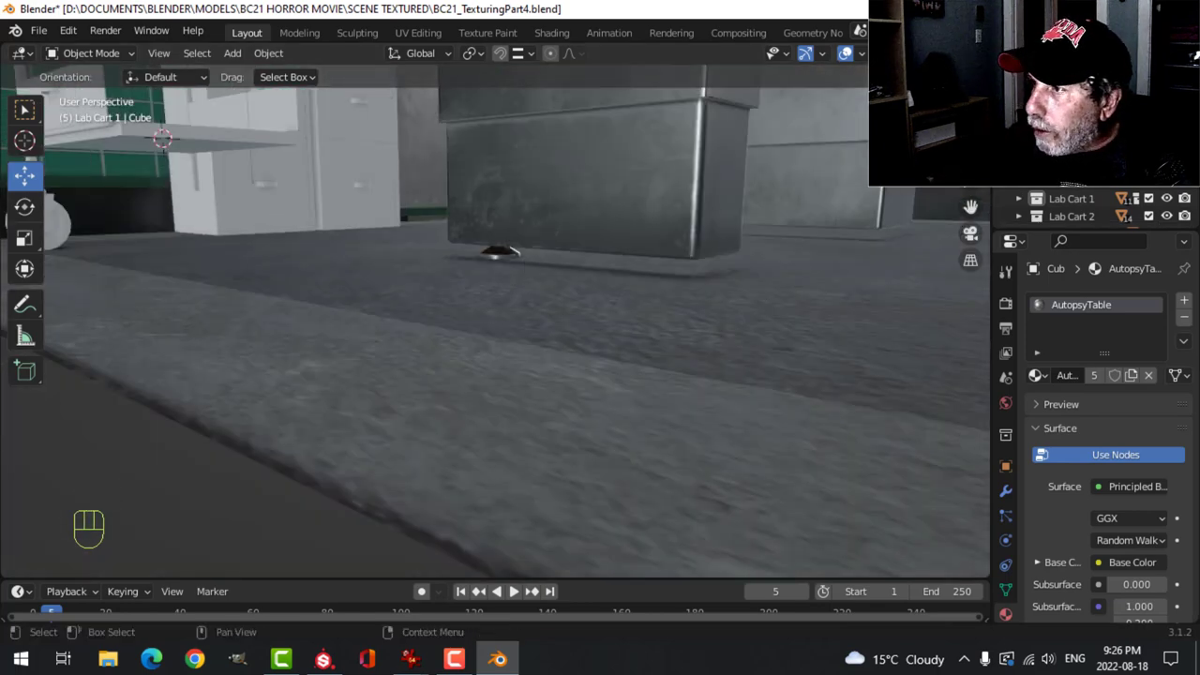
{"action": "left_click", "coordinate": [582, 187]}
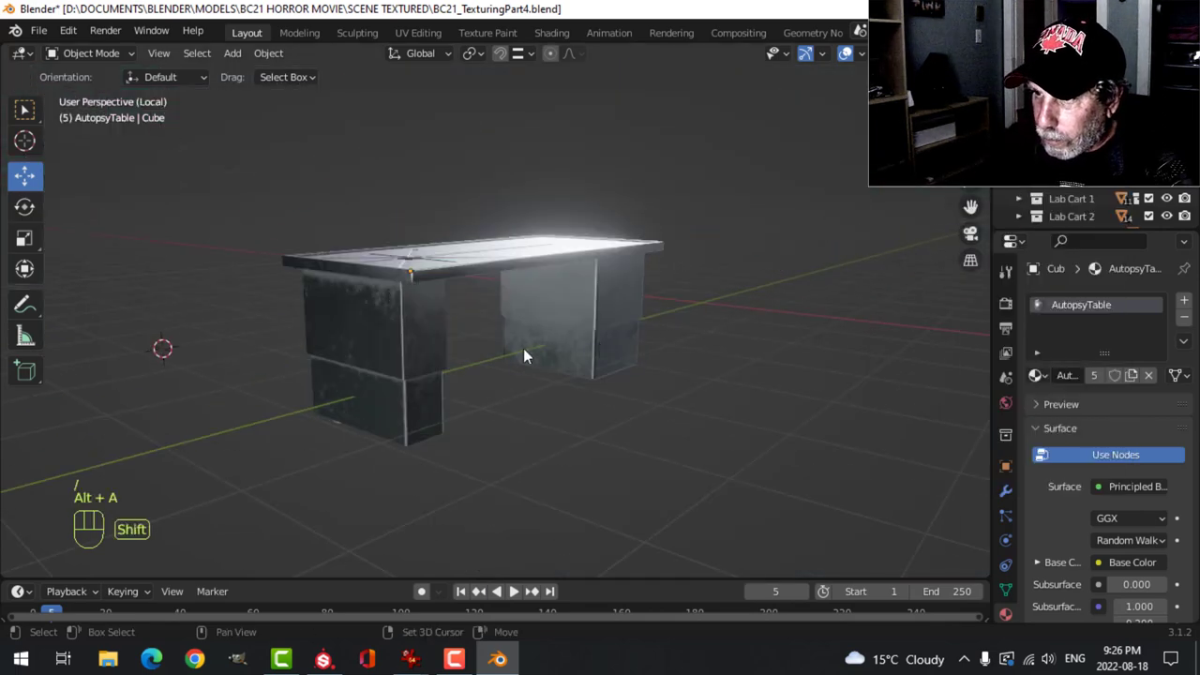
Step: Save the scene, duplicate the round foot pegs and move the copies under the table's other leg
{"action": "left_click_drag", "start_coordinate": [526, 356], "coordinate": [469, 371]}
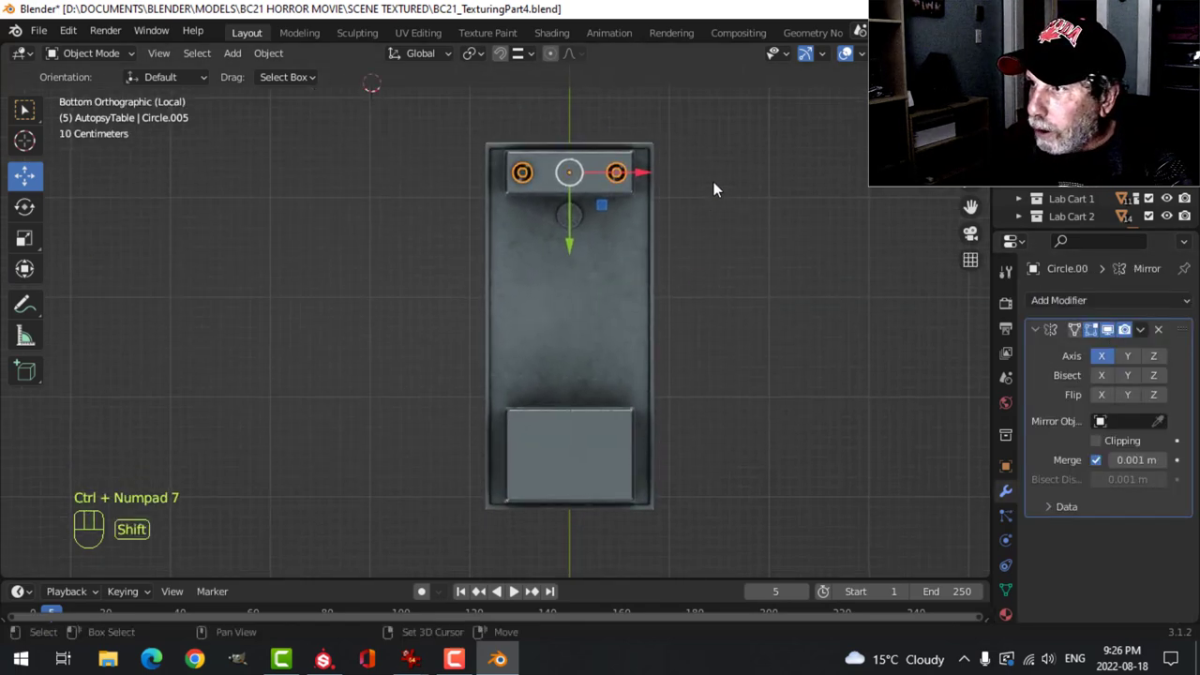
{"action": "key", "text": "ctrl+s"}
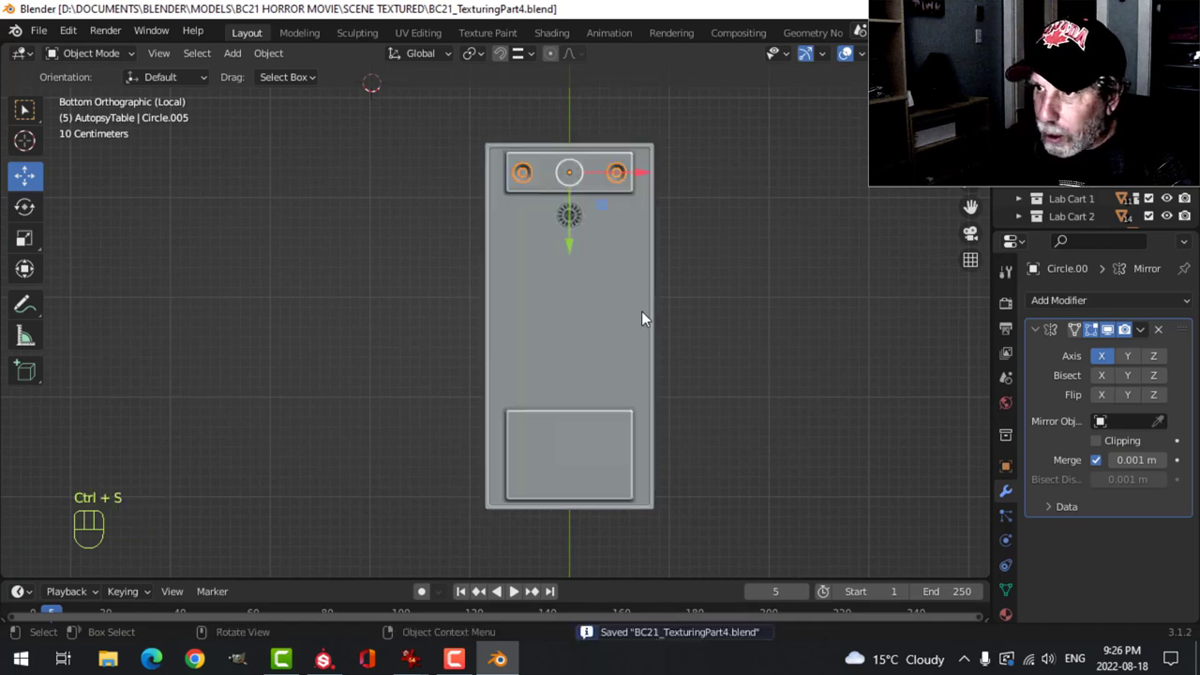
{"action": "key", "text": "shift+d"}
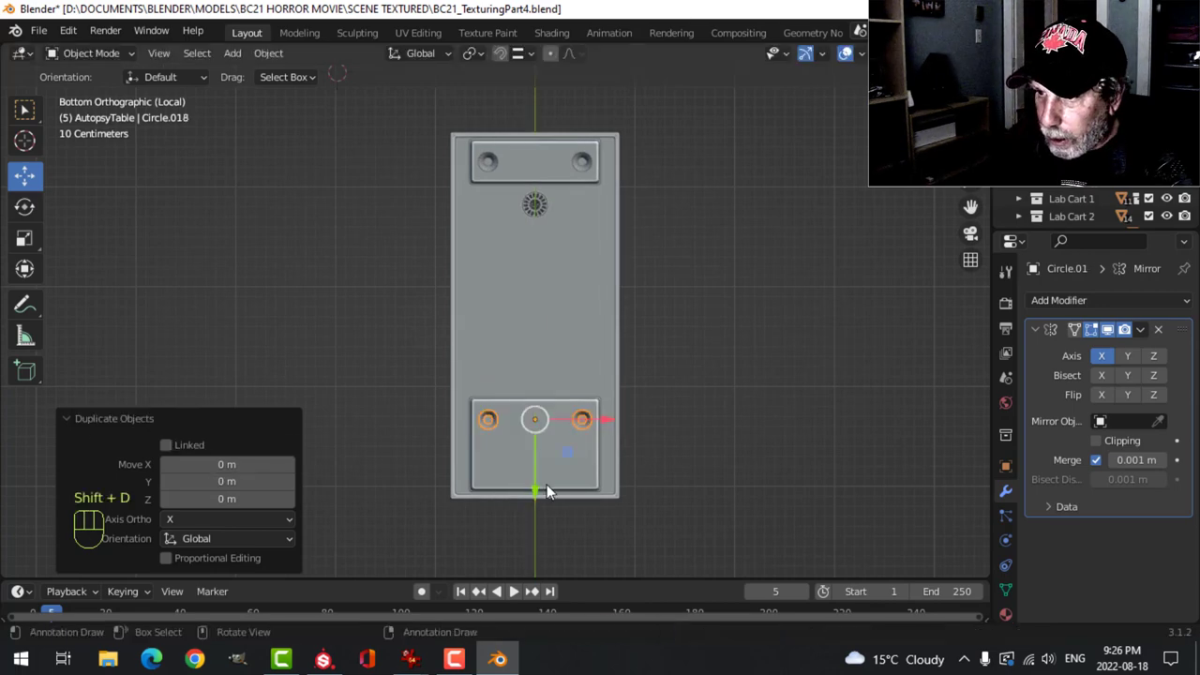
{"action": "left_click_drag", "start_coordinate": [534, 420], "coordinate": [535, 473]}
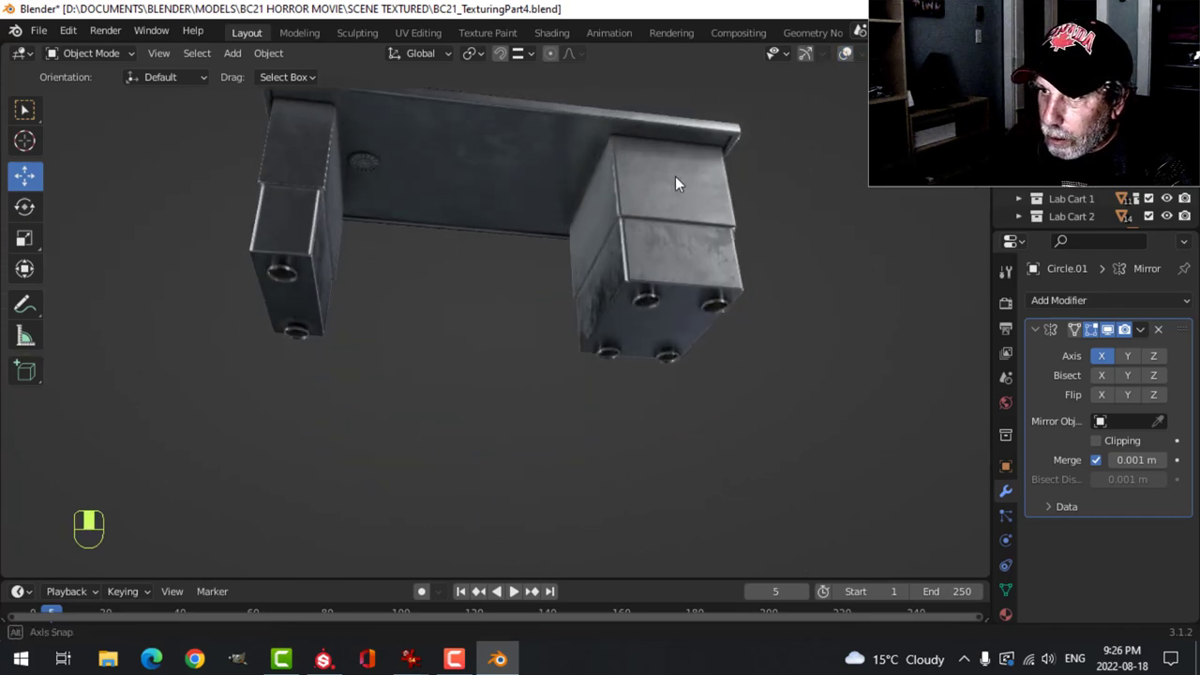
{"action": "left_click_drag", "start_coordinate": [679, 184], "coordinate": [812, 146]}
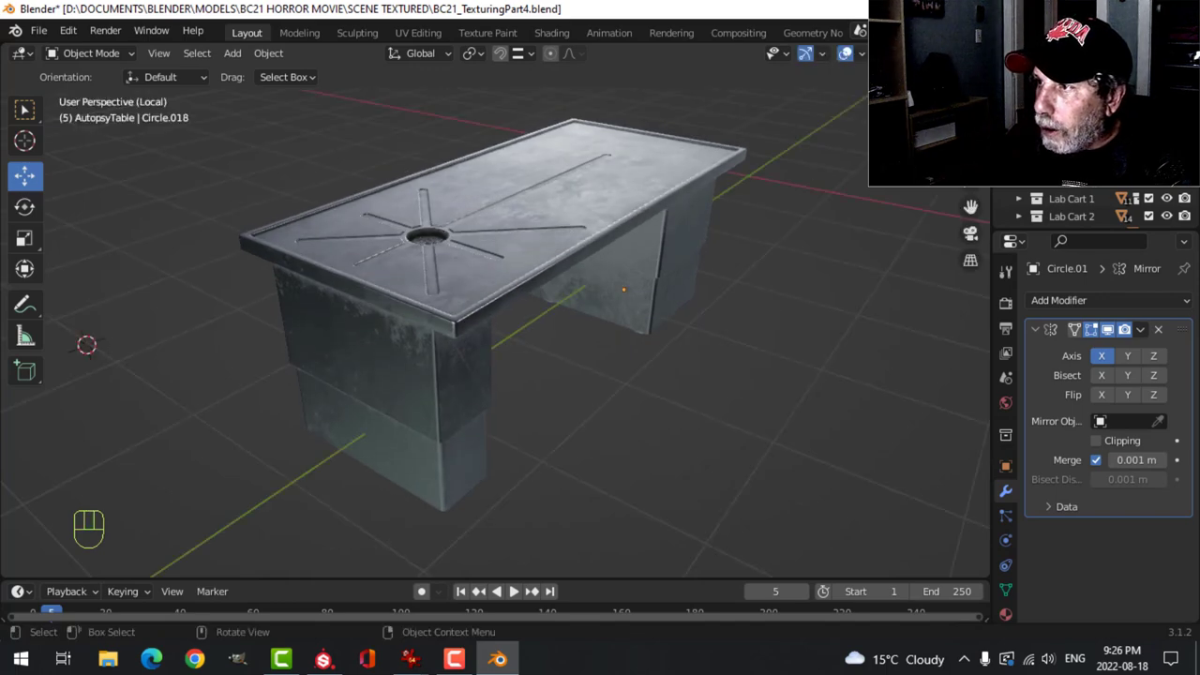
Step: Leave the table's isolated view and save, ready to isolate Lab Cart 1
{"action": "key", "text": "ctrl+s"}
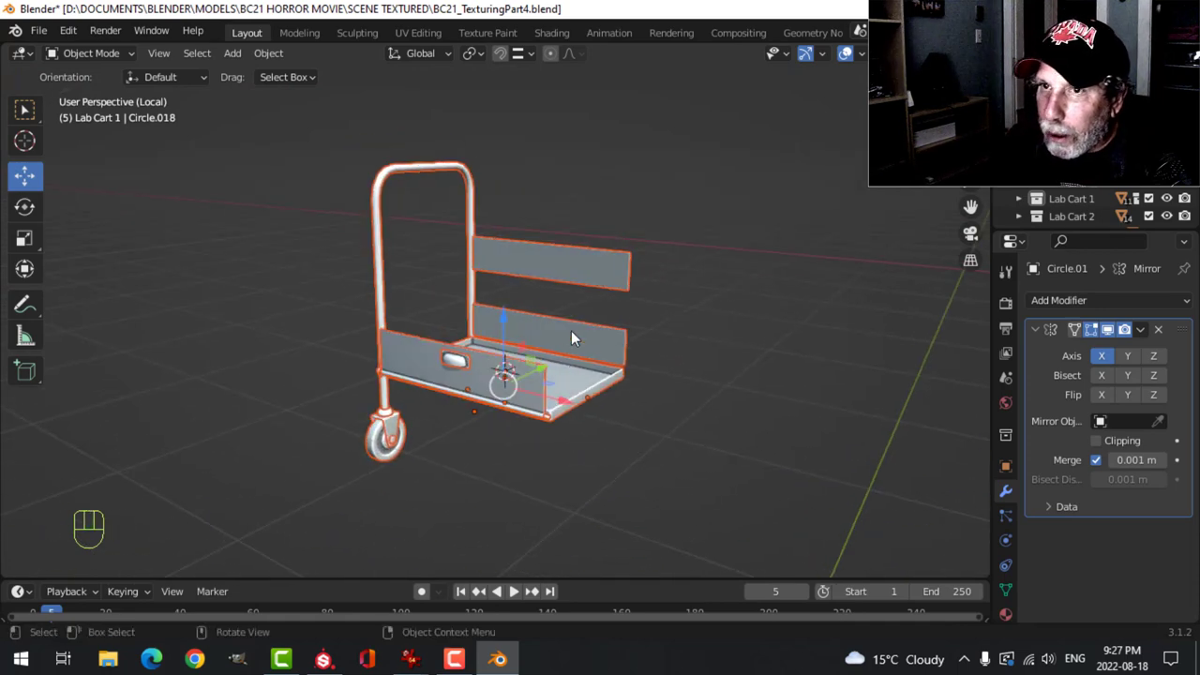
{"action": "key", "text": "ctrl+s"}
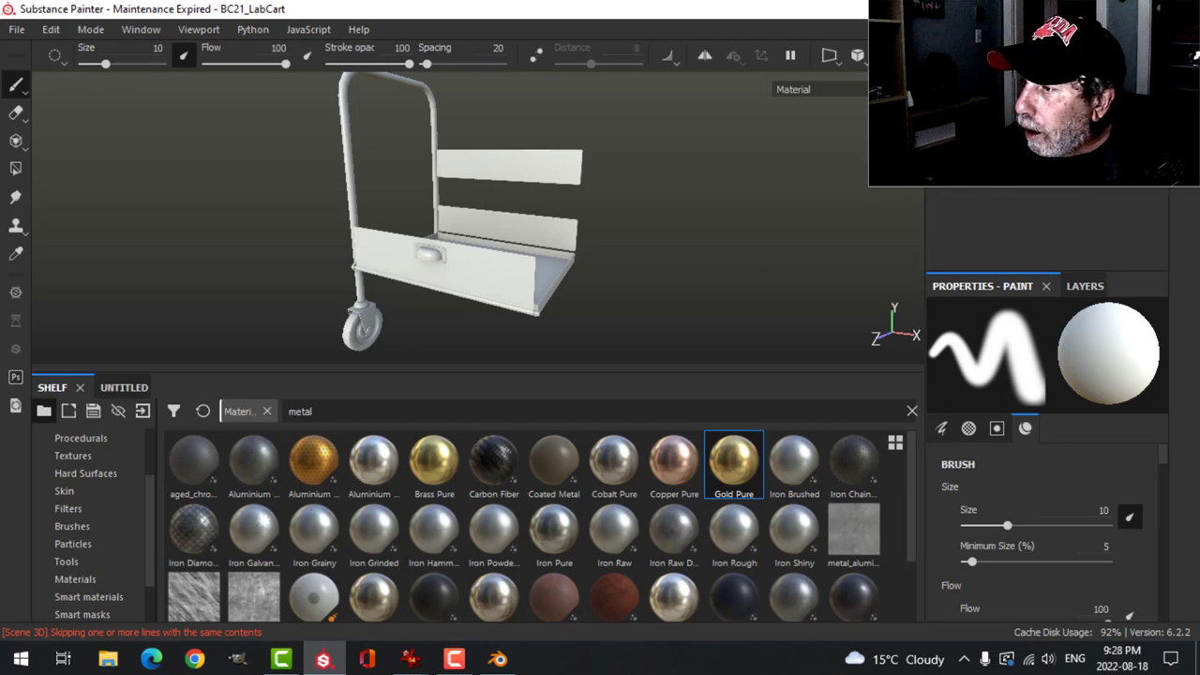
Step: Apply Iron Rough metal to the lab cart in the layer stack
{"action": "left_click", "coordinate": [1084, 285]}
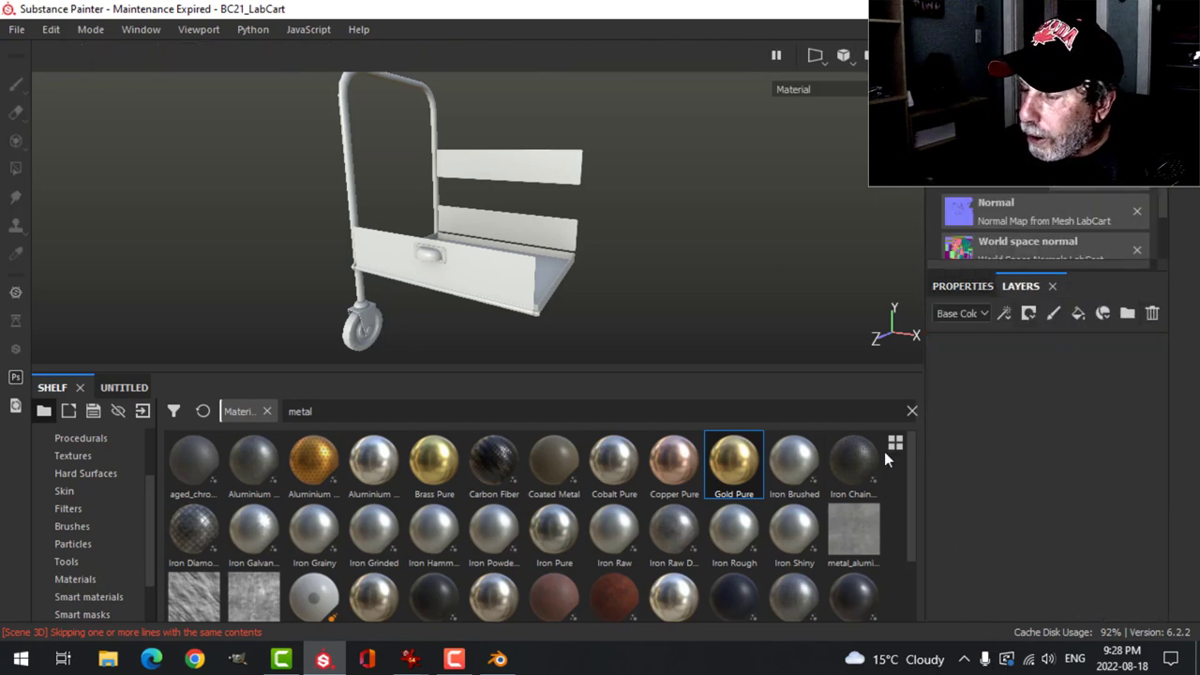
{"action": "double_click", "coordinate": [734, 533]}
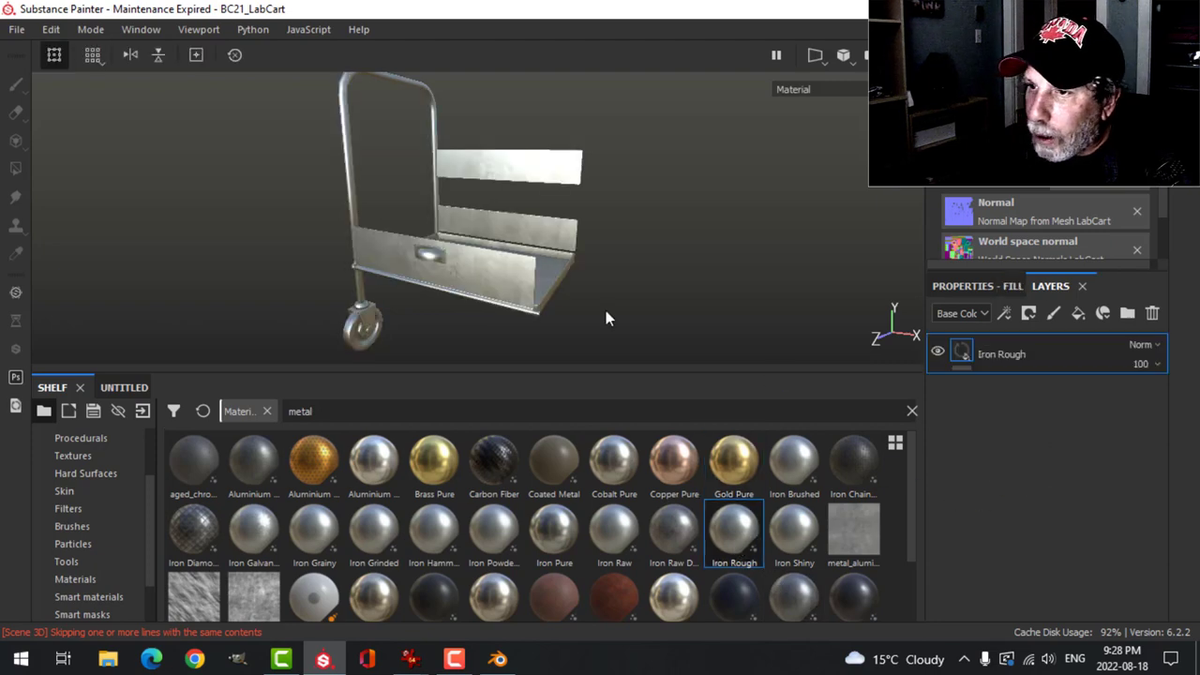
{"action": "left_click_drag", "start_coordinate": [604, 318], "coordinate": [622, 258]}
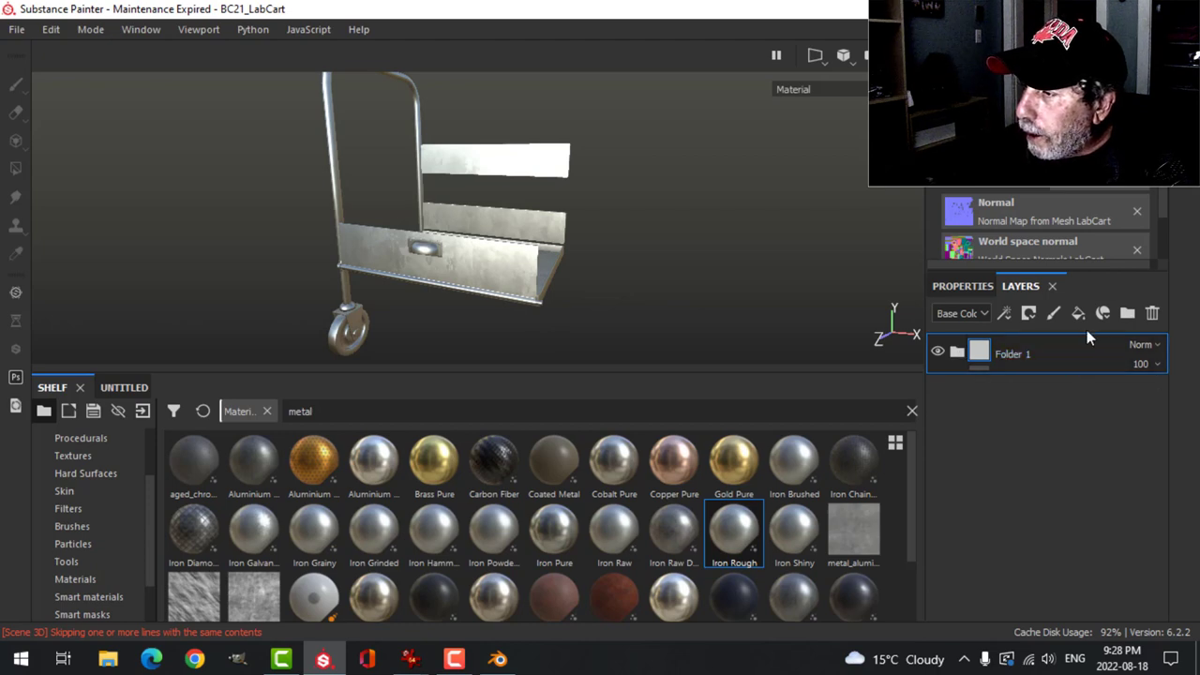
Step: Add a second masked folder and put the Plastic Glossy Scuffed smart material (found via 'rubber') in it
{"action": "left_click", "coordinate": [1127, 313]}
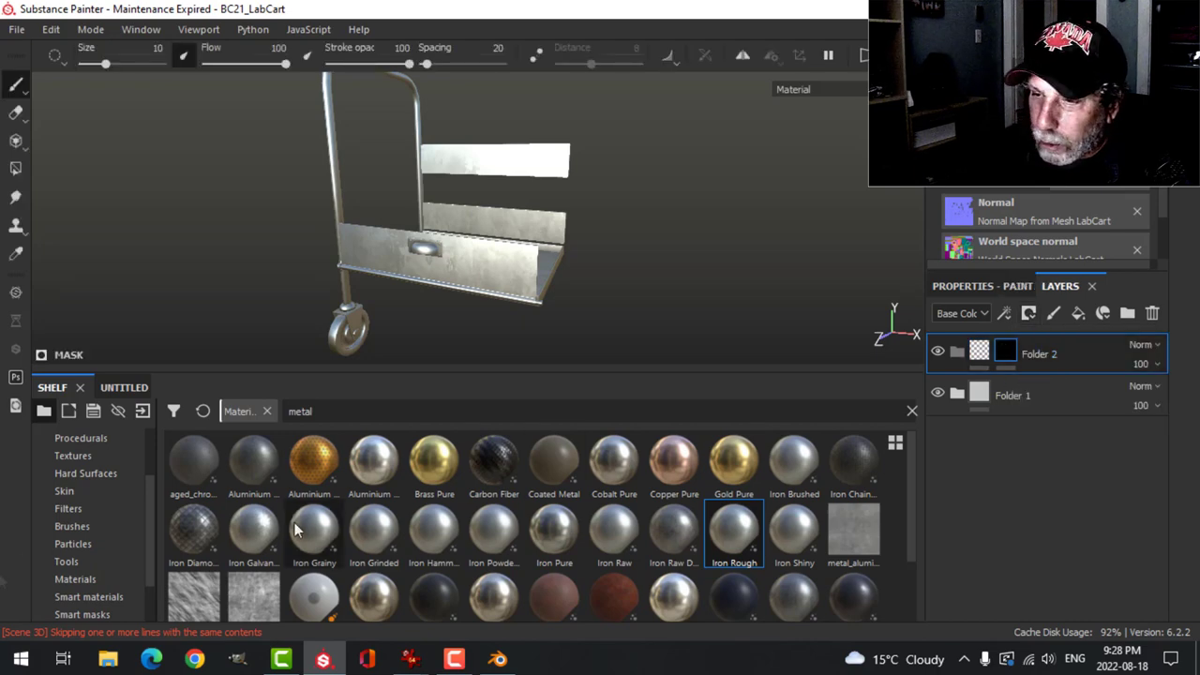
{"action": "left_click", "coordinate": [75, 578]}
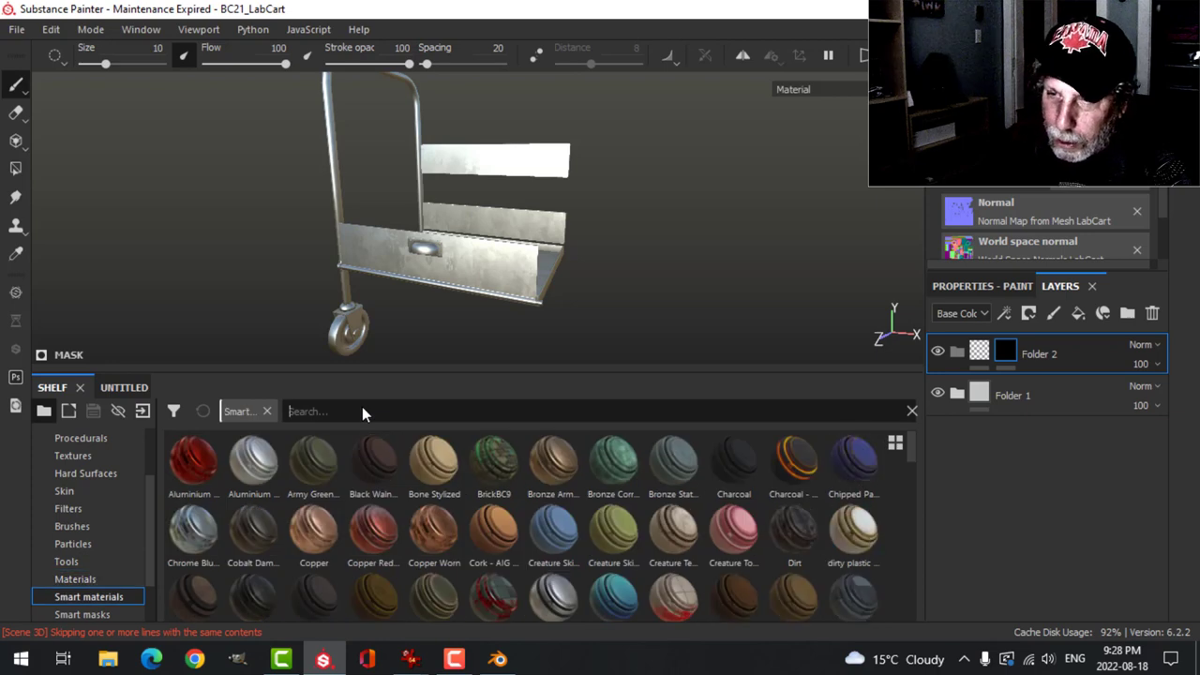
{"action": "type", "text": "rubber"}
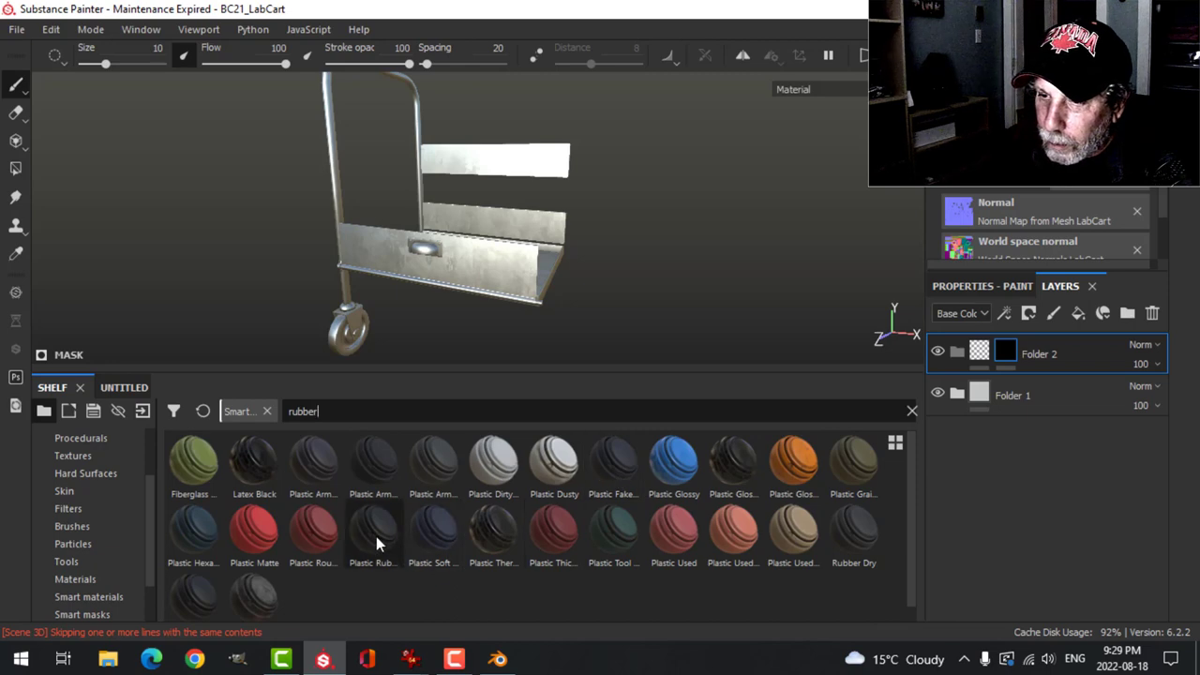
{"action": "mouse_move", "coordinate": [371, 535]}
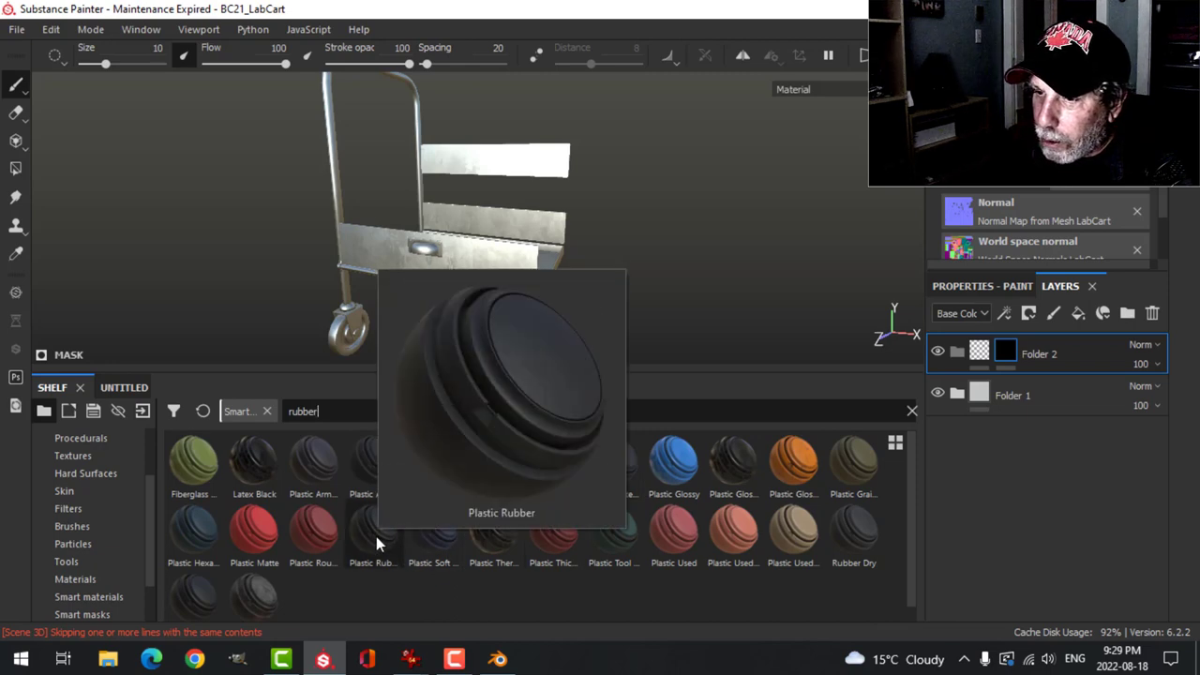
{"action": "mouse_move", "coordinate": [492, 553]}
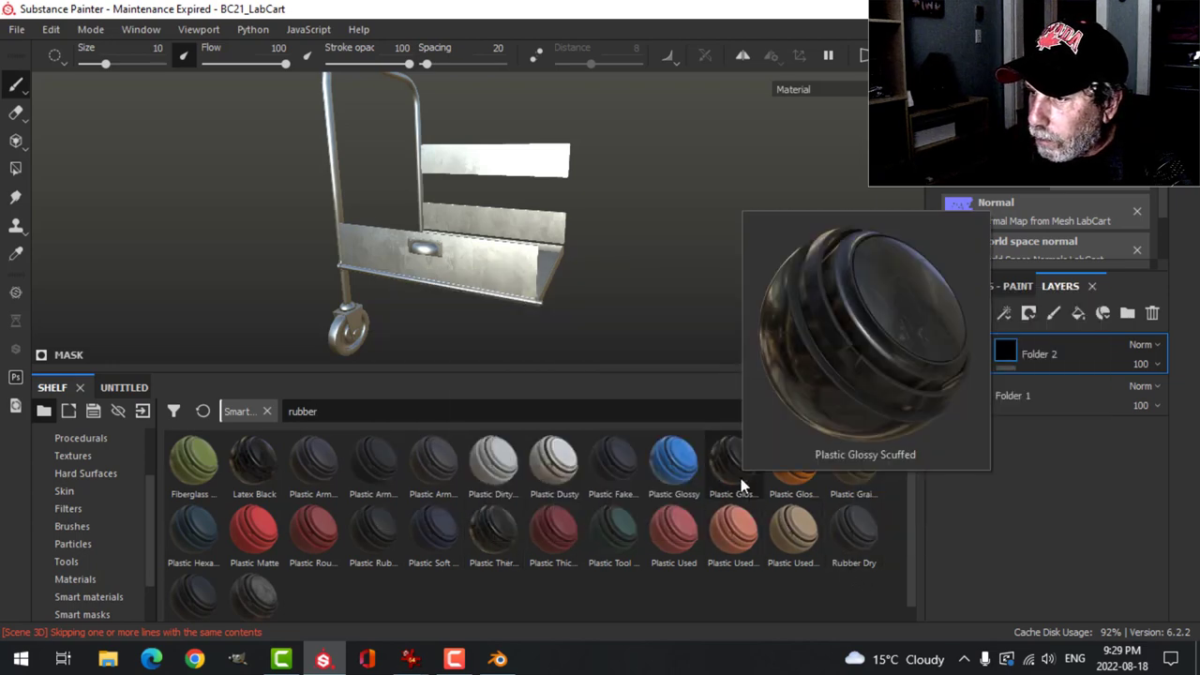
{"action": "left_click", "coordinate": [733, 459]}
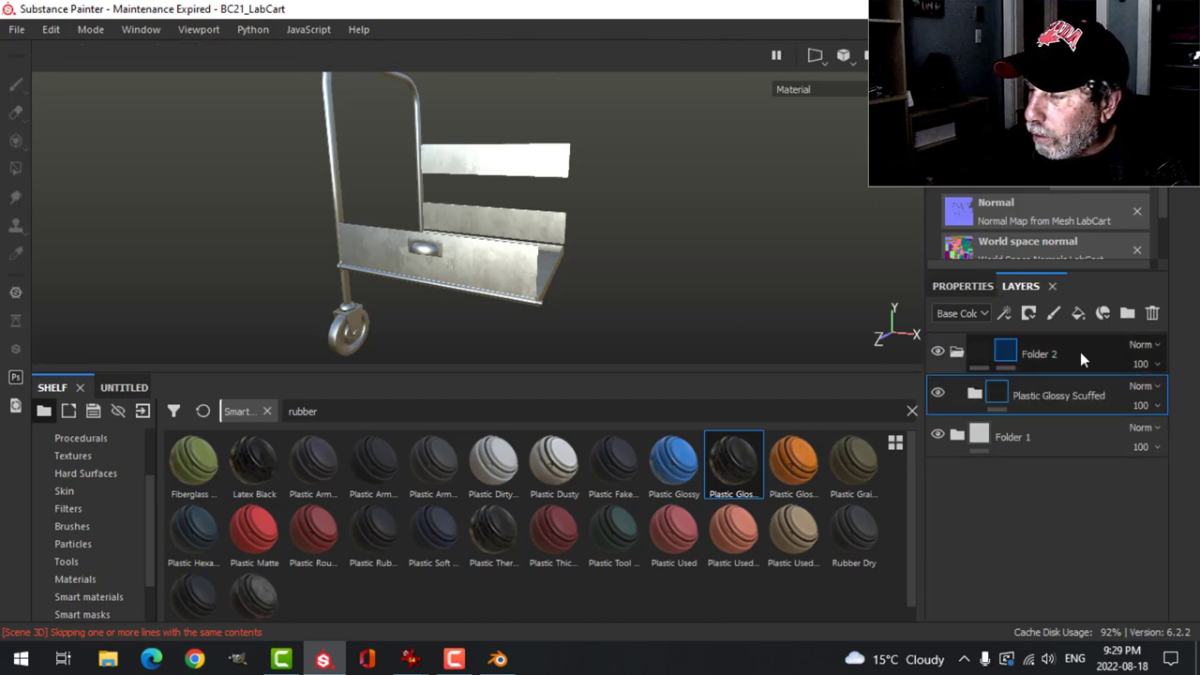
{"action": "left_click", "coordinate": [1057, 393]}
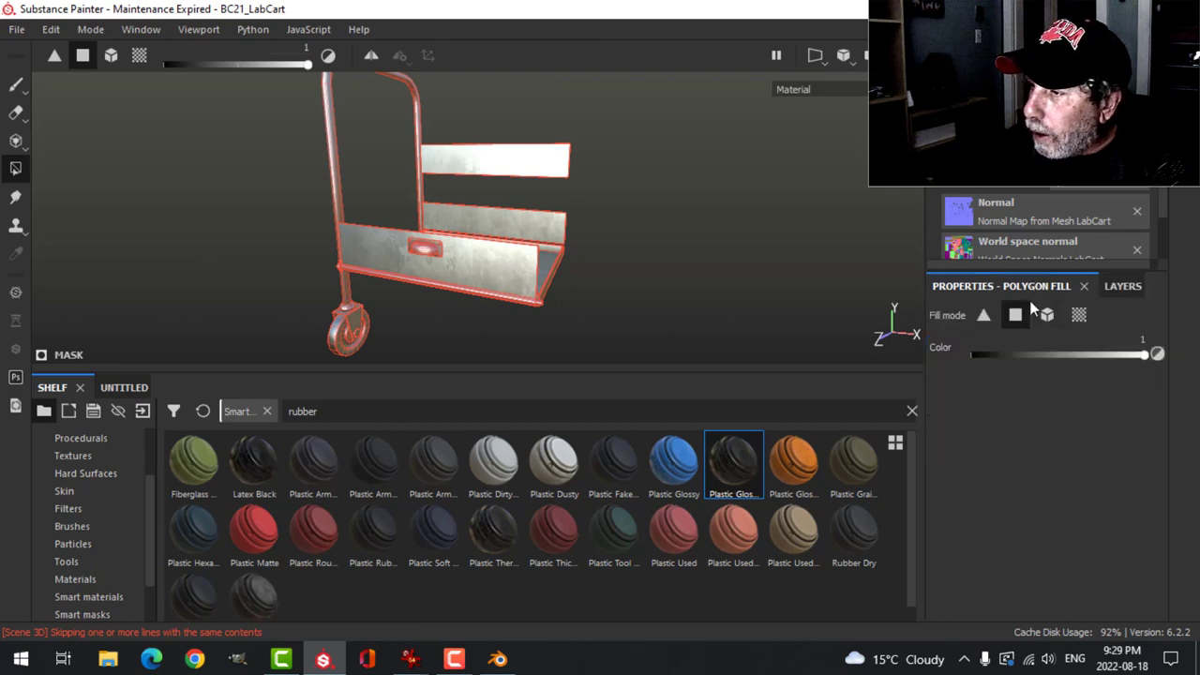
{"action": "mouse_move", "coordinate": [1016, 315]}
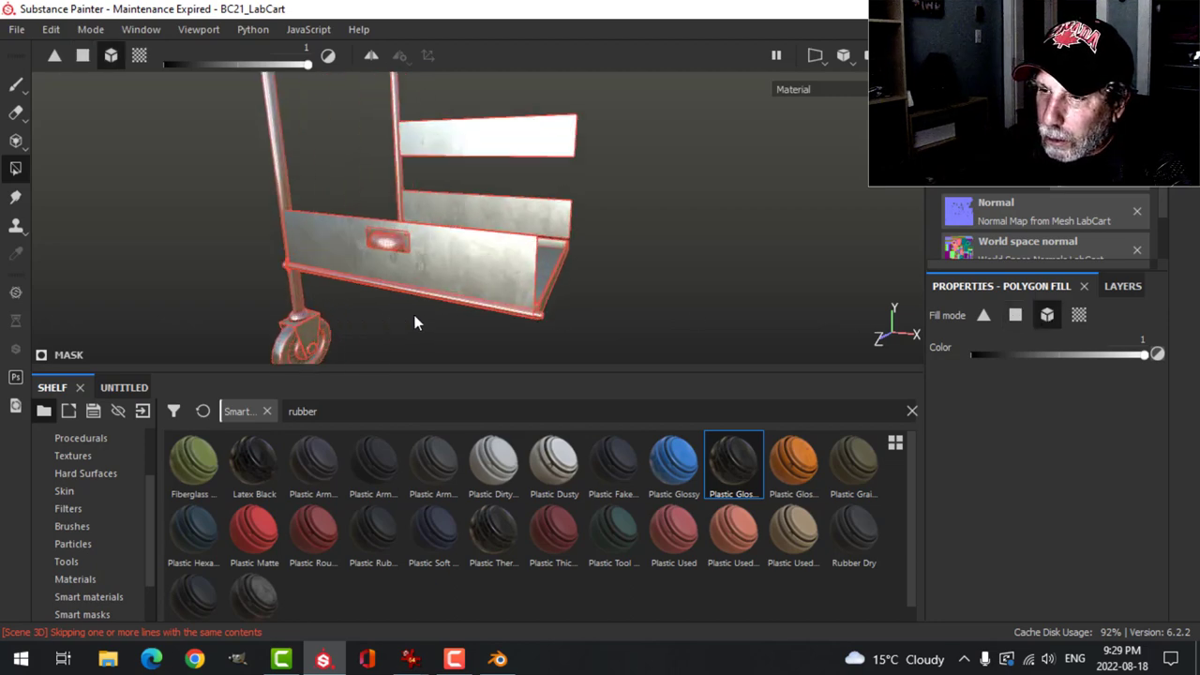
{"action": "left_click_drag", "start_coordinate": [417, 322], "coordinate": [248, 253]}
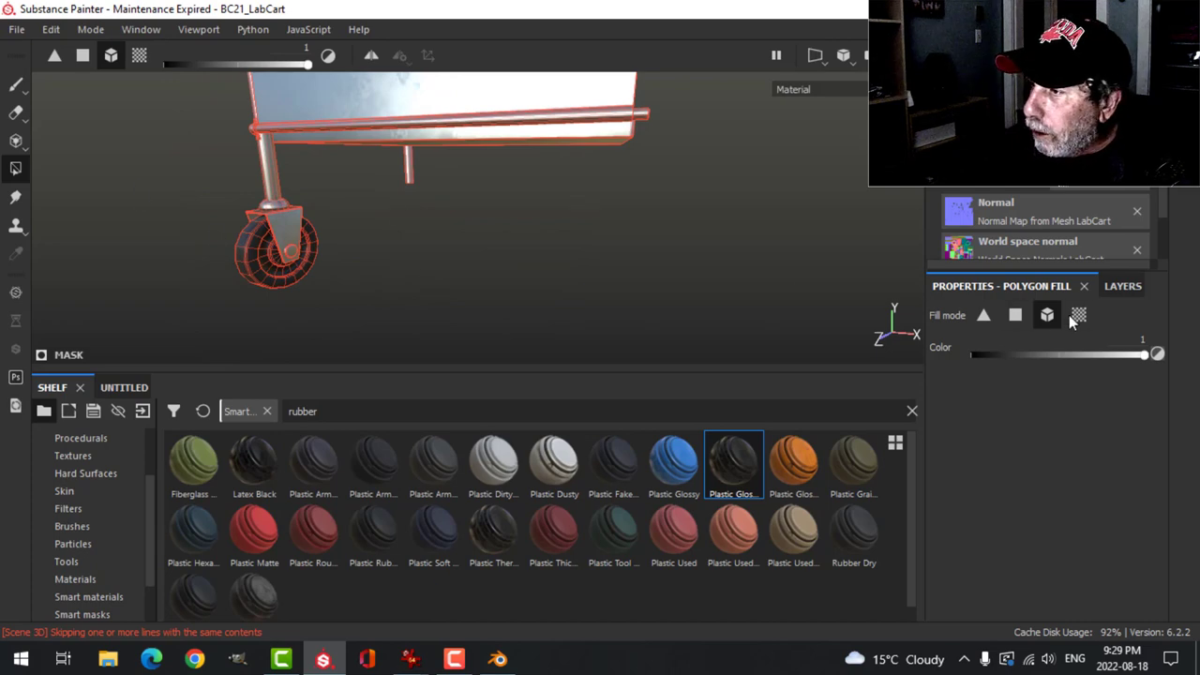
{"action": "left_click", "coordinate": [1121, 285]}
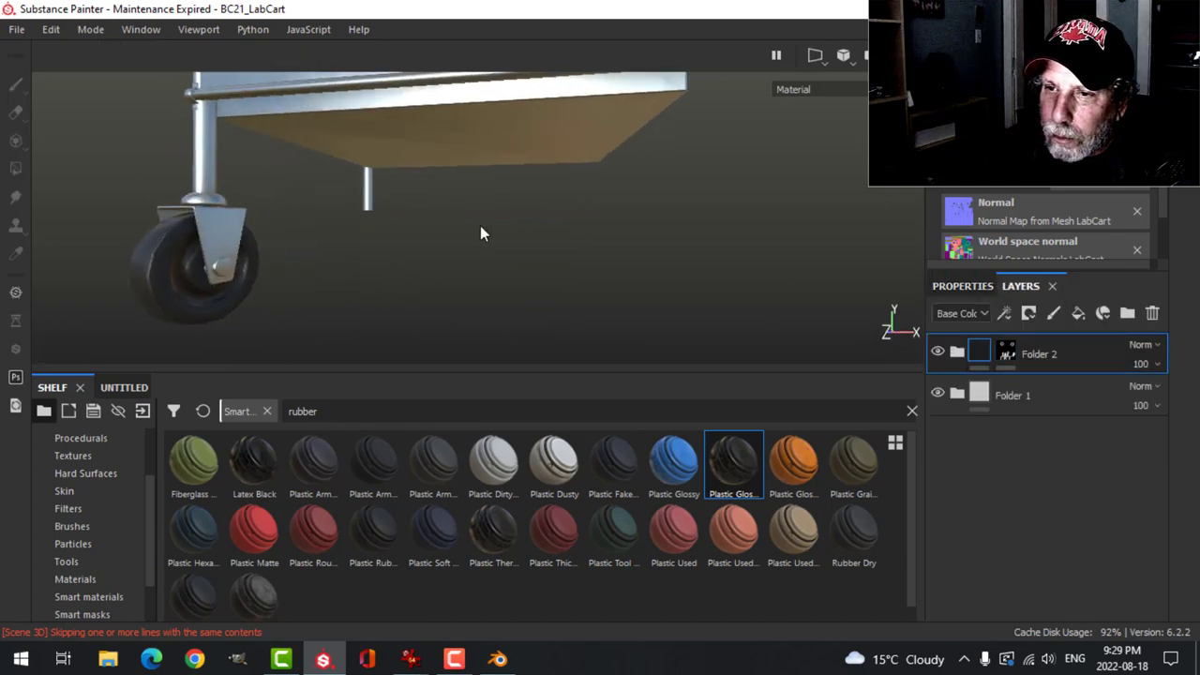
{"action": "left_click_drag", "start_coordinate": [484, 232], "coordinate": [394, 259]}
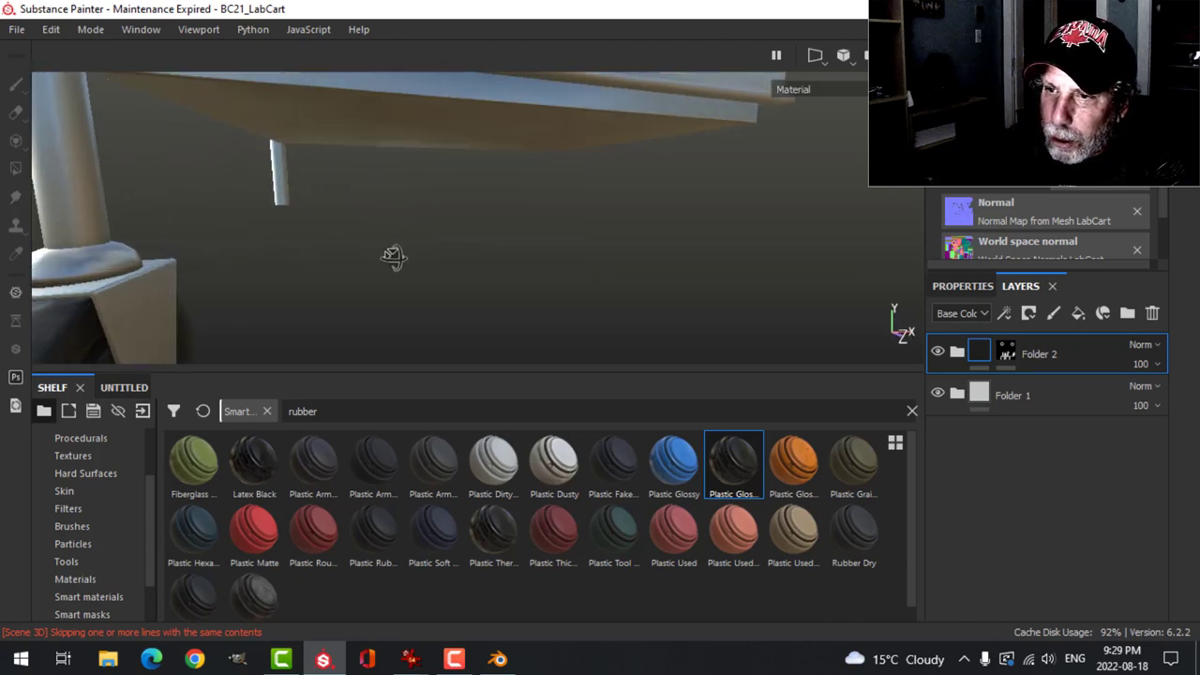
{"action": "left_click_drag", "start_coordinate": [394, 258], "coordinate": [354, 270]}
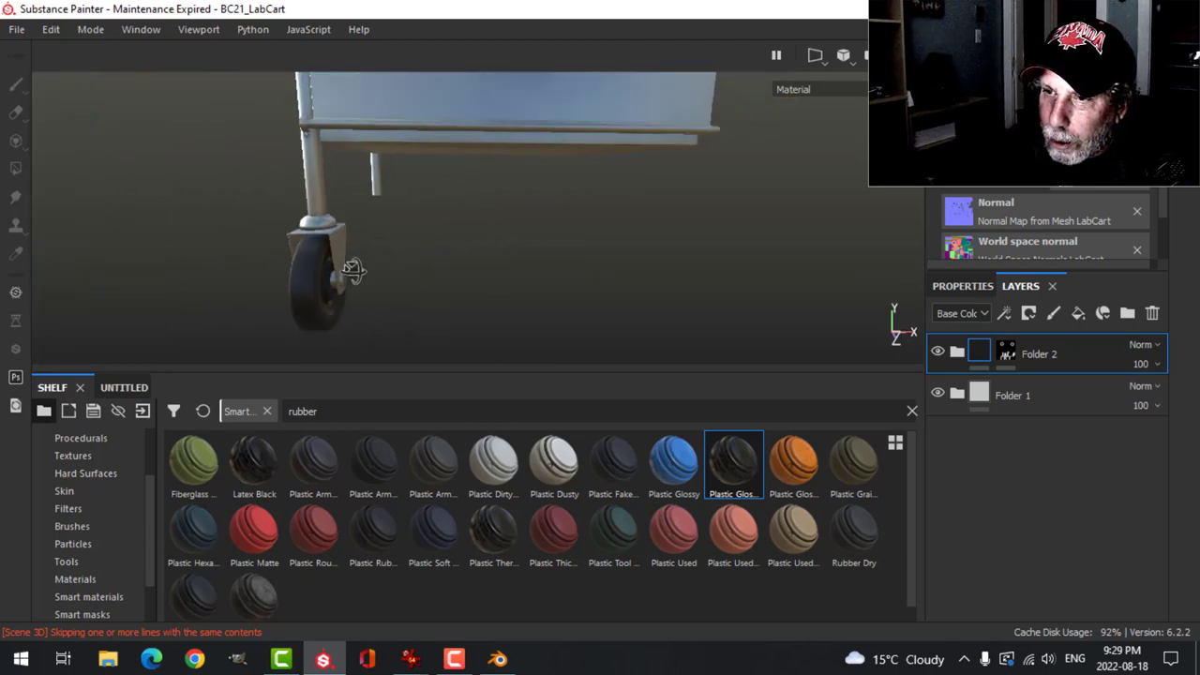
{"action": "left_click_drag", "start_coordinate": [354, 270], "coordinate": [422, 273]}
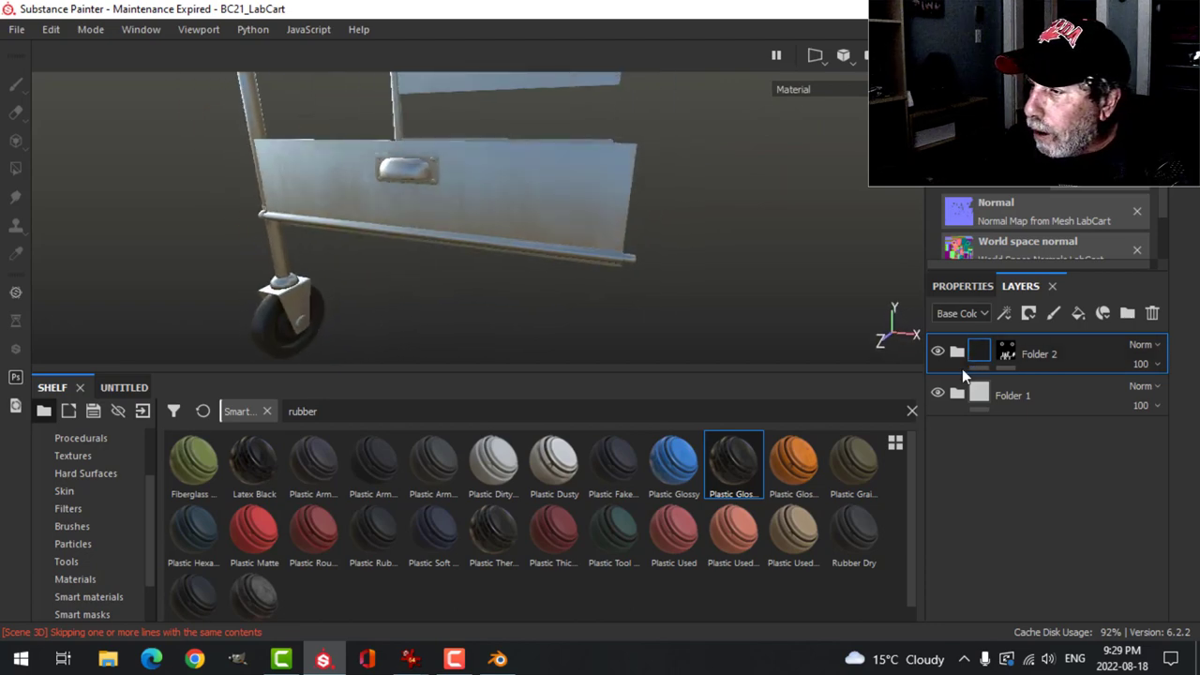
Step: Give Folder 2's mask a Dirt generator with dirt level lowered to 0.66
{"action": "left_click", "coordinate": [1028, 313]}
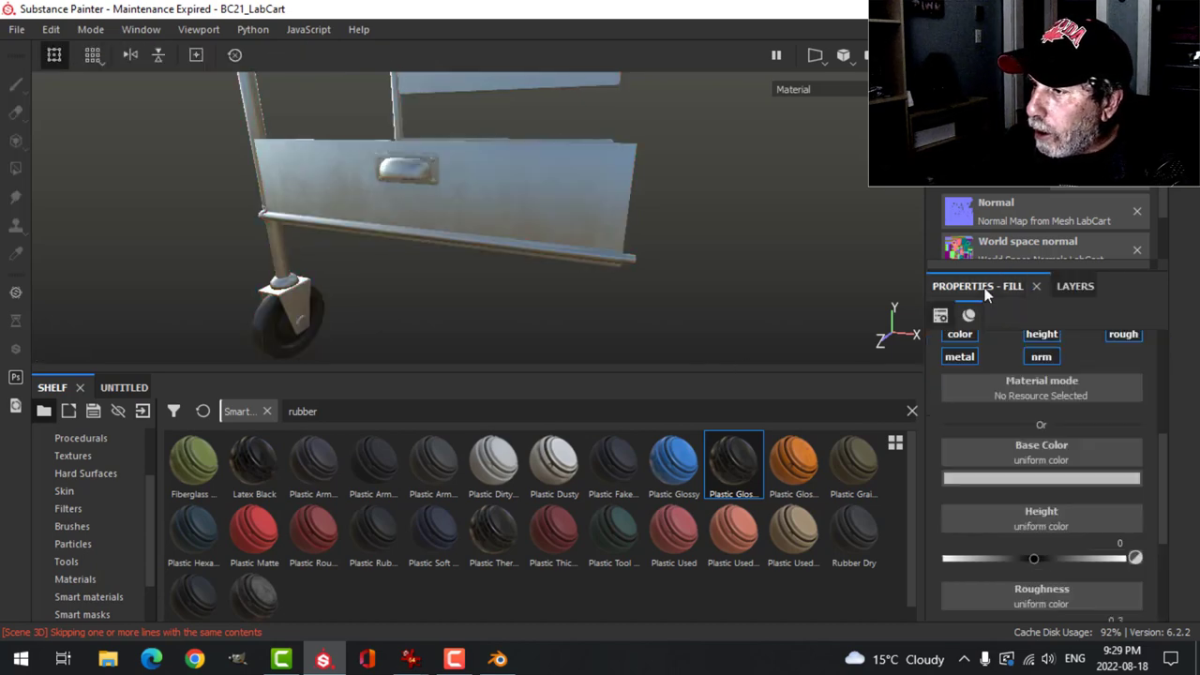
{"action": "left_click", "coordinate": [1040, 479]}
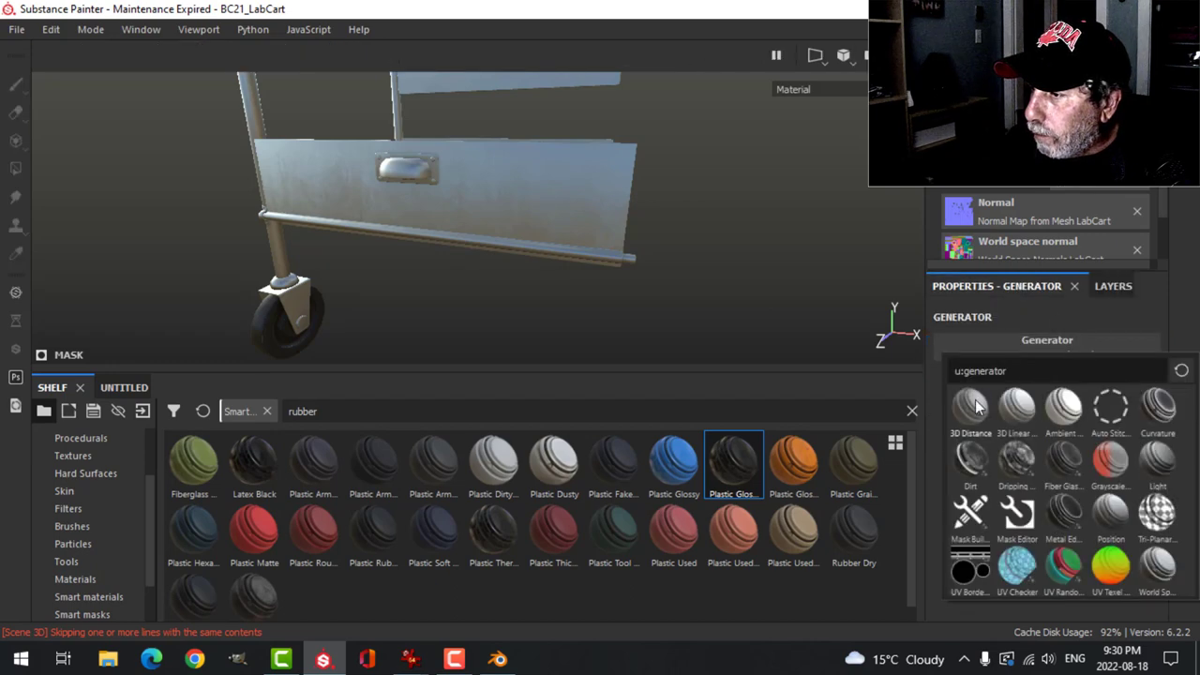
{"action": "left_click", "coordinate": [972, 459]}
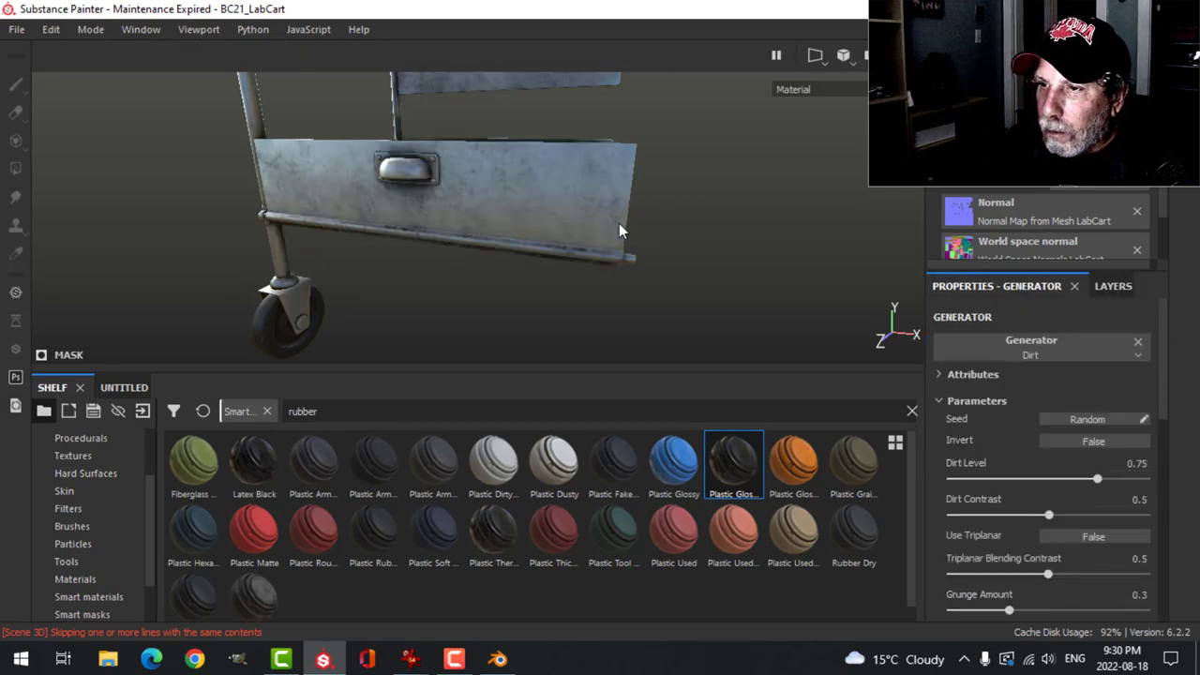
{"action": "left_click_drag", "start_coordinate": [619, 231], "coordinate": [600, 247]}
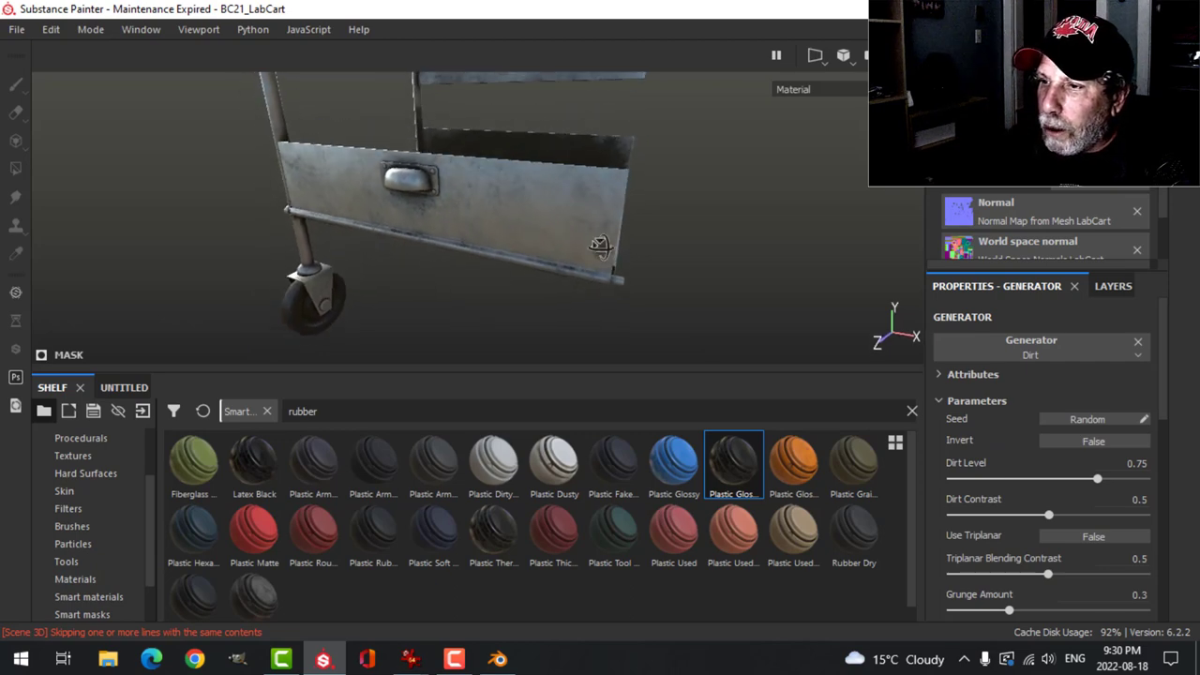
{"action": "left_click_drag", "start_coordinate": [1098, 480], "coordinate": [1084, 480]}
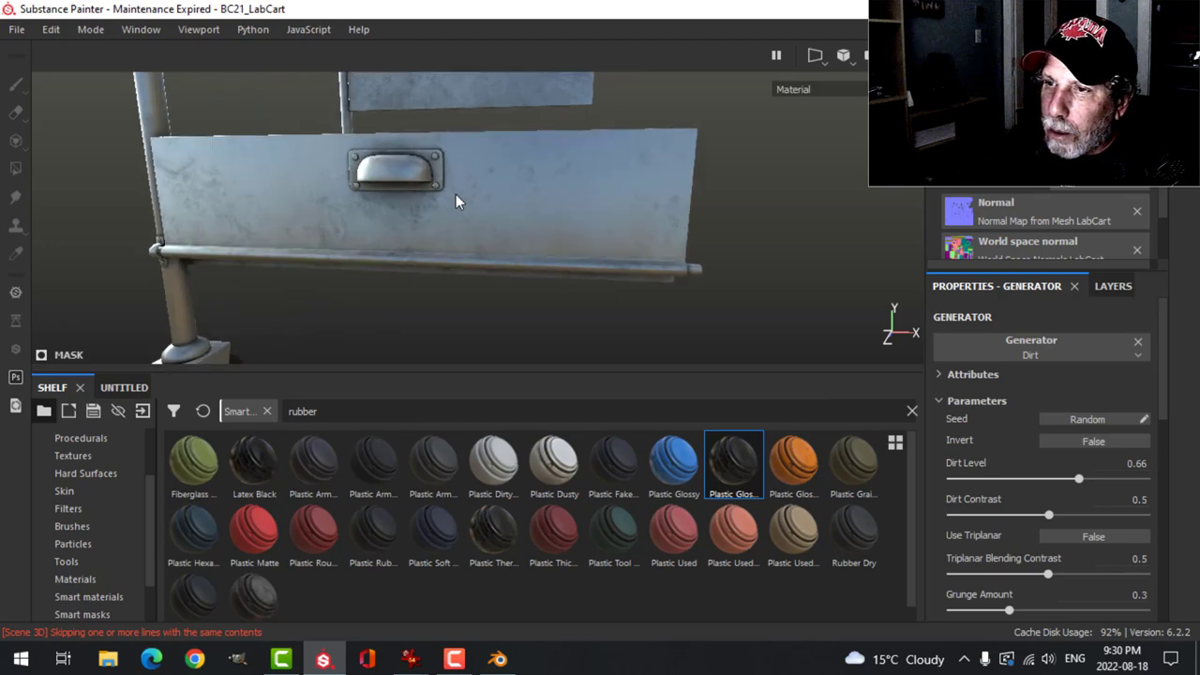
Step: Orbit around the drawer and the whole cart to check the dirt coverage
{"action": "left_click_drag", "start_coordinate": [460, 203], "coordinate": [619, 204]}
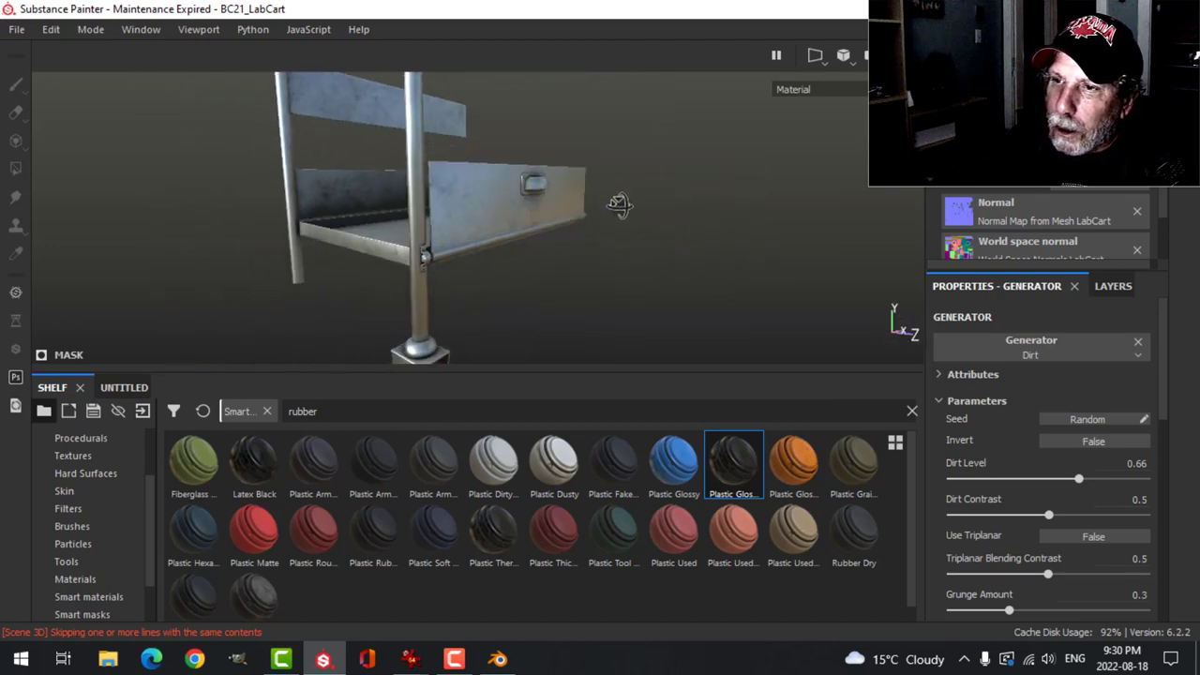
{"action": "left_click_drag", "start_coordinate": [619, 204], "coordinate": [675, 234]}
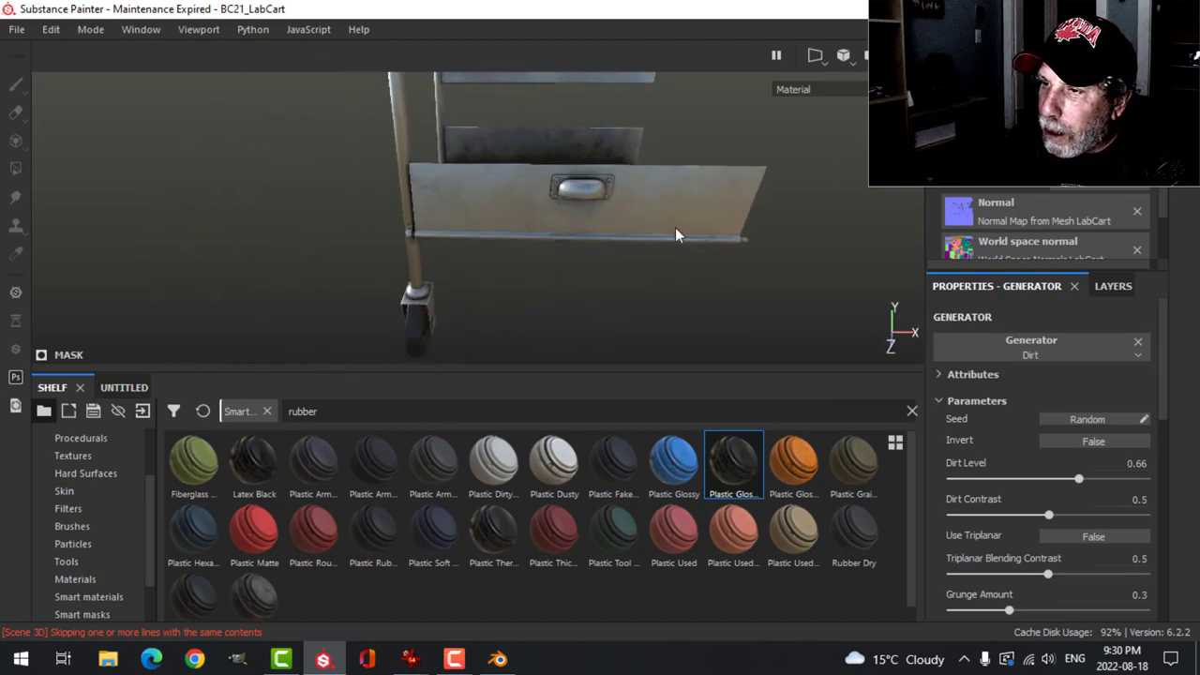
{"action": "left_click_drag", "start_coordinate": [675, 235], "coordinate": [647, 221]}
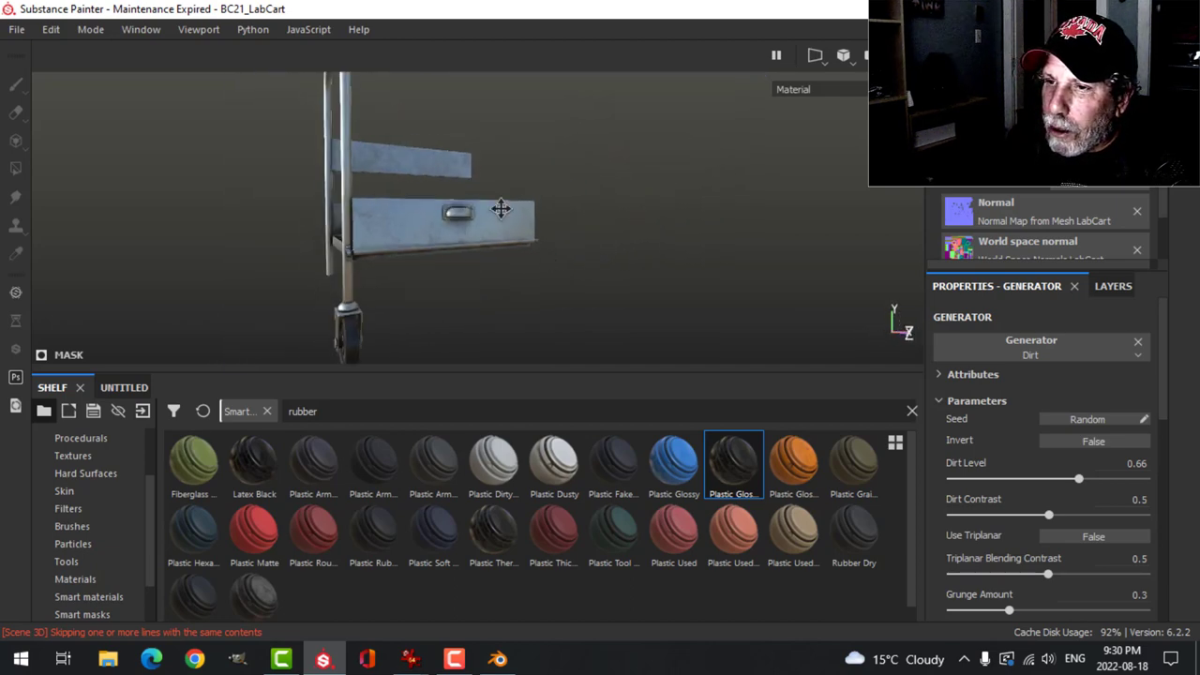
{"action": "left_click_drag", "start_coordinate": [502, 209], "coordinate": [514, 255]}
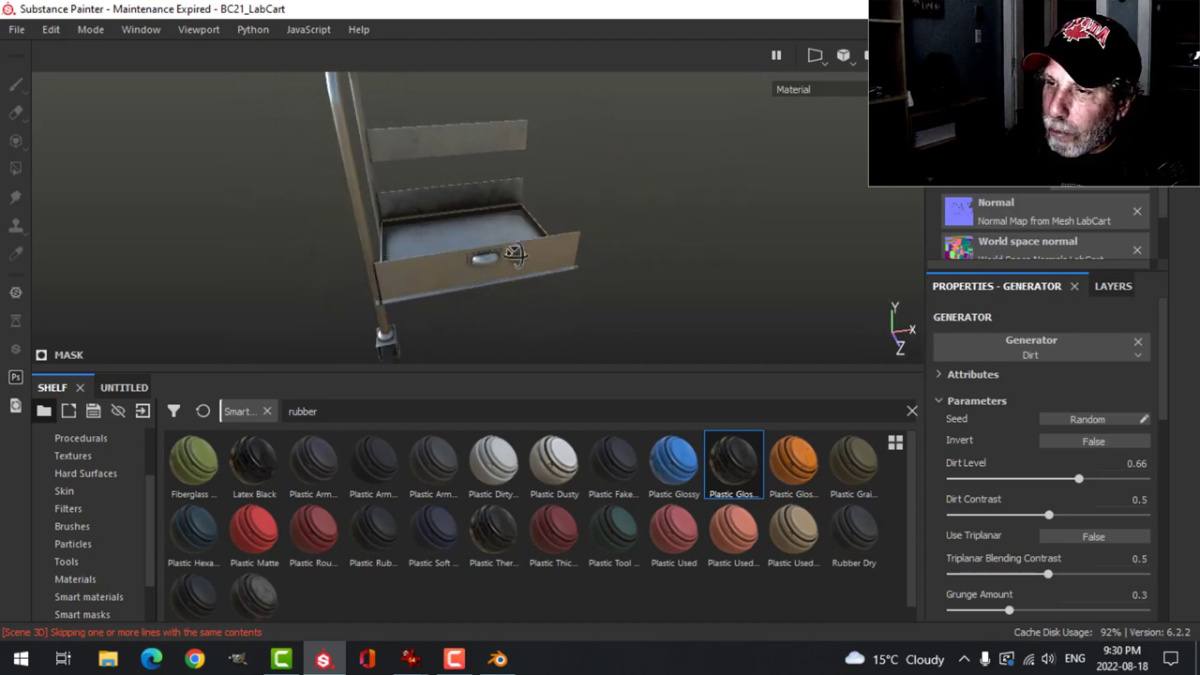
{"action": "left_click_drag", "start_coordinate": [514, 253], "coordinate": [408, 266]}
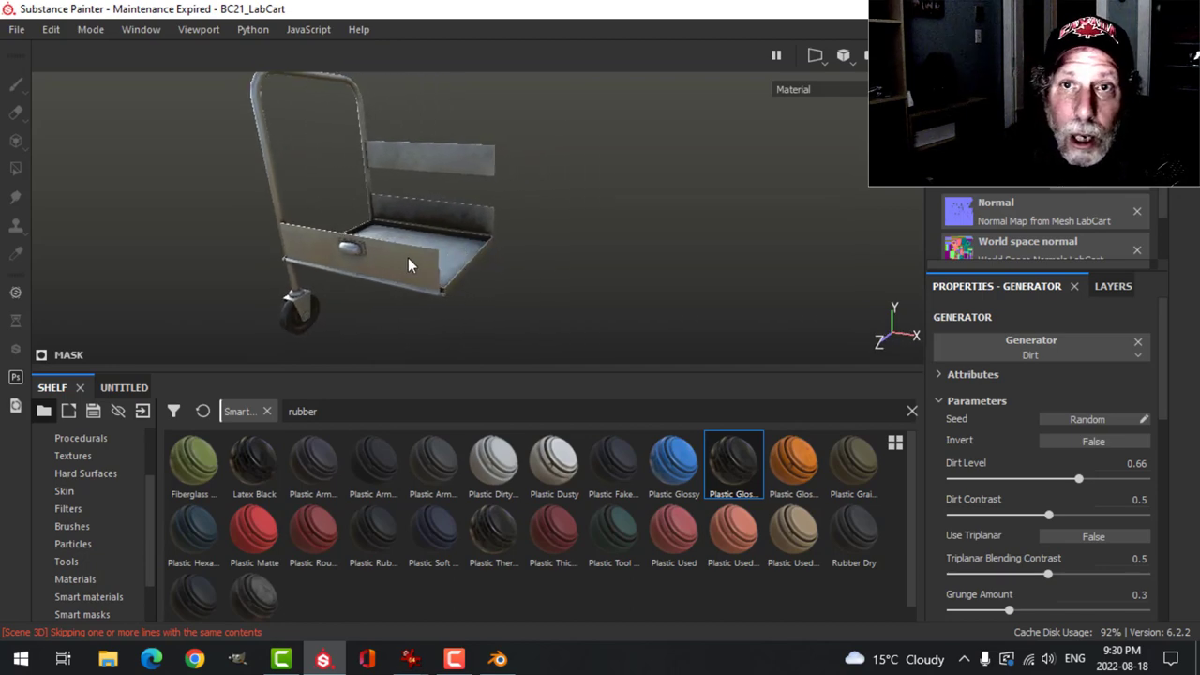
{"action": "left_click_drag", "start_coordinate": [409, 266], "coordinate": [462, 283]}
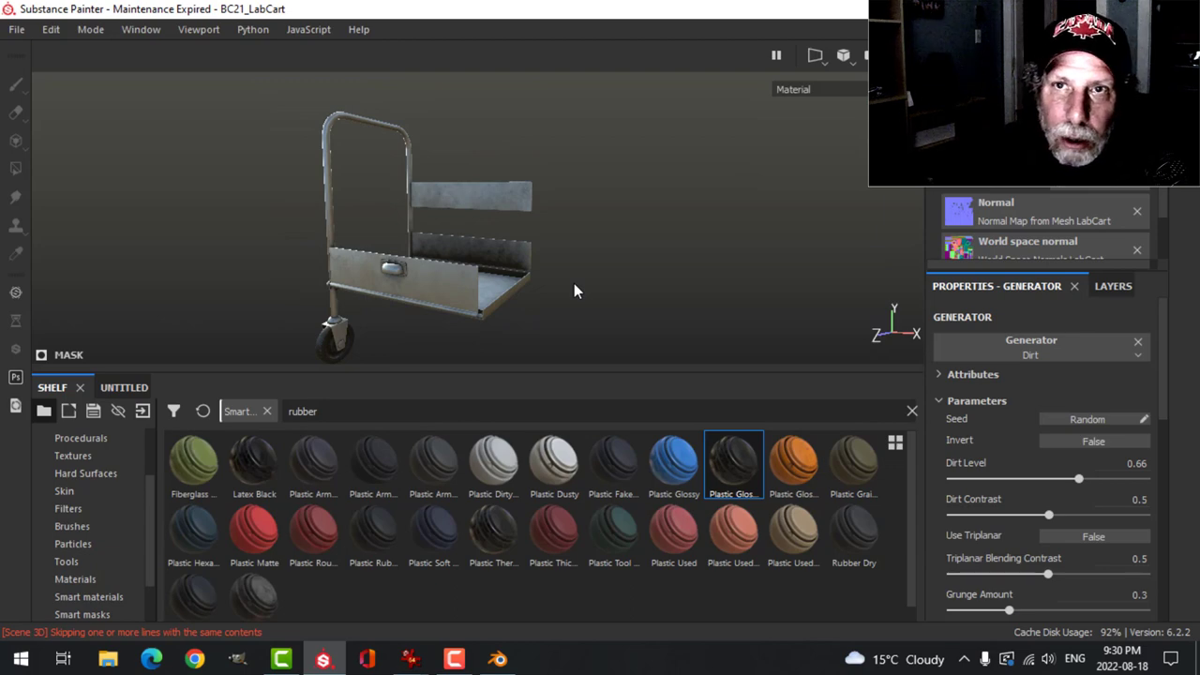
{"action": "mouse_move", "coordinate": [420, 285]}
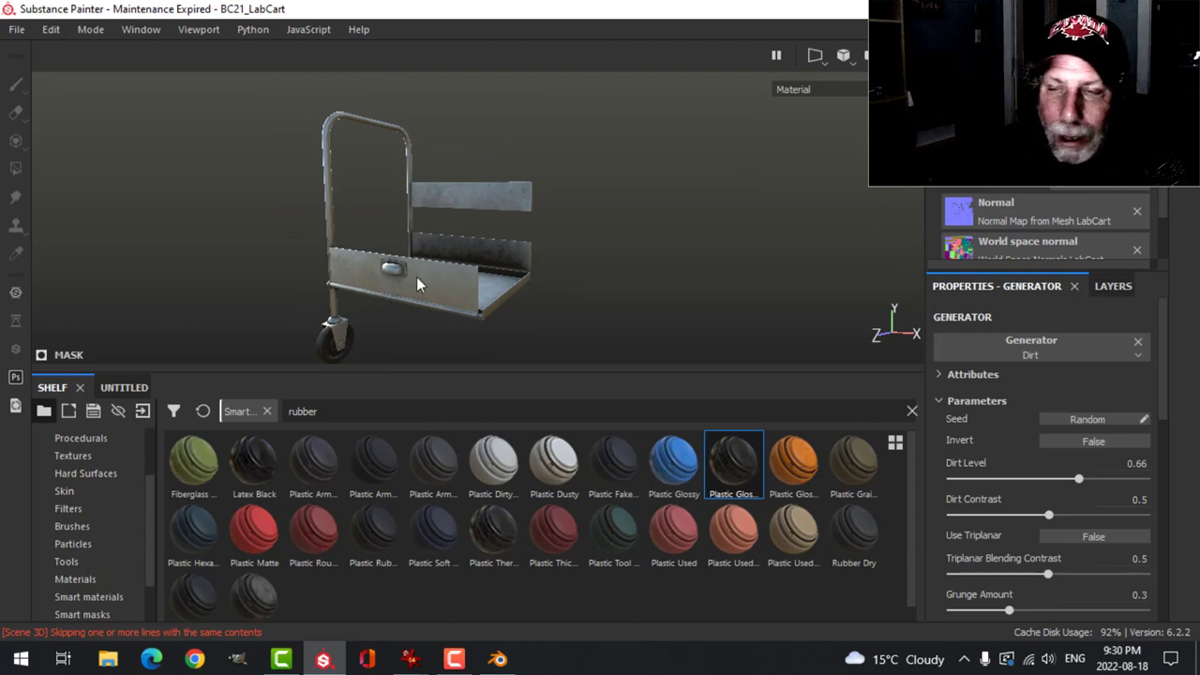
{"action": "mouse_move", "coordinate": [398, 289]}
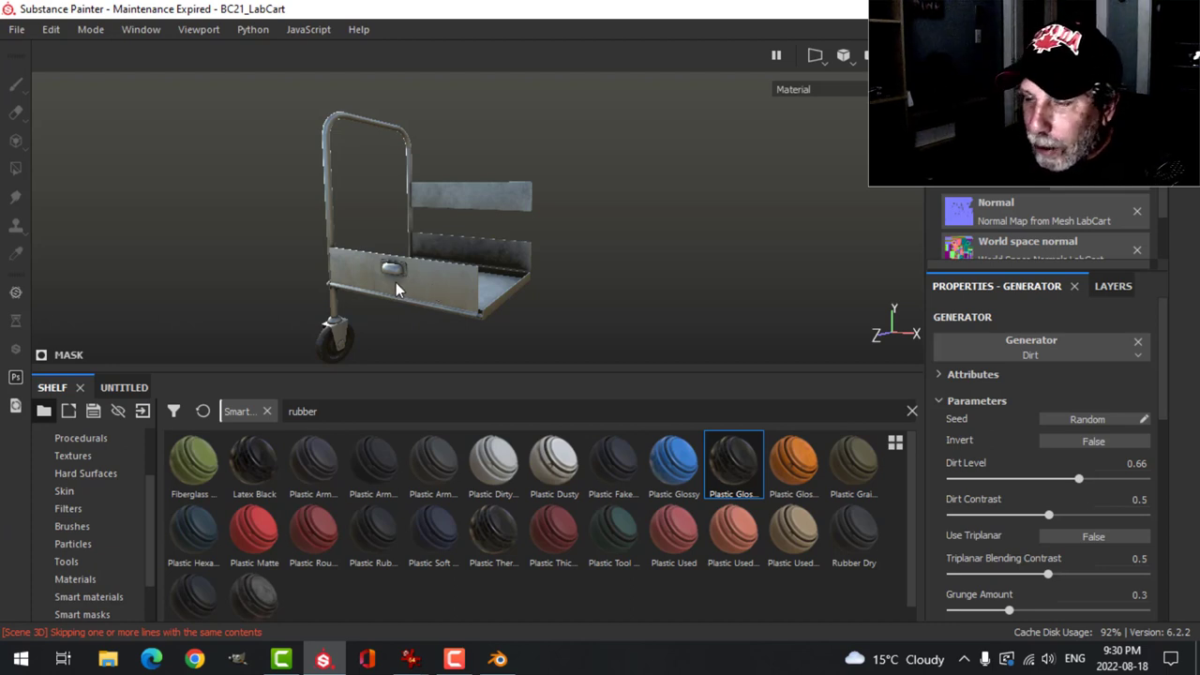
{"action": "mouse_move", "coordinate": [448, 302]}
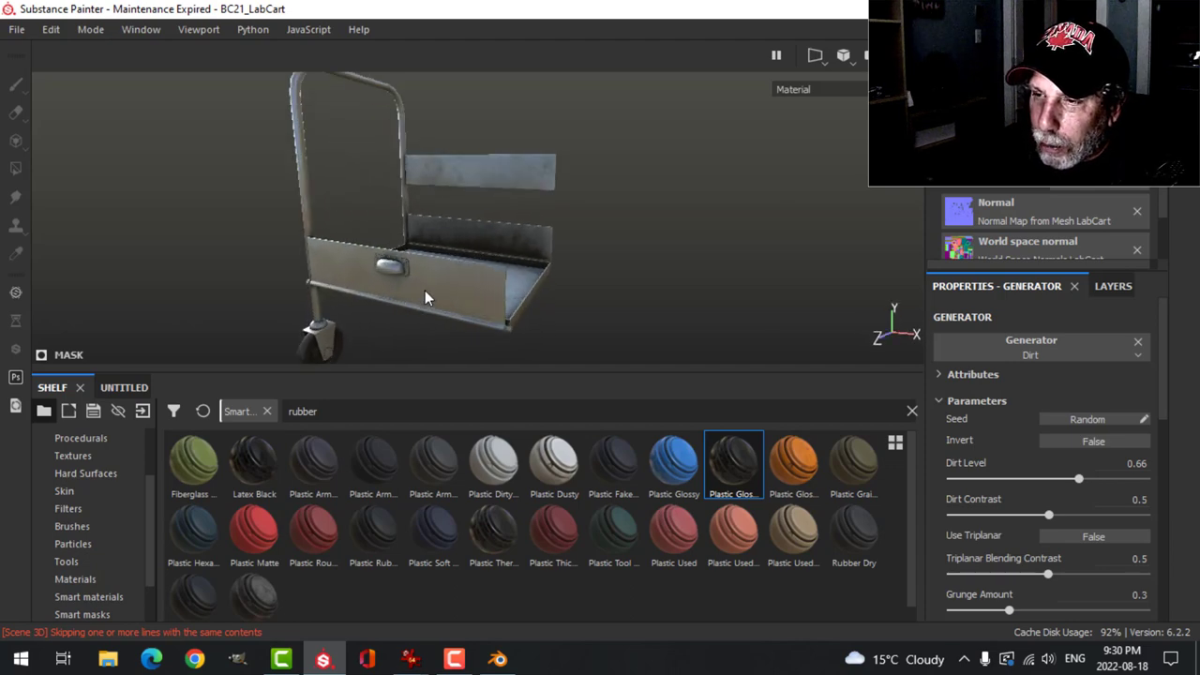
{"action": "left_click_drag", "start_coordinate": [428, 298], "coordinate": [435, 293]}
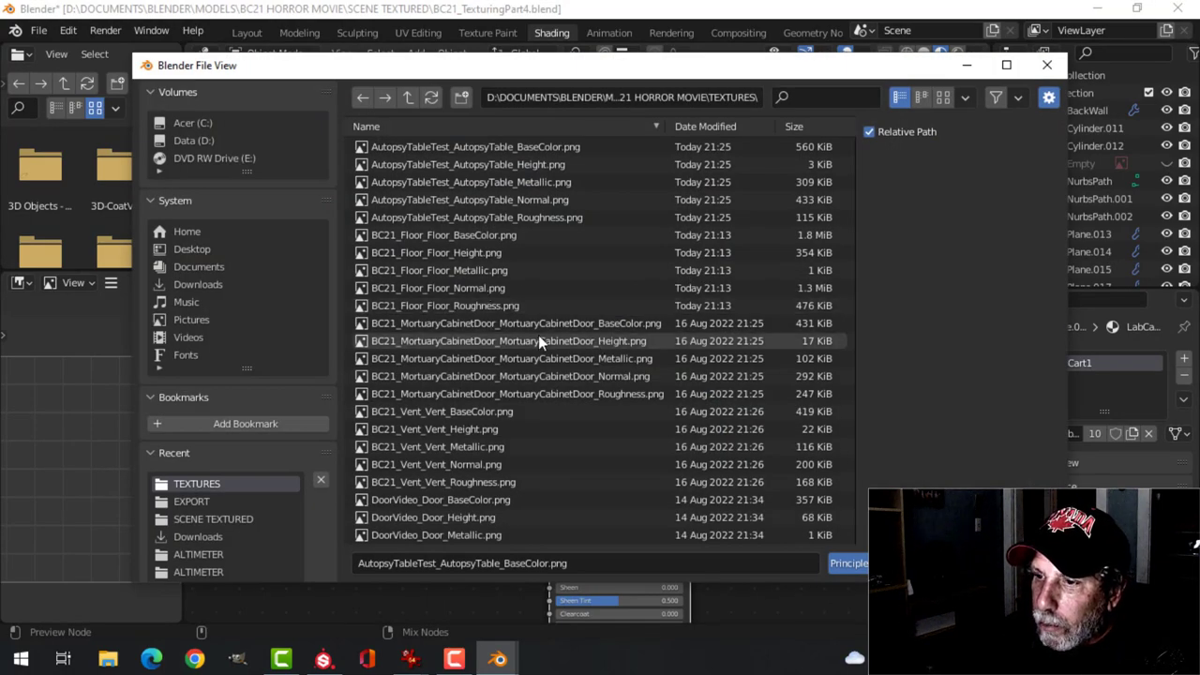
Step: Scroll the file browser to reach the LabCart texture images for the Principled BSDF
{"action": "scroll", "scroll_direction": "down", "scroll_amount": 3}
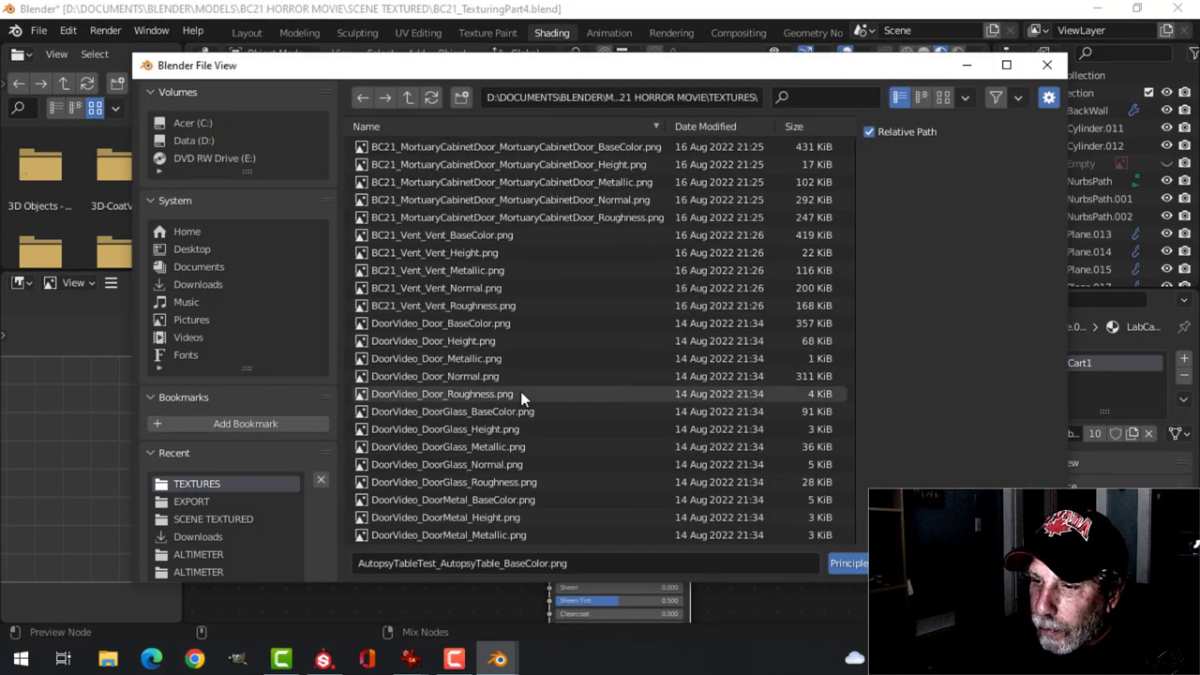
{"action": "scroll", "scroll_direction": "down", "scroll_amount": 3}
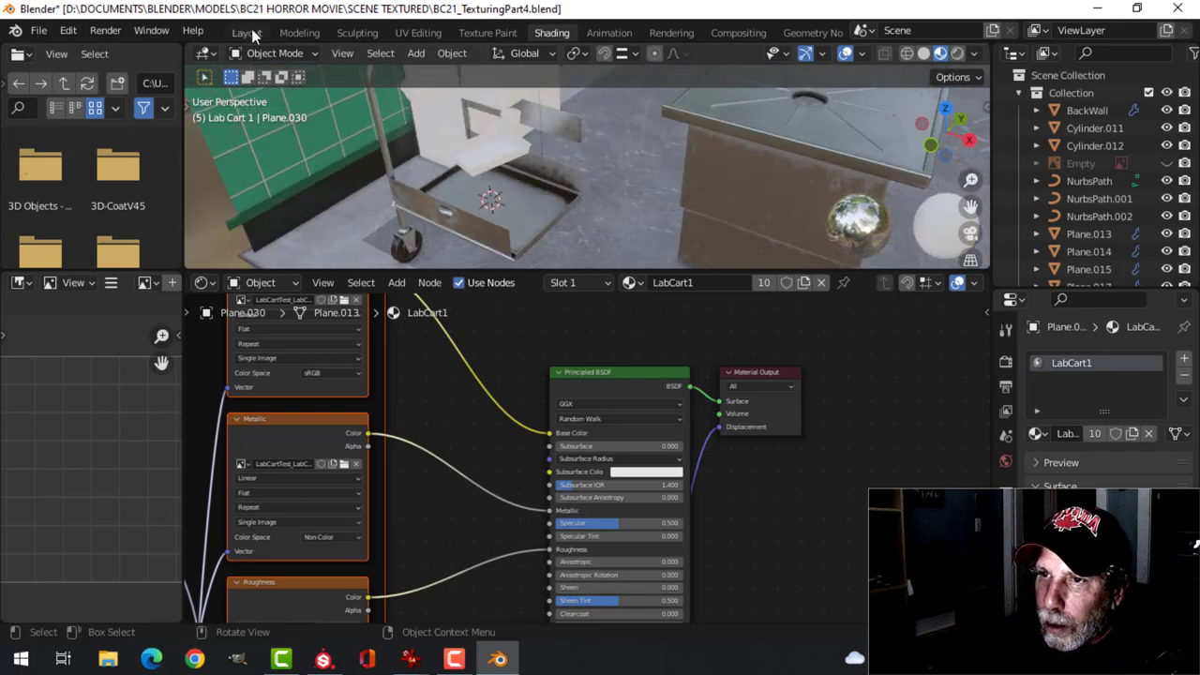
Step: In Layout, select the cart's caster and wheel pieces and save the blend file
{"action": "left_click", "coordinate": [248, 32]}
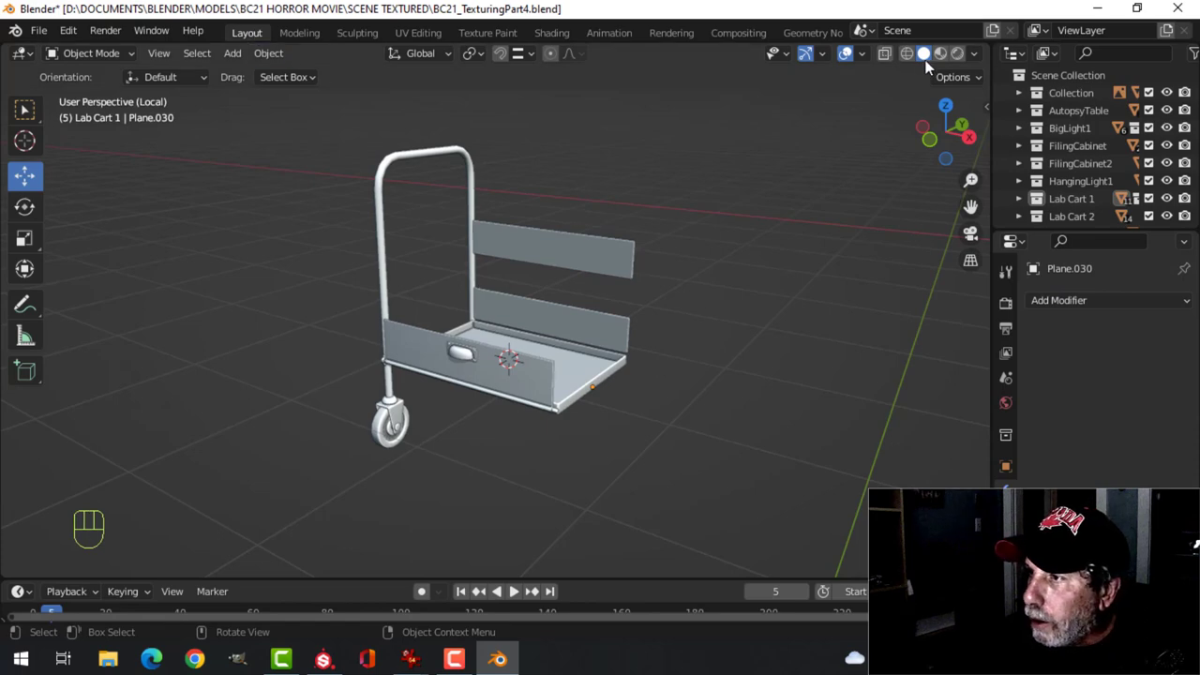
{"action": "mouse_move", "coordinate": [609, 375]}
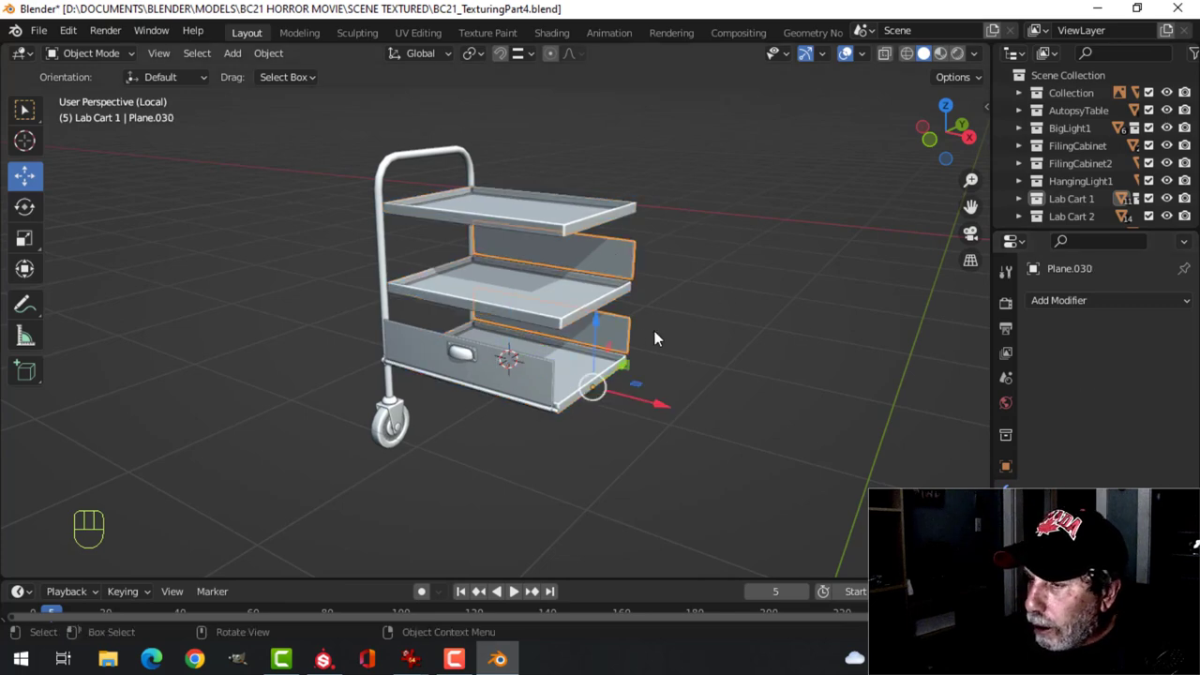
{"action": "key", "text": "alt+a"}
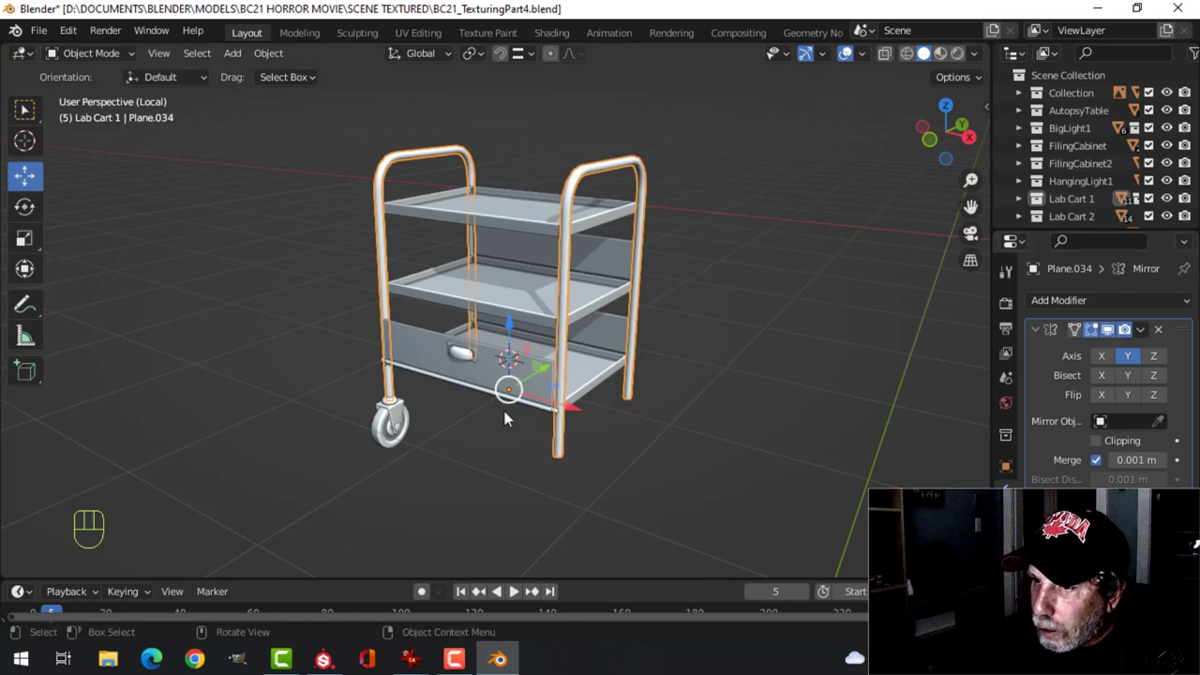
{"action": "key", "text": "alt+a"}
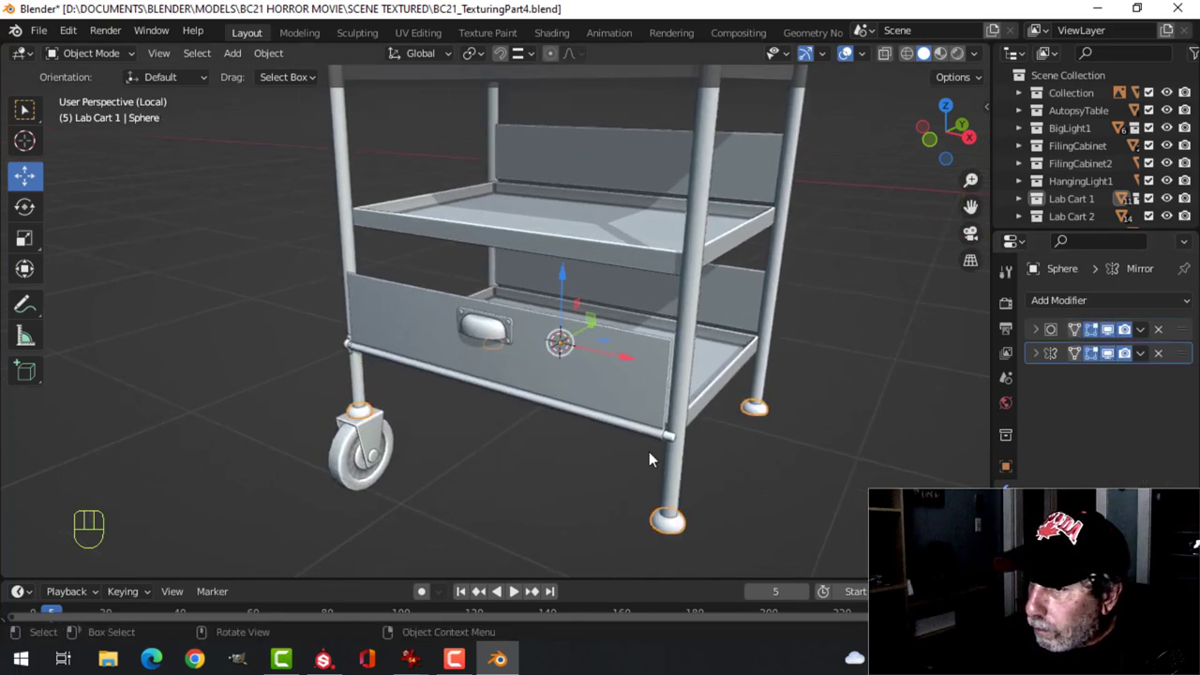
{"action": "left_click", "coordinate": [1123, 330]}
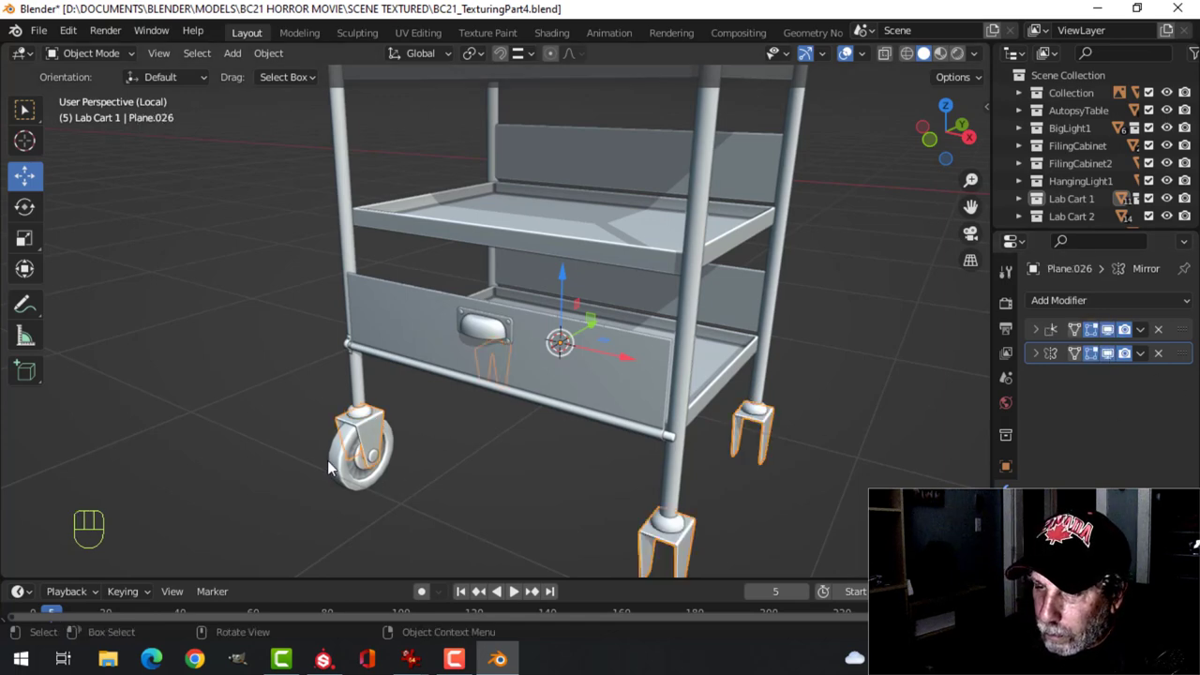
{"action": "left_click", "coordinate": [360, 459]}
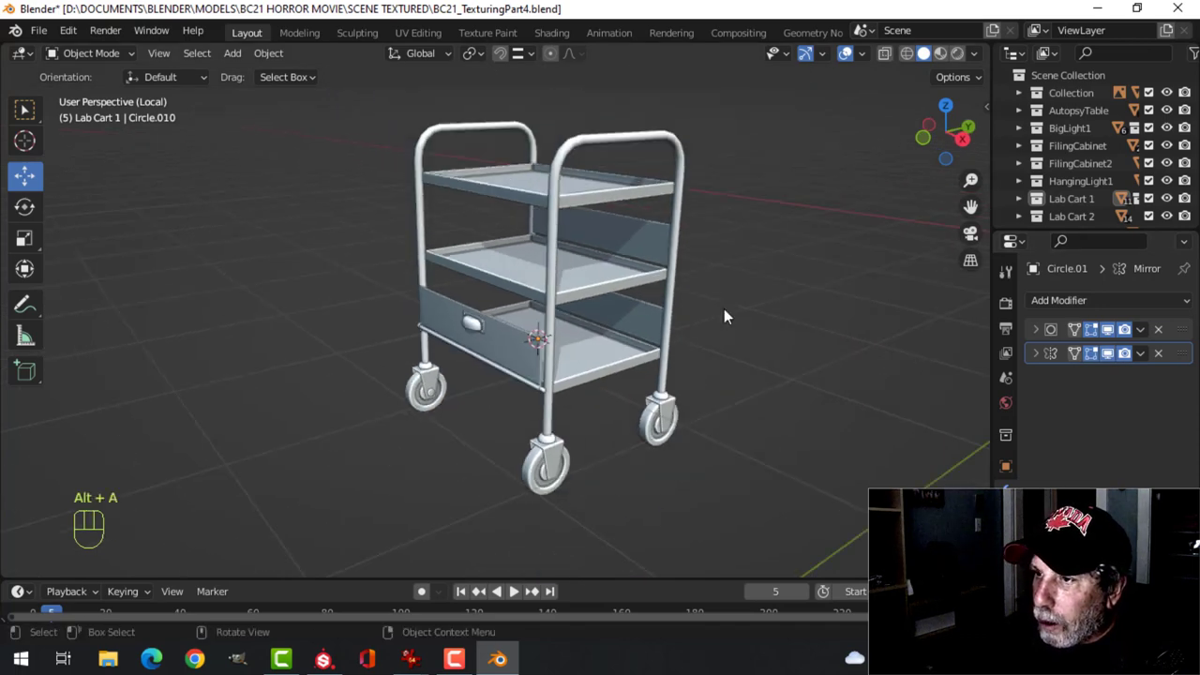
{"action": "key", "text": "ctrl+s"}
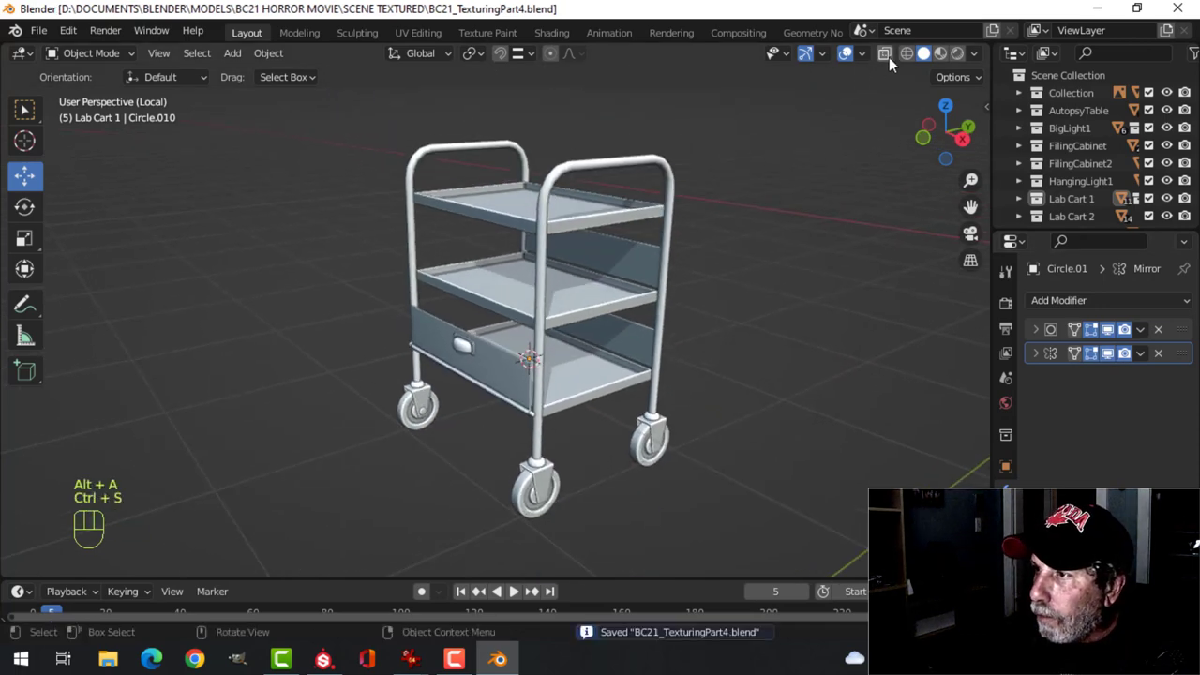
Step: Show the whole lab cart in Material Preview and orbit to inspect its grimy metal textures
{"action": "left_click", "coordinate": [942, 53]}
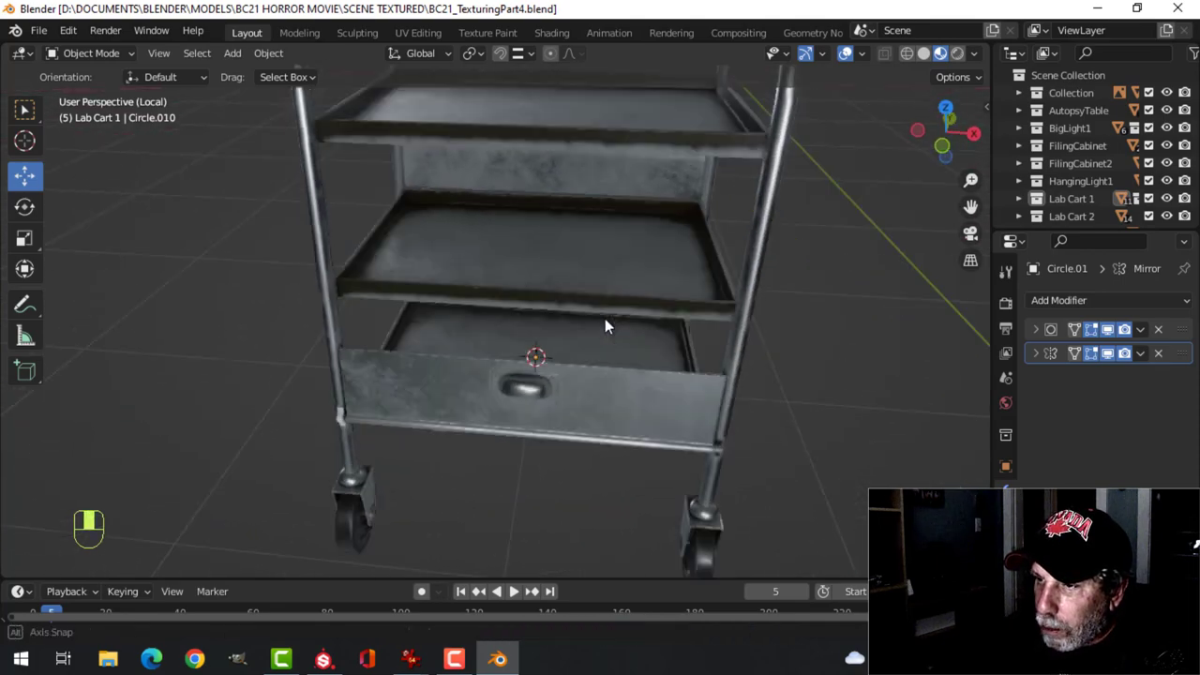
{"action": "left_click_drag", "start_coordinate": [604, 326], "coordinate": [747, 272]}
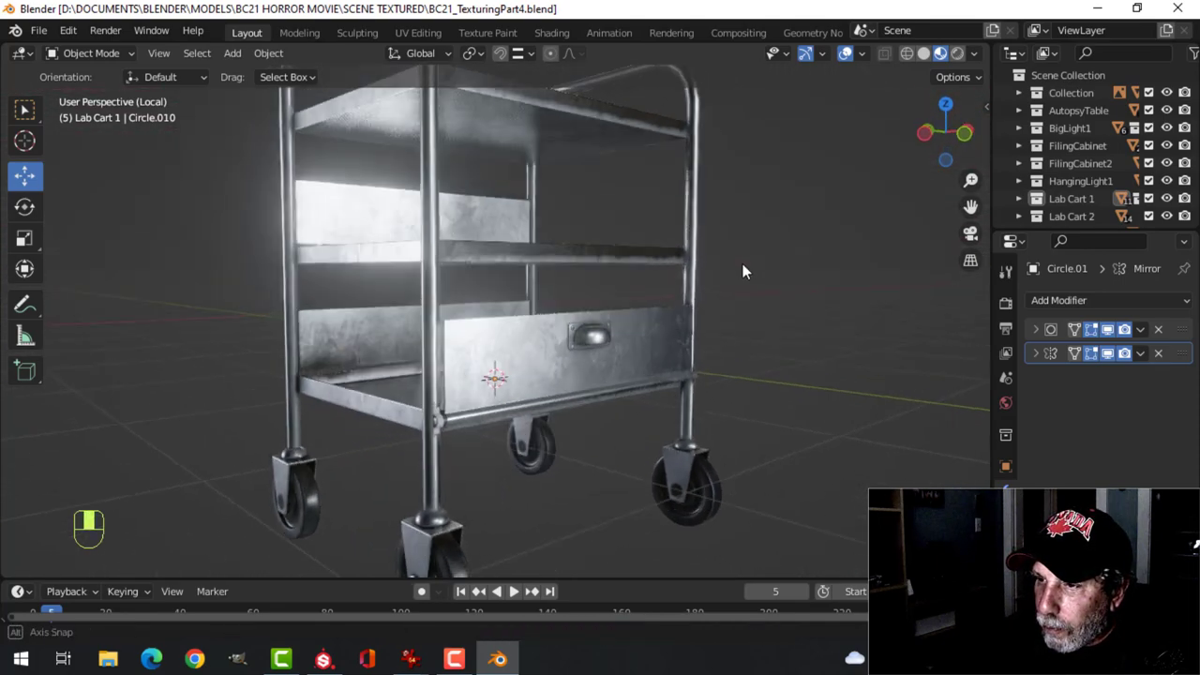
{"action": "left_click_drag", "start_coordinate": [746, 272], "coordinate": [577, 328]}
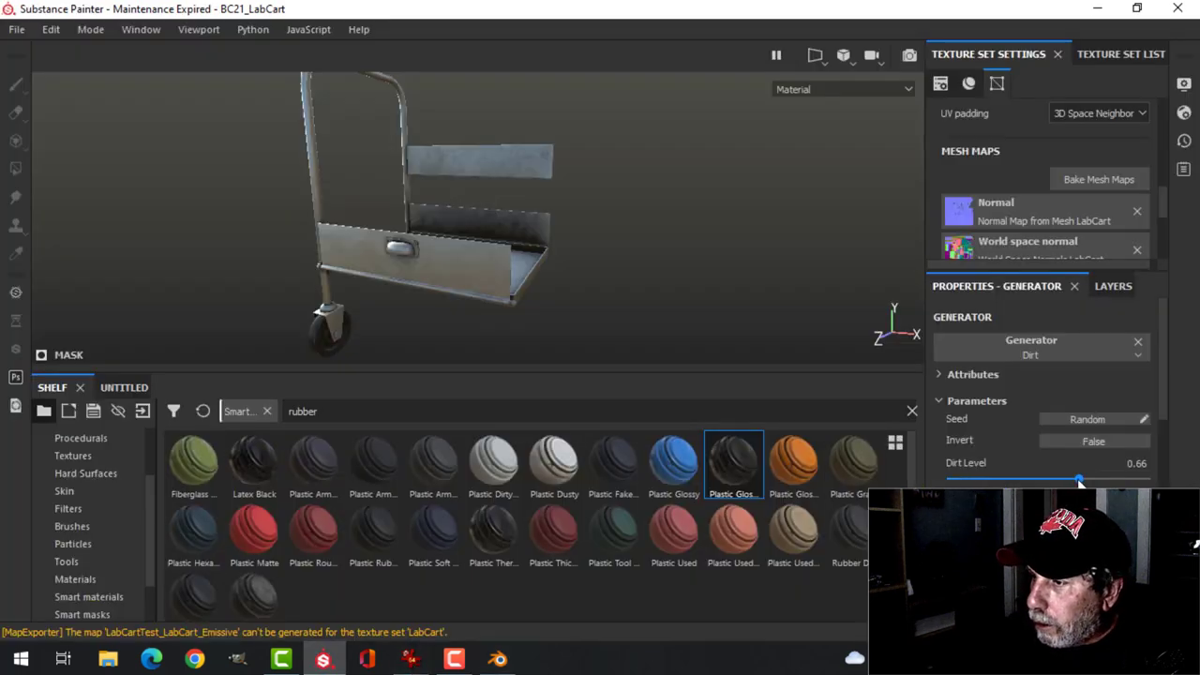
Step: Set the grime mask dirt level to 0.49 and start Export Textures for the lab cart
{"action": "left_click_drag", "start_coordinate": [1078, 480], "coordinate": [1047, 480]}
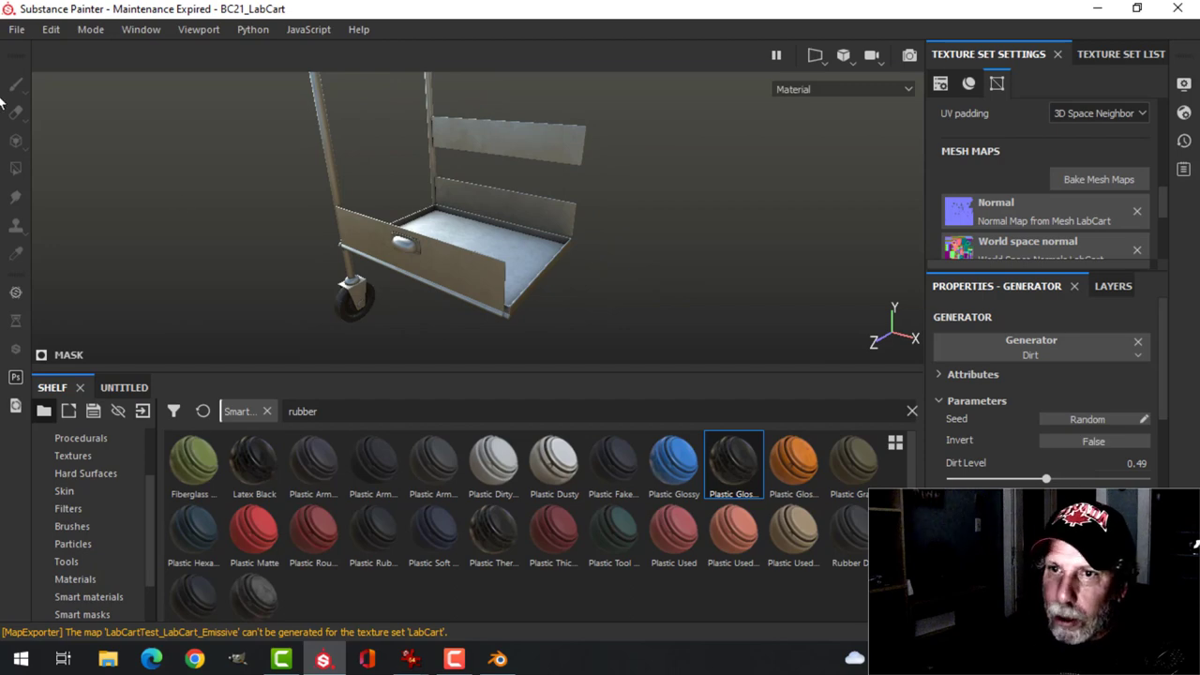
{"action": "left_click", "coordinate": [15, 30]}
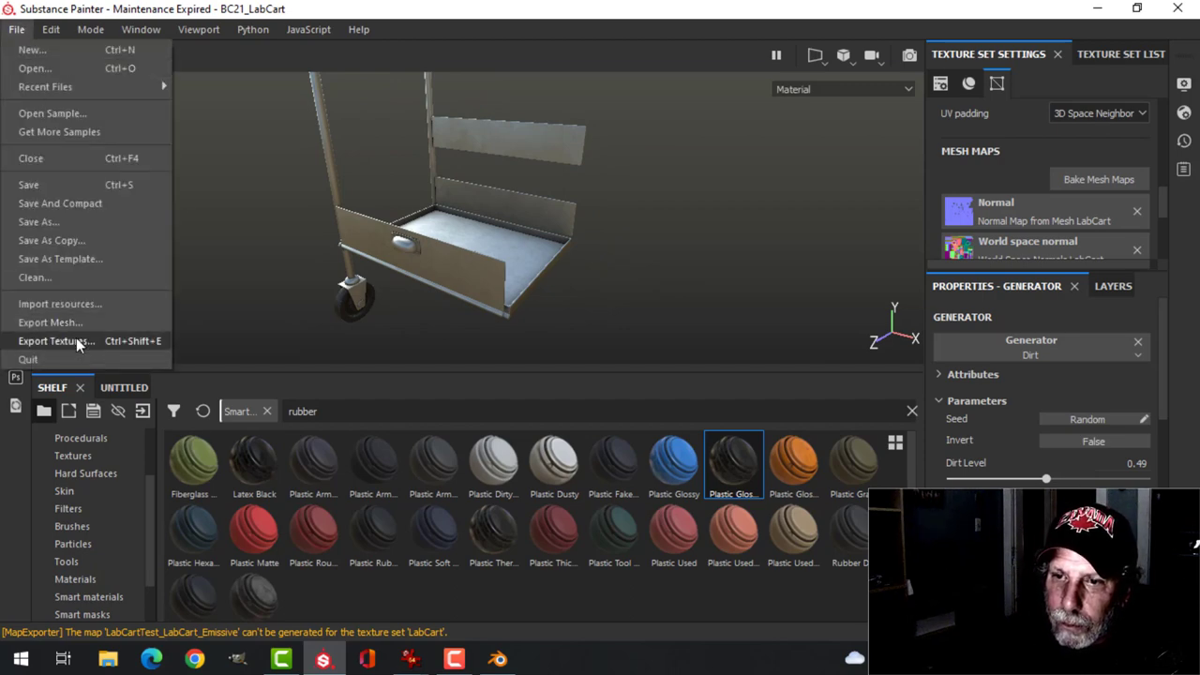
{"action": "left_click", "coordinate": [57, 341]}
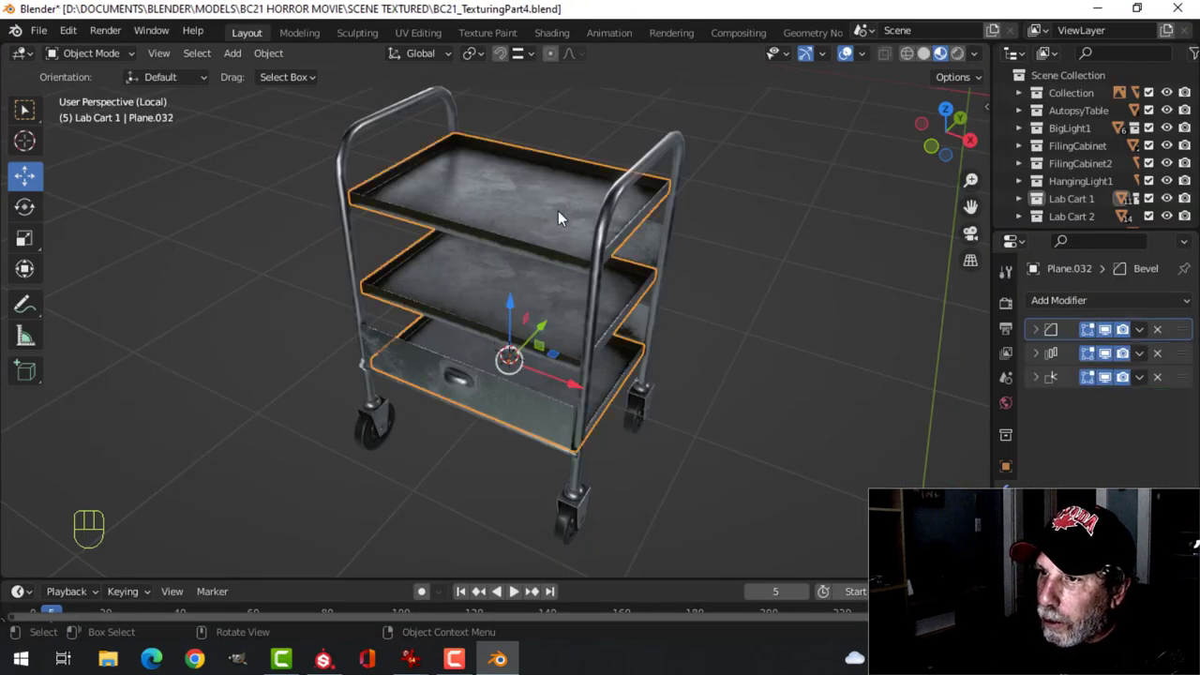
Step: Load the LabCartTest maps into the LabCart1 material in Shading, then view the drawer in Layout
{"action": "left_click", "coordinate": [551, 32]}
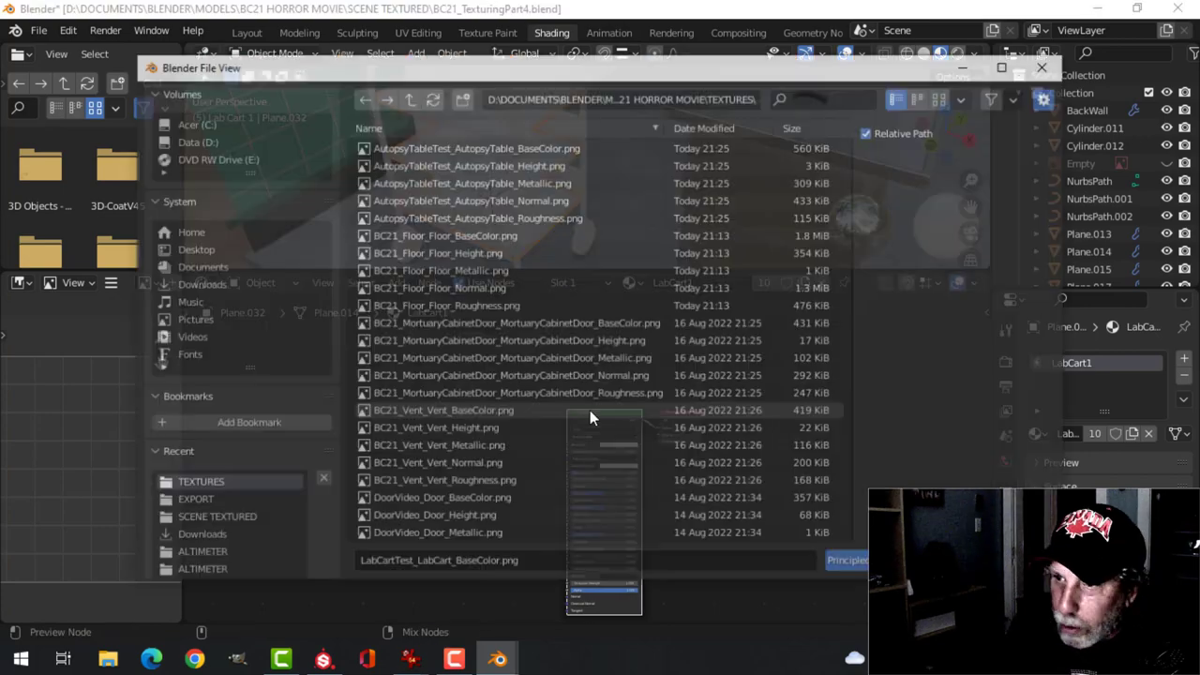
{"action": "scroll", "scroll_direction": "down", "scroll_amount": 3}
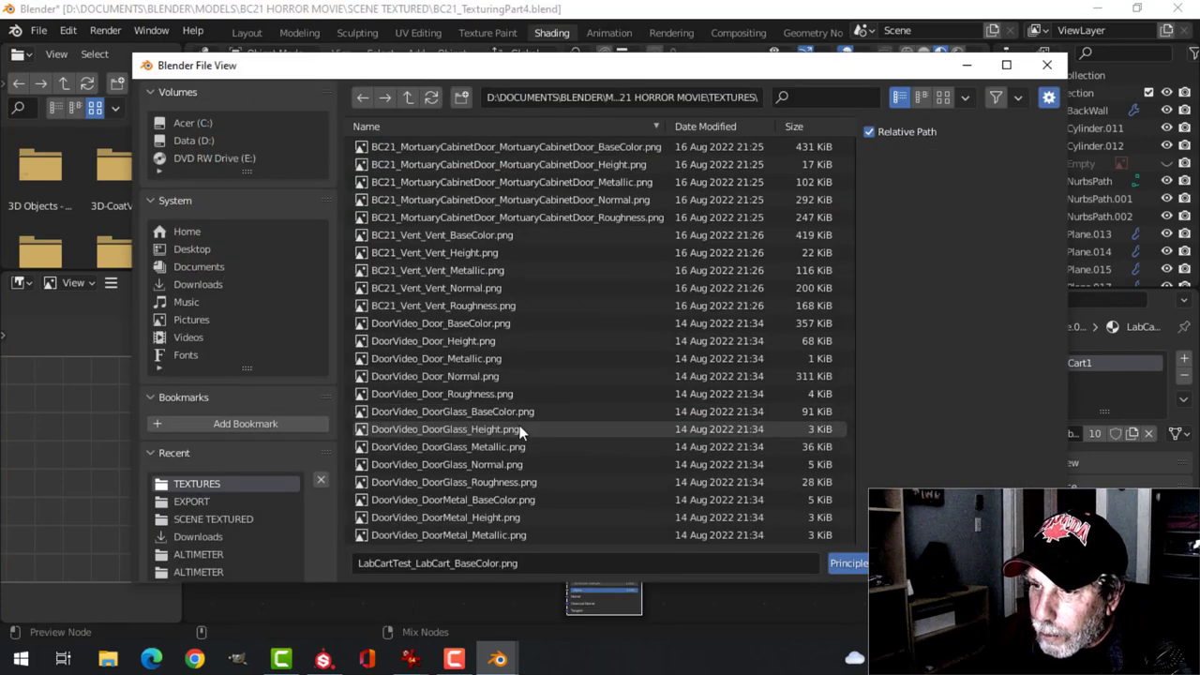
{"action": "scroll", "scroll_direction": "down", "scroll_amount": 3}
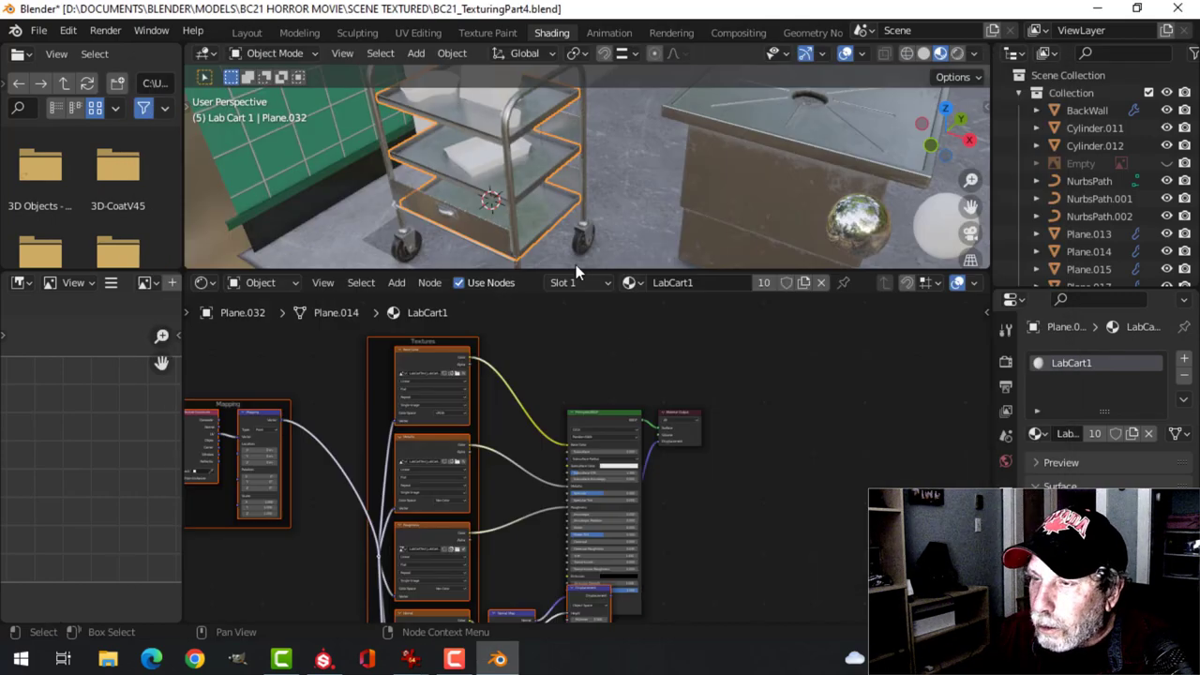
{"action": "left_click", "coordinate": [247, 34]}
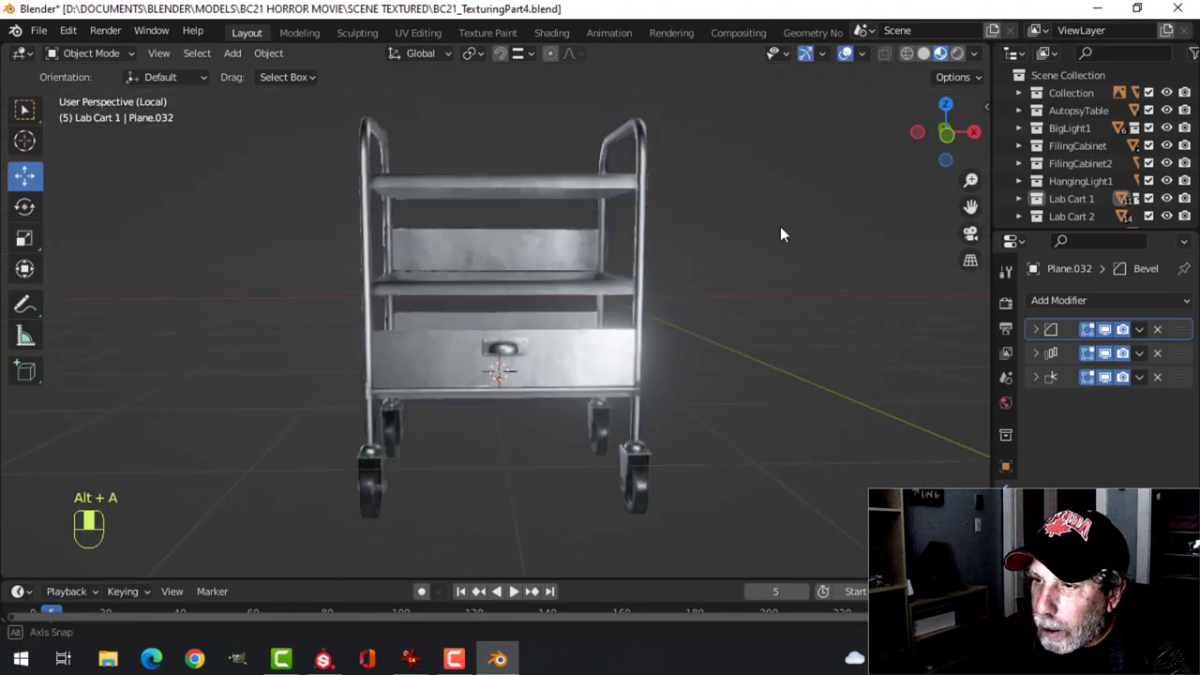
{"action": "left_click_drag", "start_coordinate": [784, 235], "coordinate": [619, 328]}
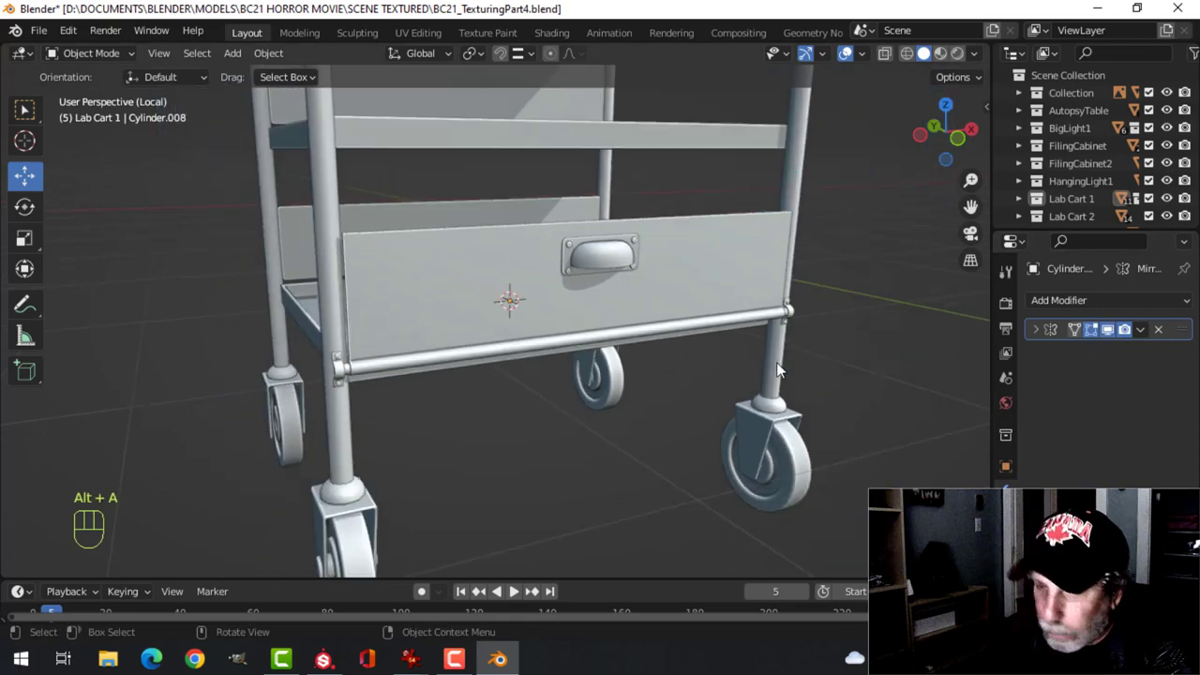
Step: Save, then join the drawer handle into the drawer front with Ctrl+J
{"action": "key", "text": "ctrl+s"}
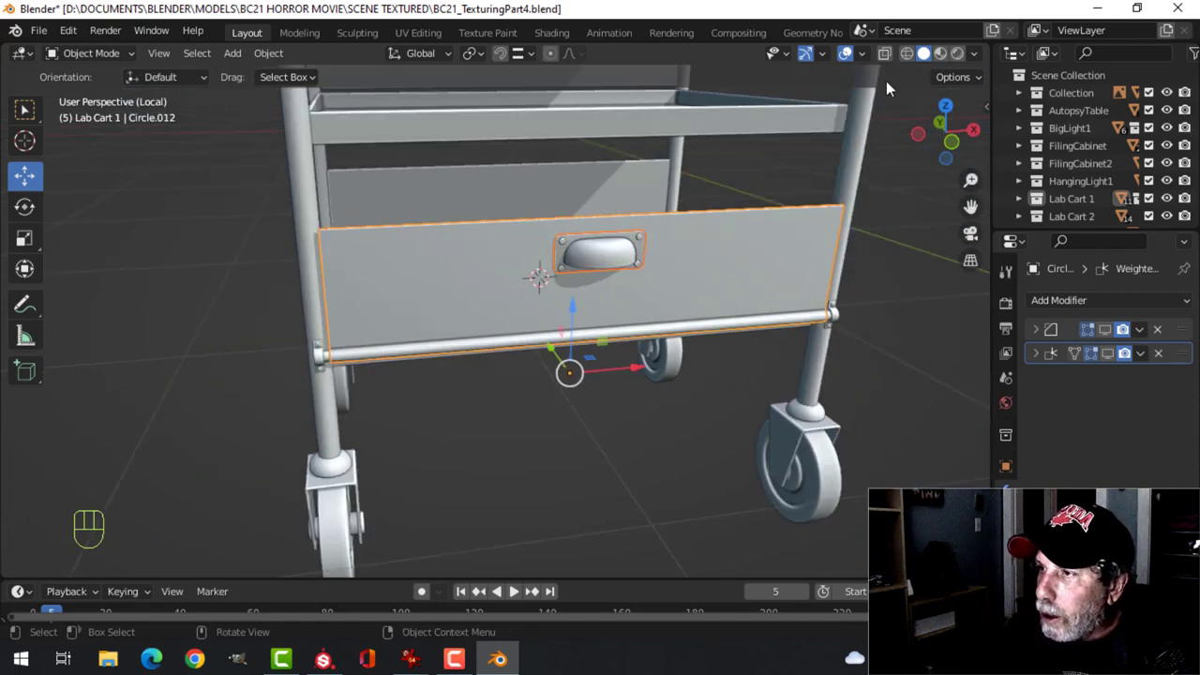
{"action": "key", "text": "alt+a"}
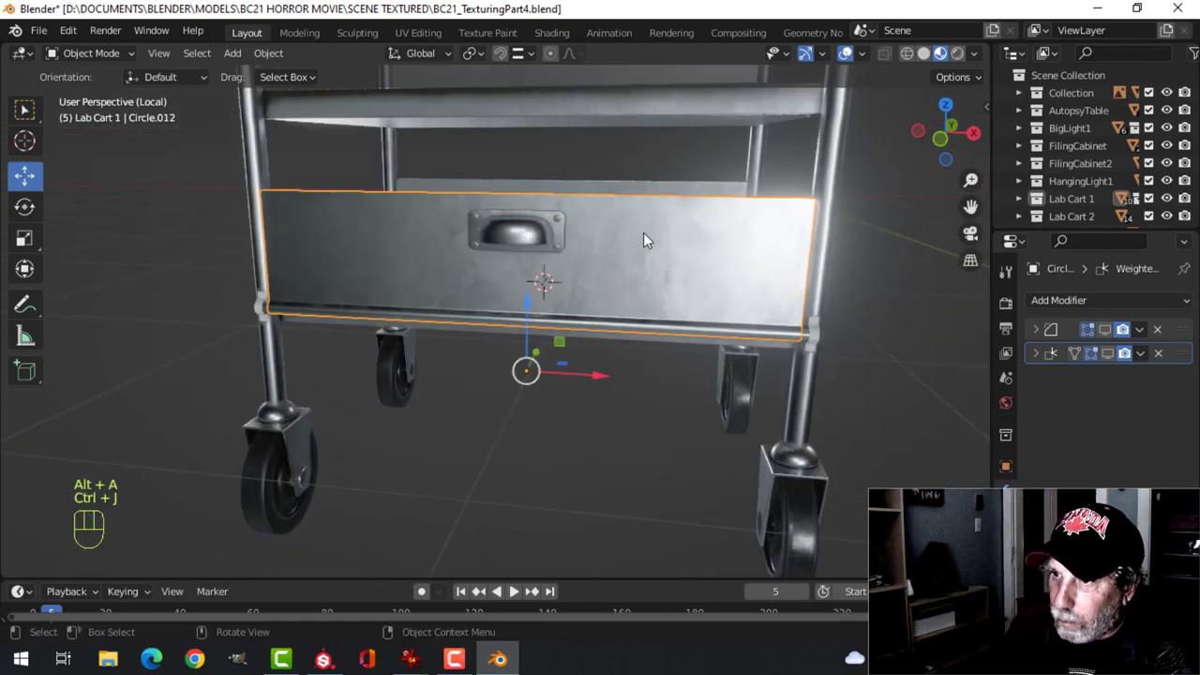
{"action": "left_click_drag", "start_coordinate": [647, 240], "coordinate": [797, 310]}
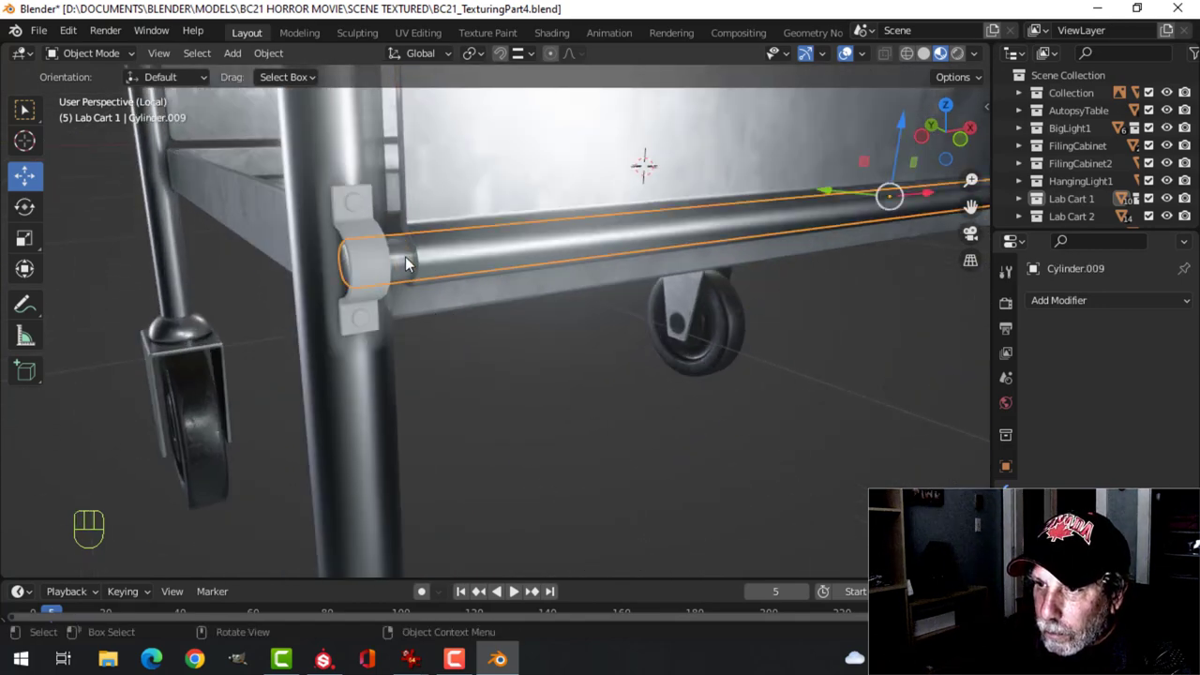
{"action": "key", "text": "ctrl+j"}
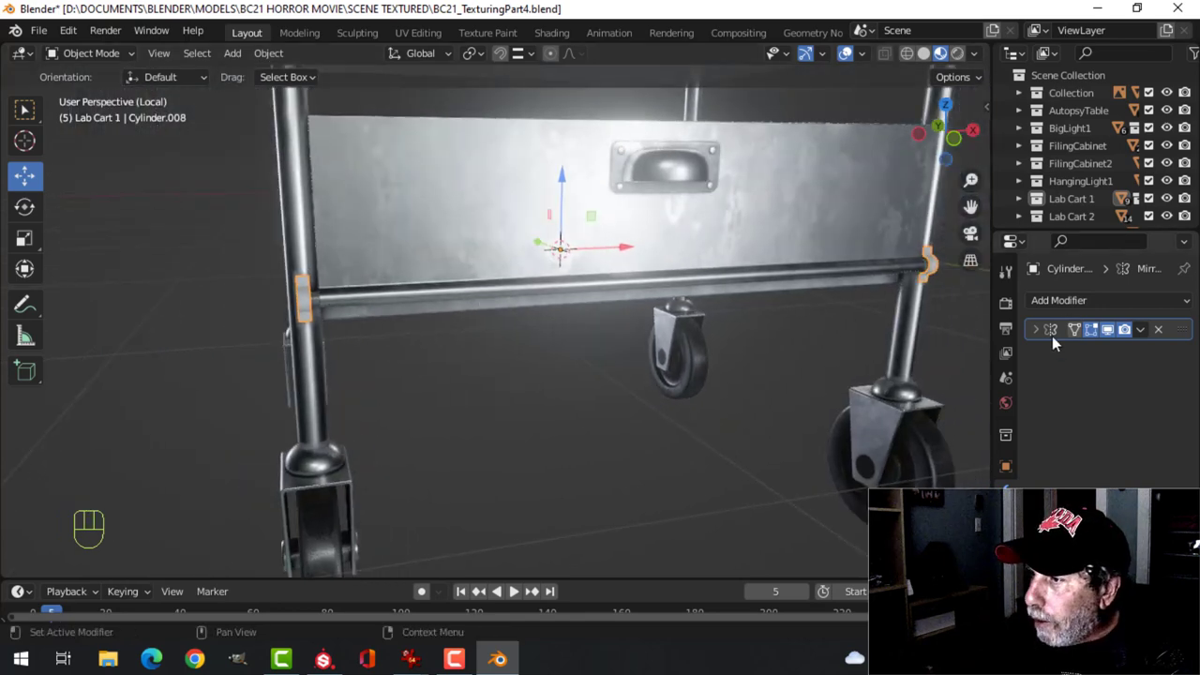
Step: Assign the existing LabCart1 material to the rod below the drawer
{"action": "left_click", "coordinate": [1035, 375]}
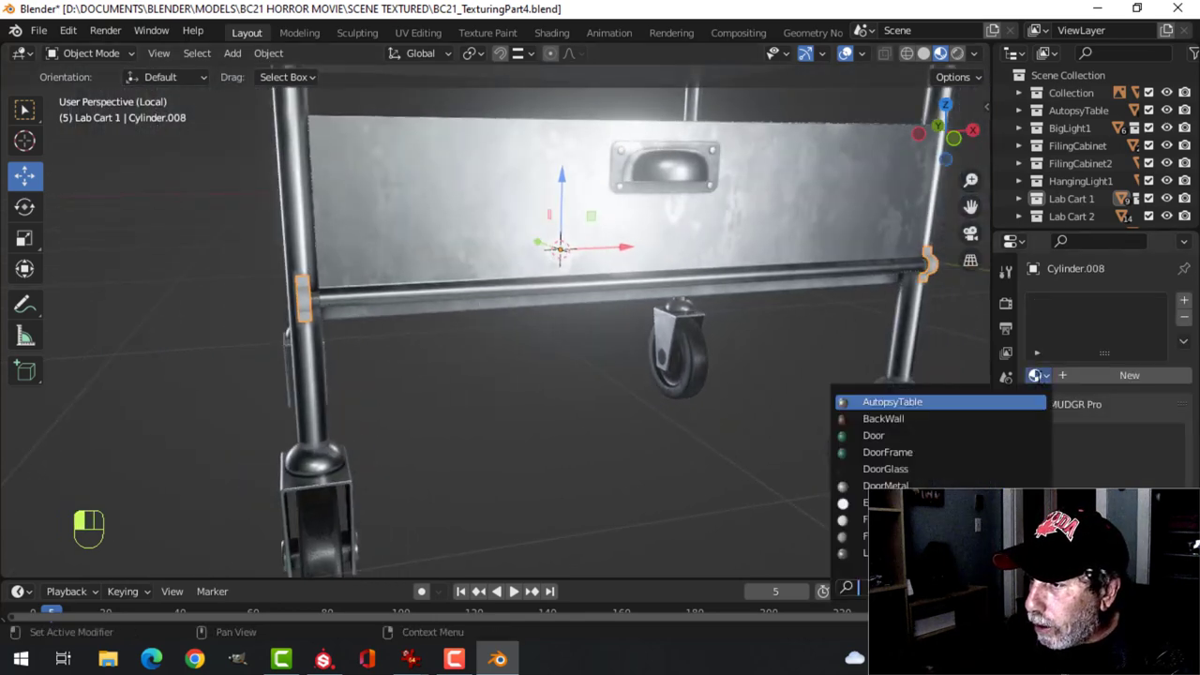
{"action": "key", "text": "alt+a"}
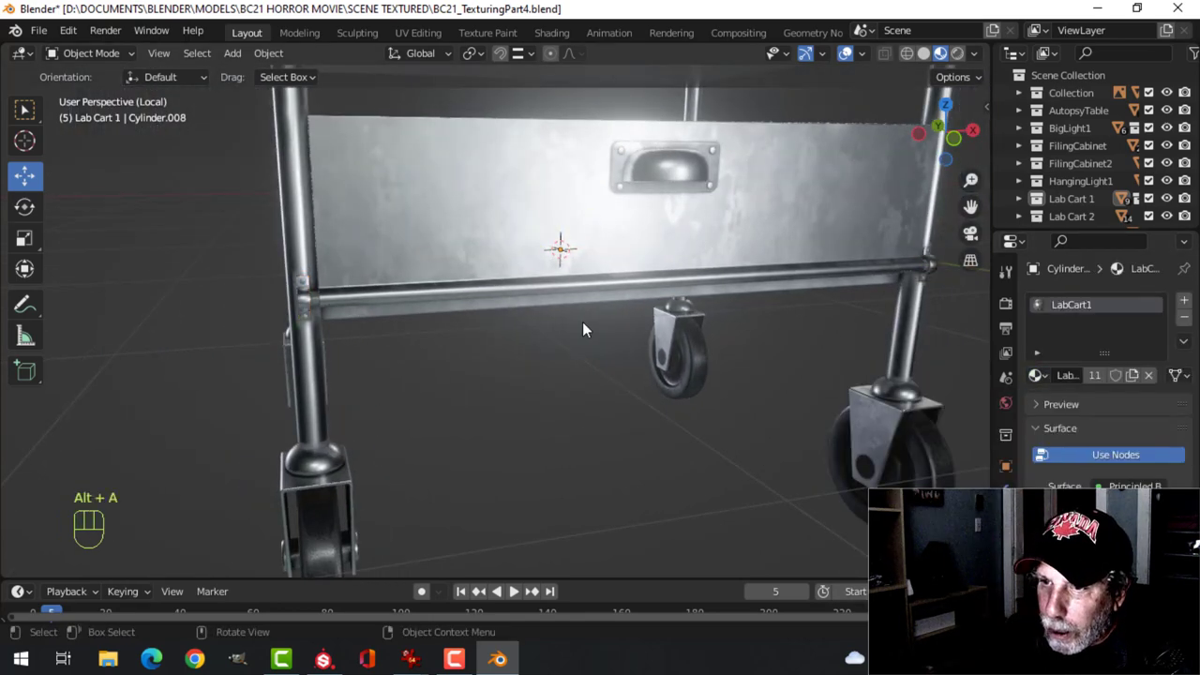
{"action": "left_click_drag", "start_coordinate": [581, 328], "coordinate": [282, 291]}
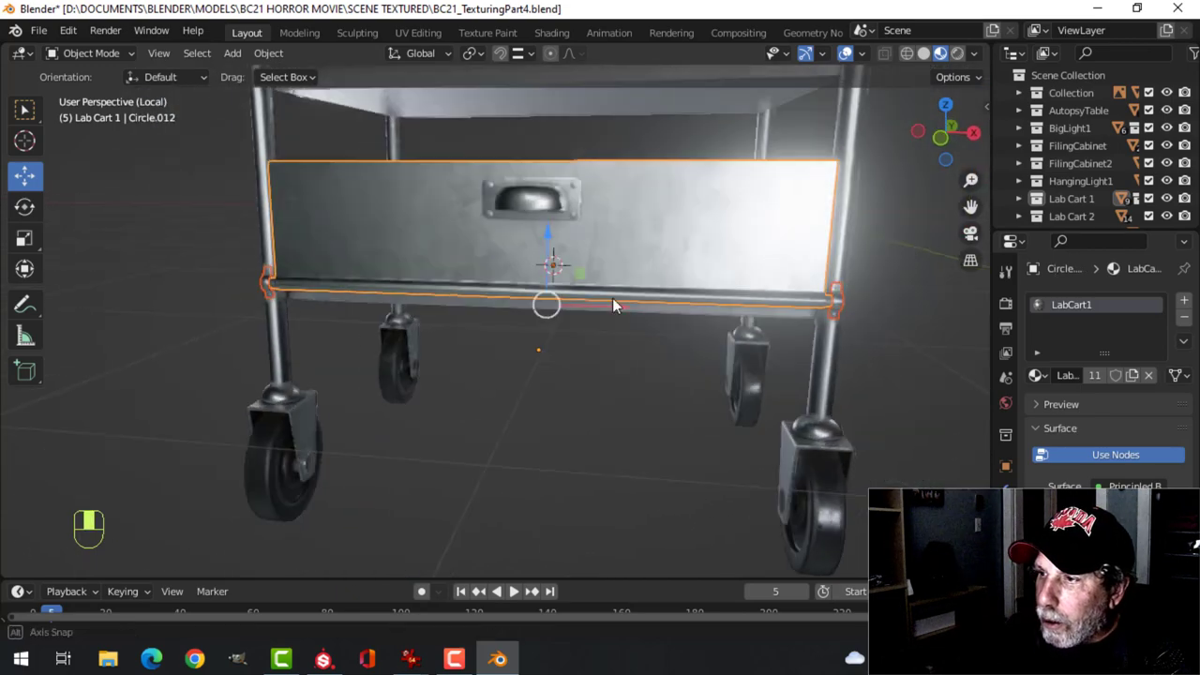
Step: Duplicate the drawer front 0.482 m up on Z and snap its origin to the corner pivot
{"action": "left_click_drag", "start_coordinate": [615, 304], "coordinate": [506, 326]}
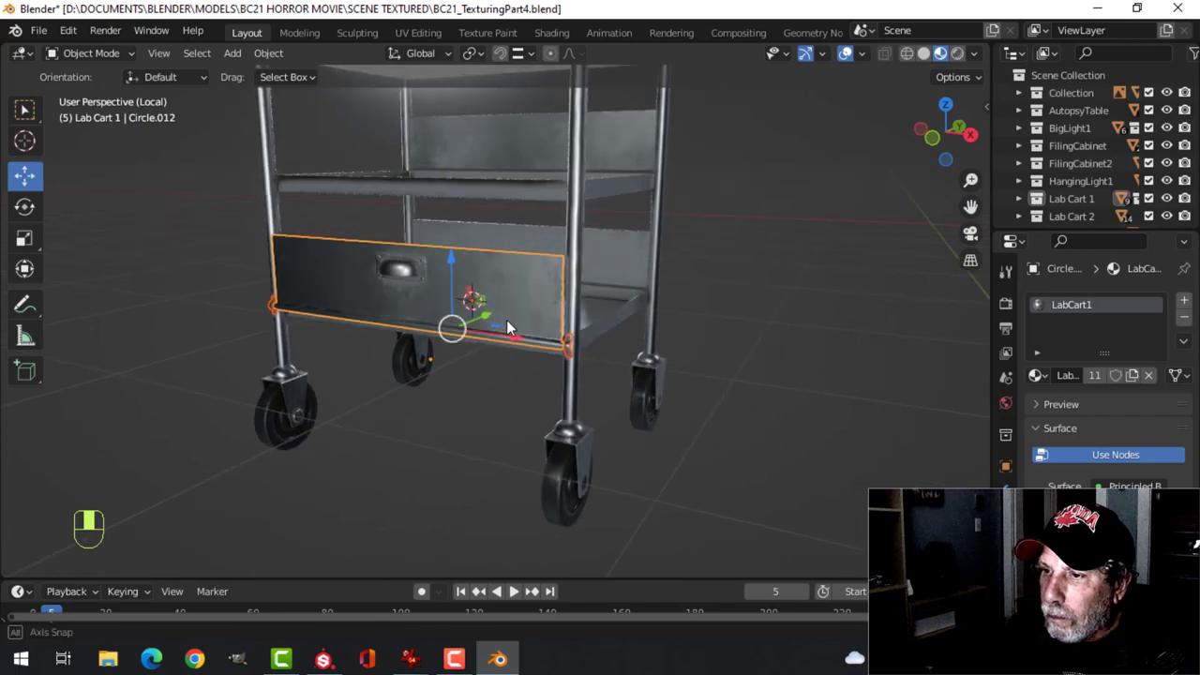
{"action": "key", "text": "shift+d"}
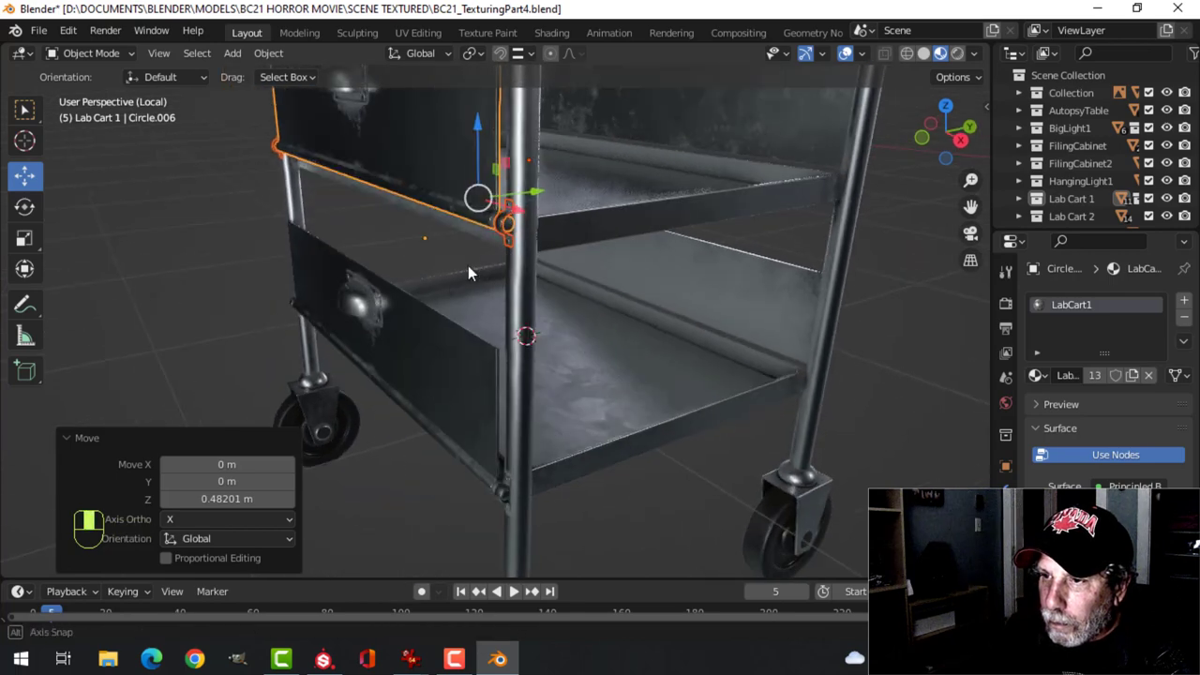
{"action": "left_click_drag", "start_coordinate": [468, 272], "coordinate": [390, 259]}
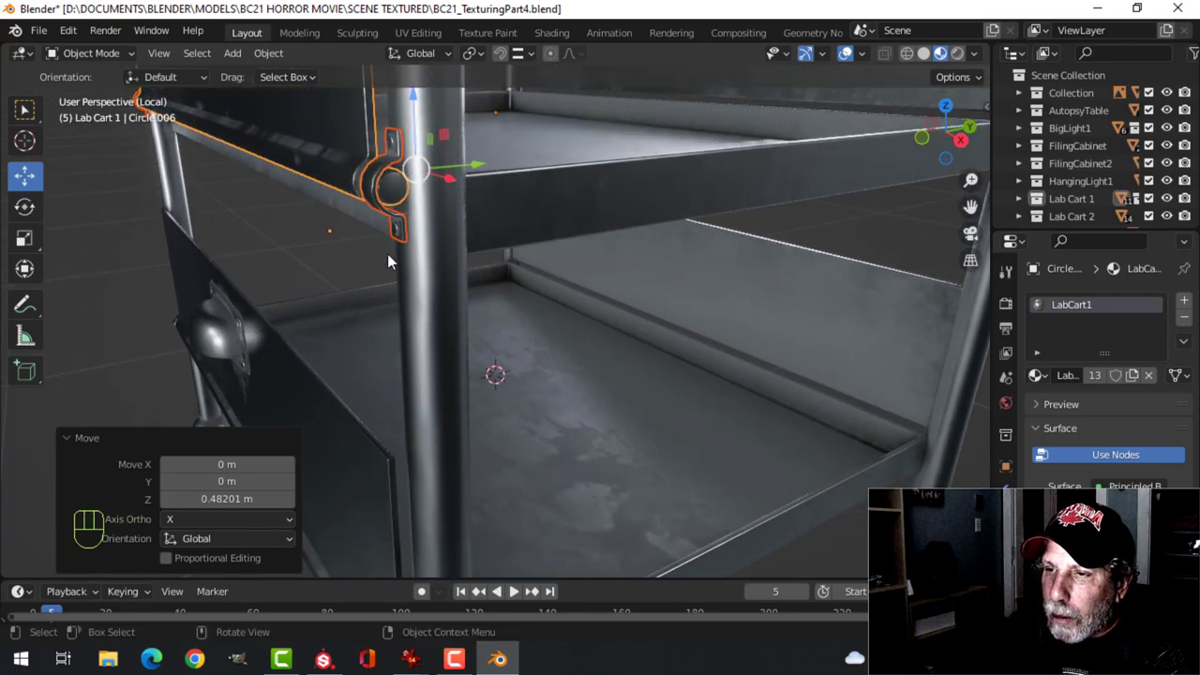
{"action": "key", "text": "Tab"}
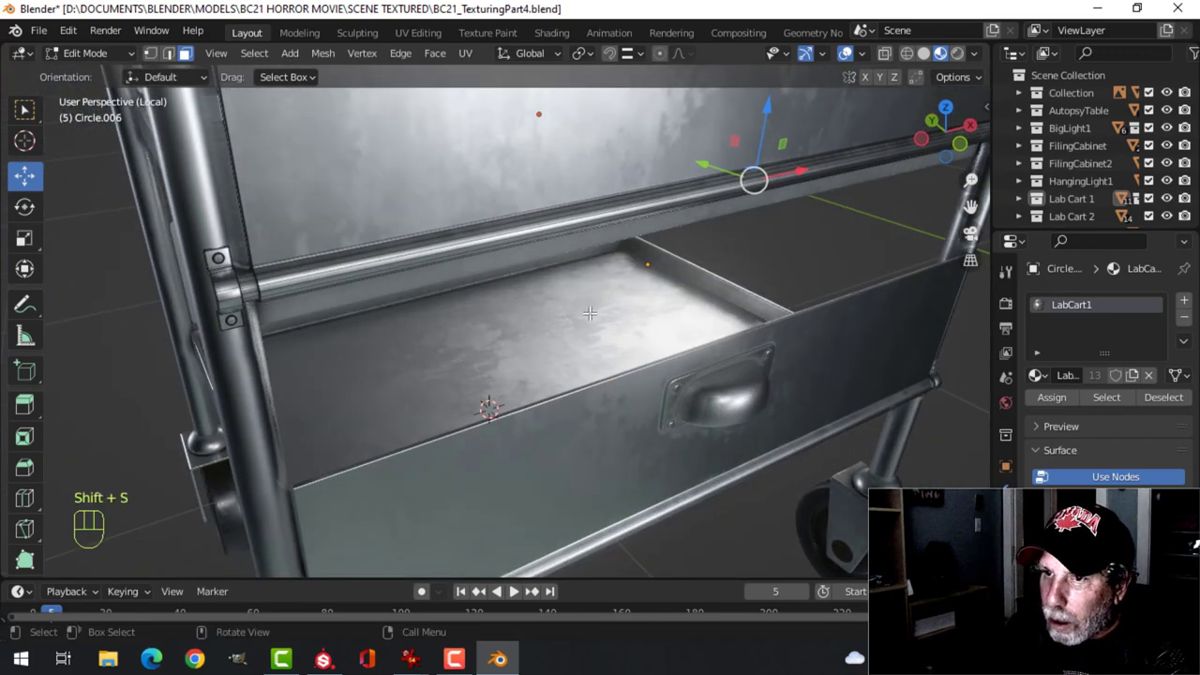
{"action": "key", "text": "Tab"}
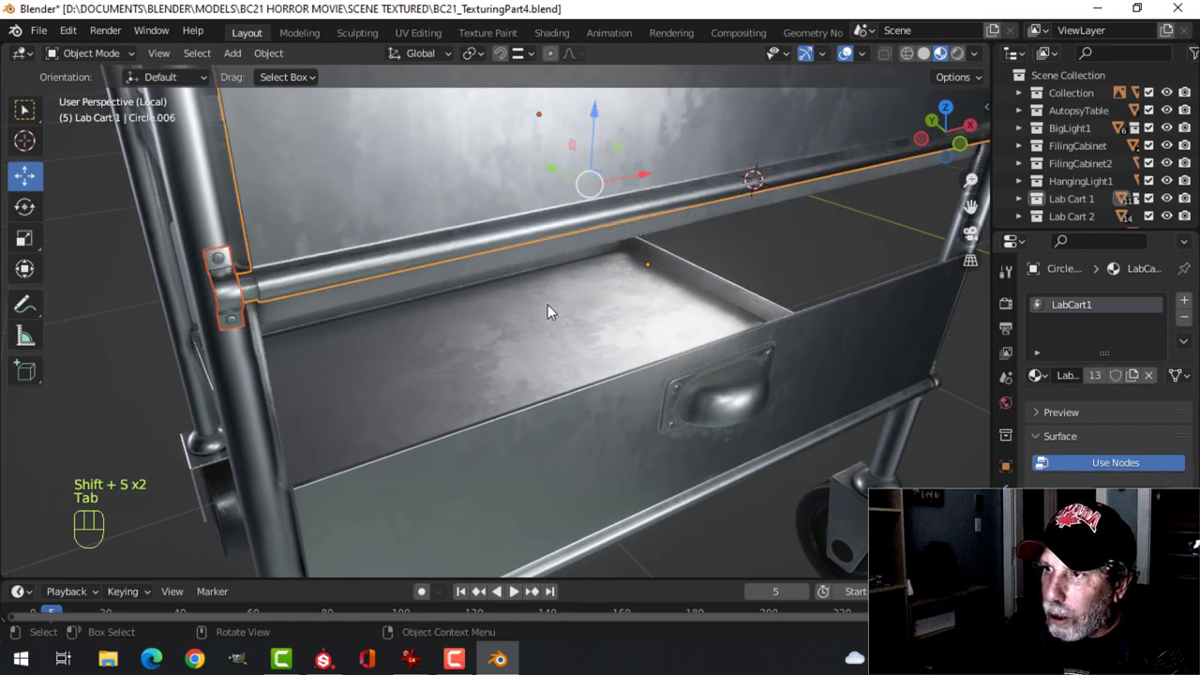
Step: Rotate the upper drawer front 145° about X so it swings open
{"action": "left_click", "coordinate": [473, 52]}
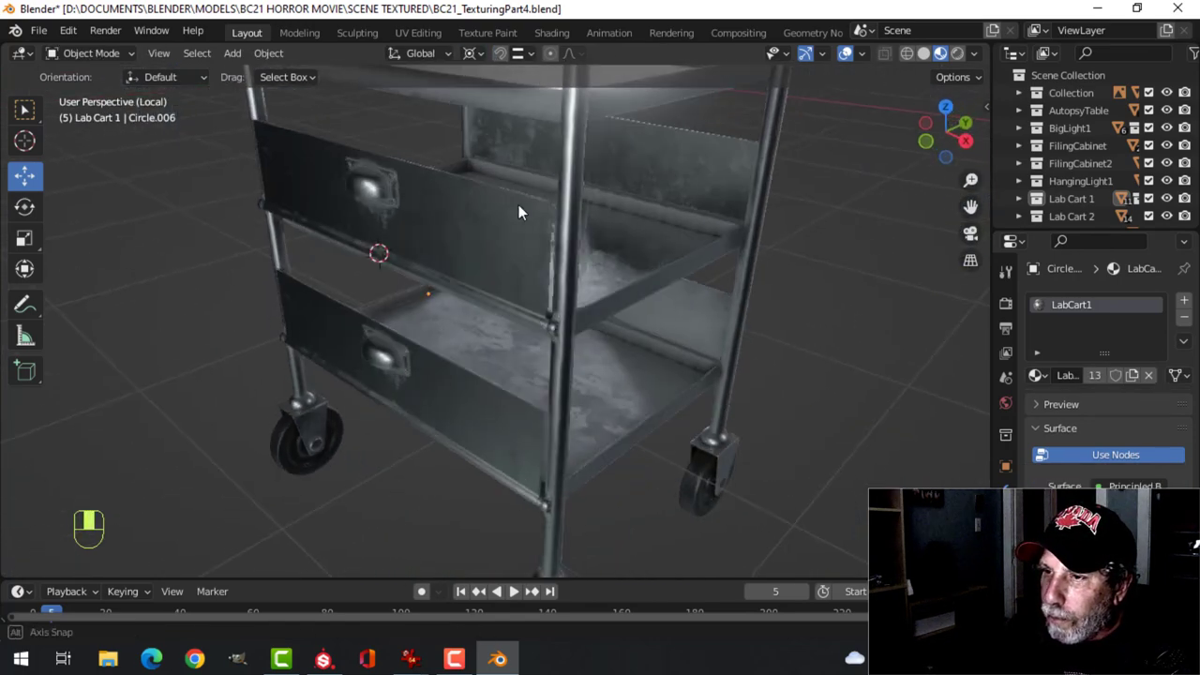
{"action": "left_click_drag", "start_coordinate": [522, 210], "coordinate": [483, 178]}
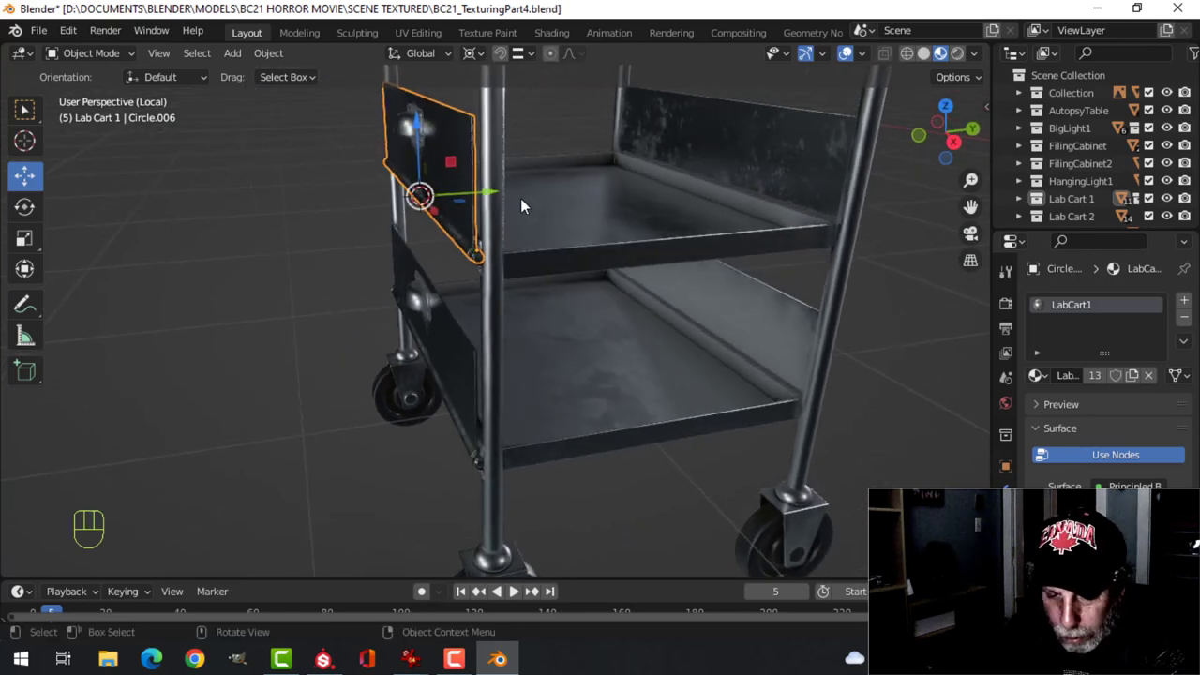
{"action": "key", "text": "r"}
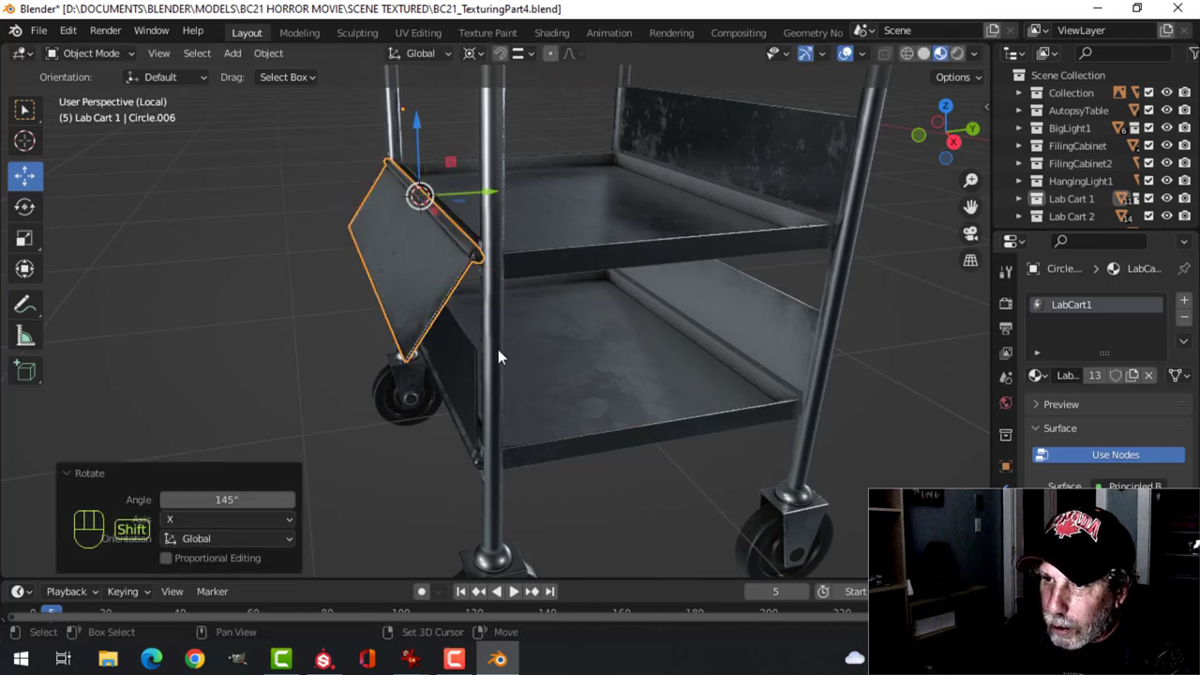
{"action": "key", "text": "alt+a"}
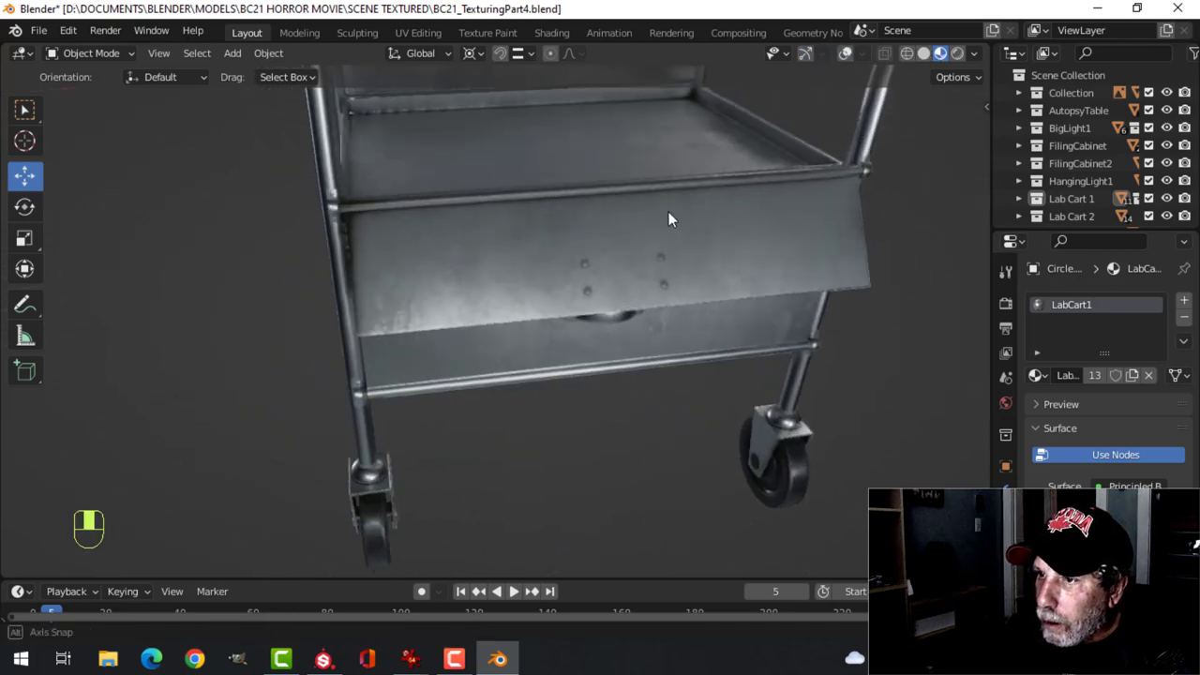
Step: Inspect the open drawer front from around the cart and save the blend file
{"action": "left_click_drag", "start_coordinate": [671, 221], "coordinate": [825, 196]}
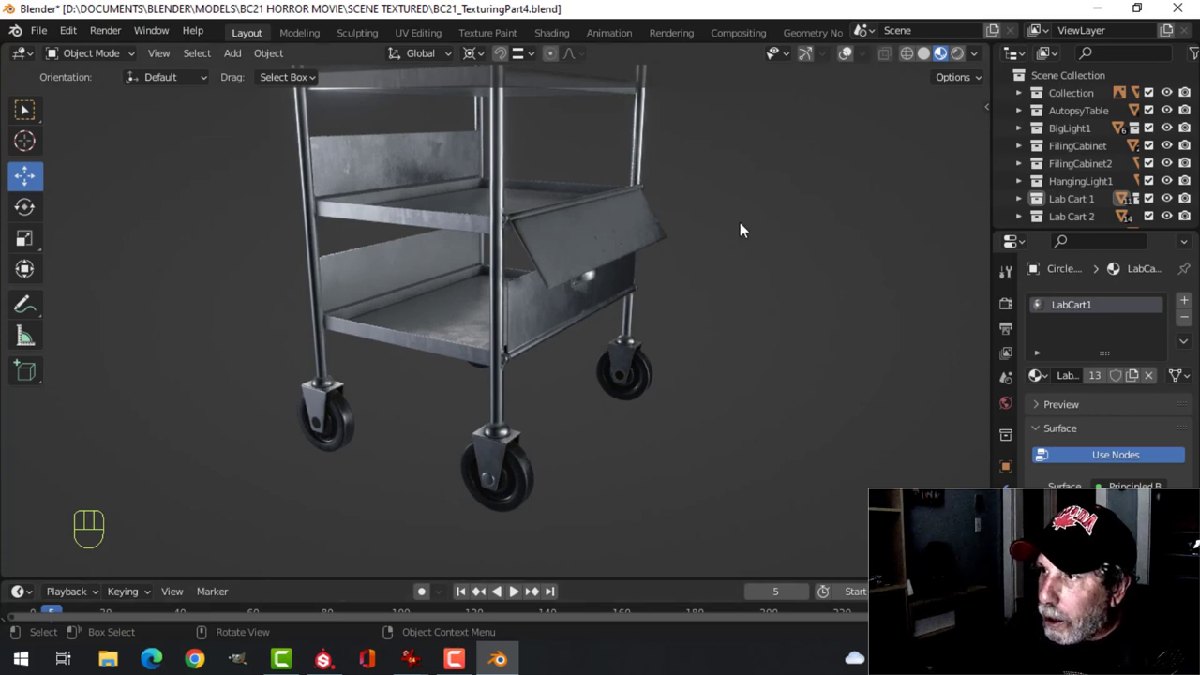
{"action": "left_click_drag", "start_coordinate": [740, 228], "coordinate": [502, 253]}
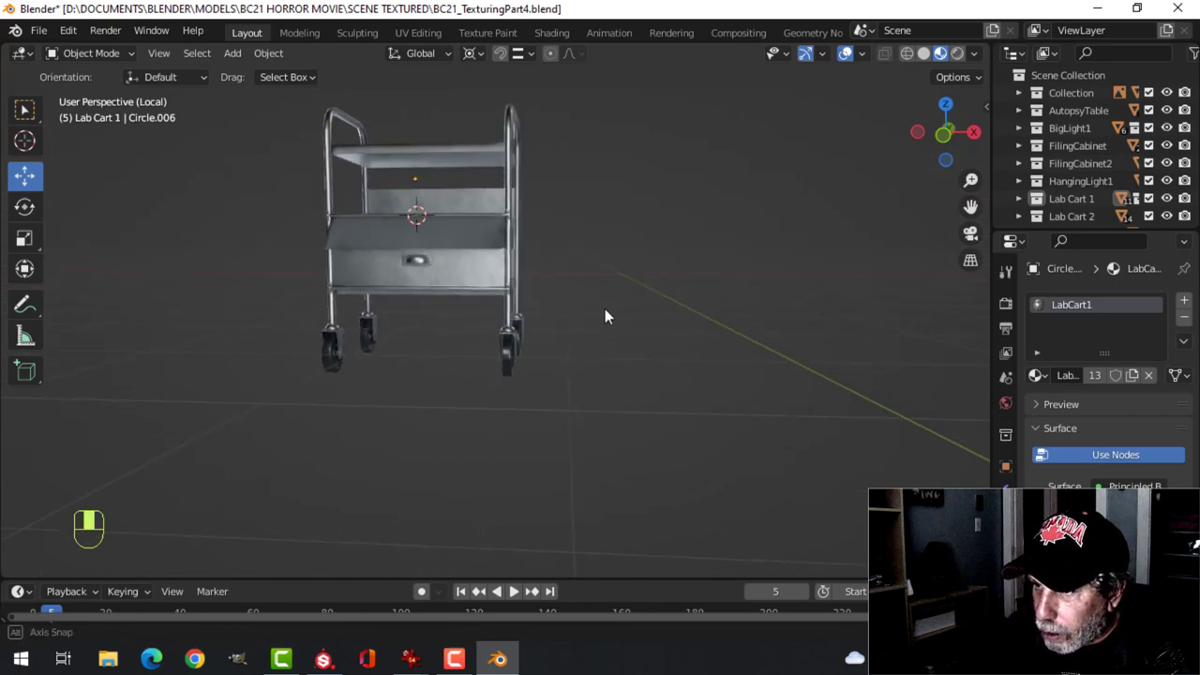
{"action": "key", "text": "ctrl+s"}
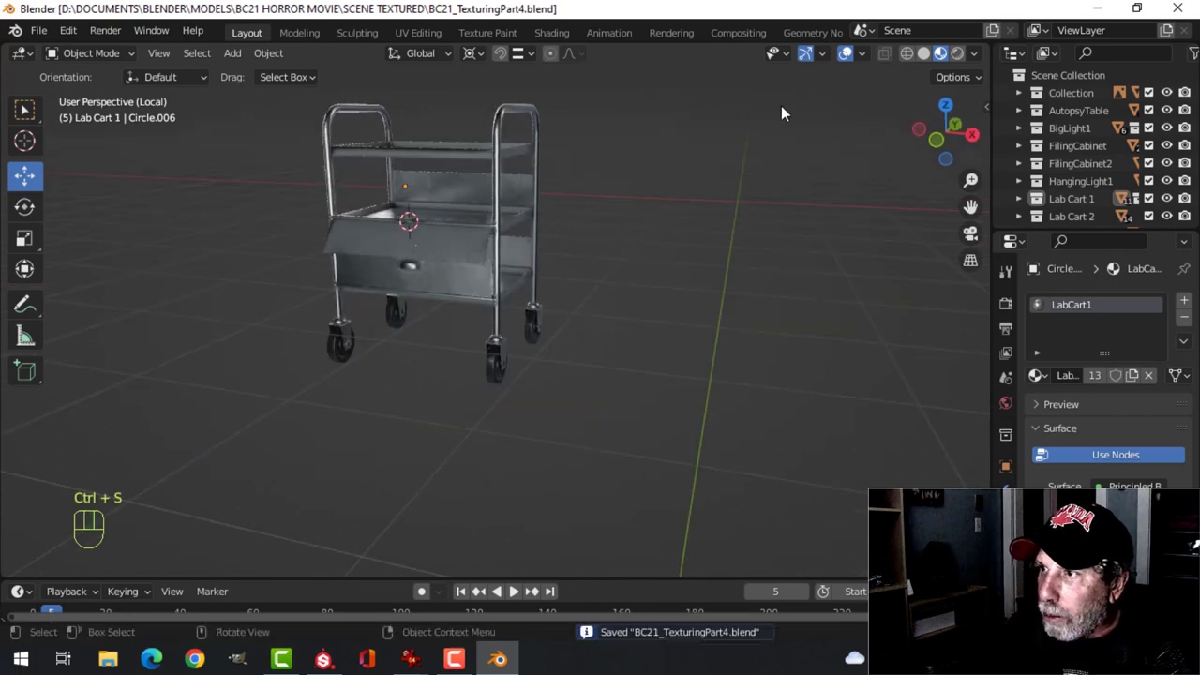
{"action": "left_click", "coordinate": [468, 53]}
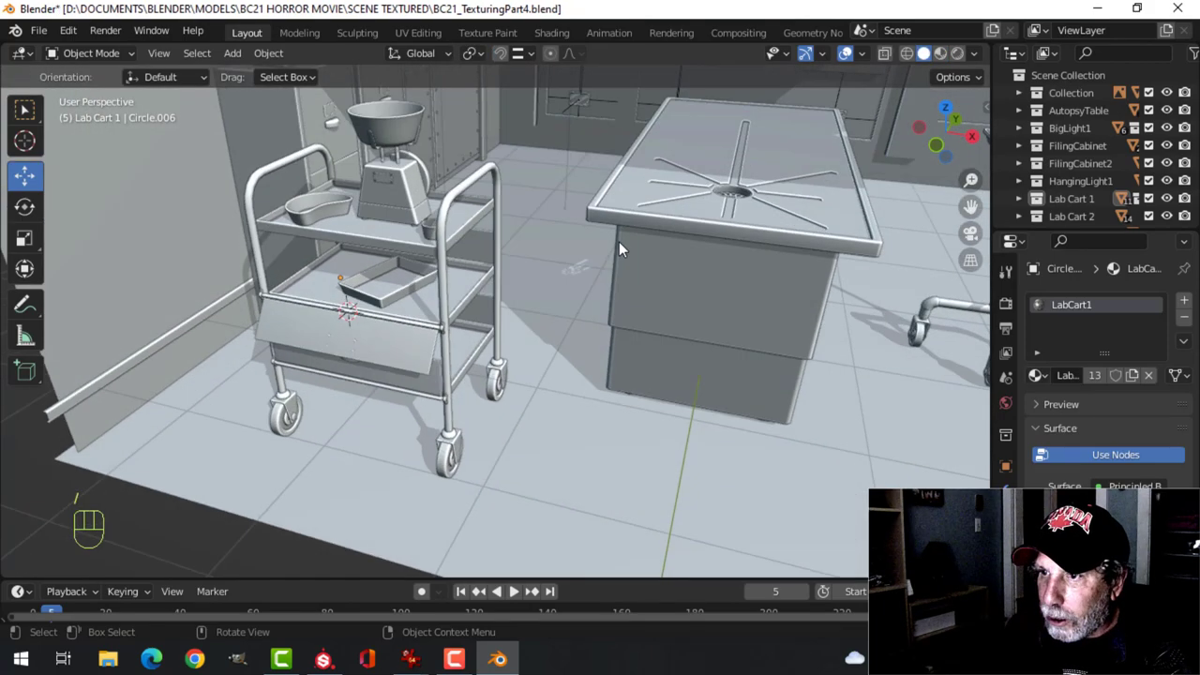
Step: View the cart beside the autopsy table and stand, save, and show the scene in Material Preview
{"action": "left_click_drag", "start_coordinate": [619, 248], "coordinate": [495, 298]}
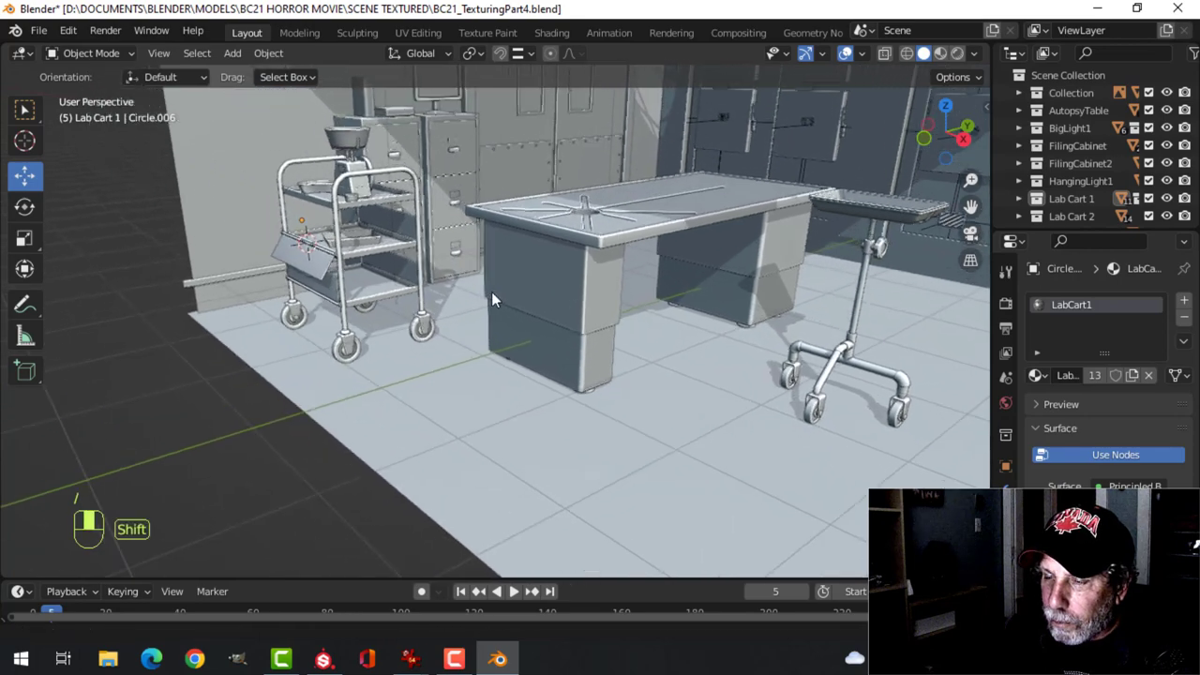
{"action": "key", "text": "ctrl+s"}
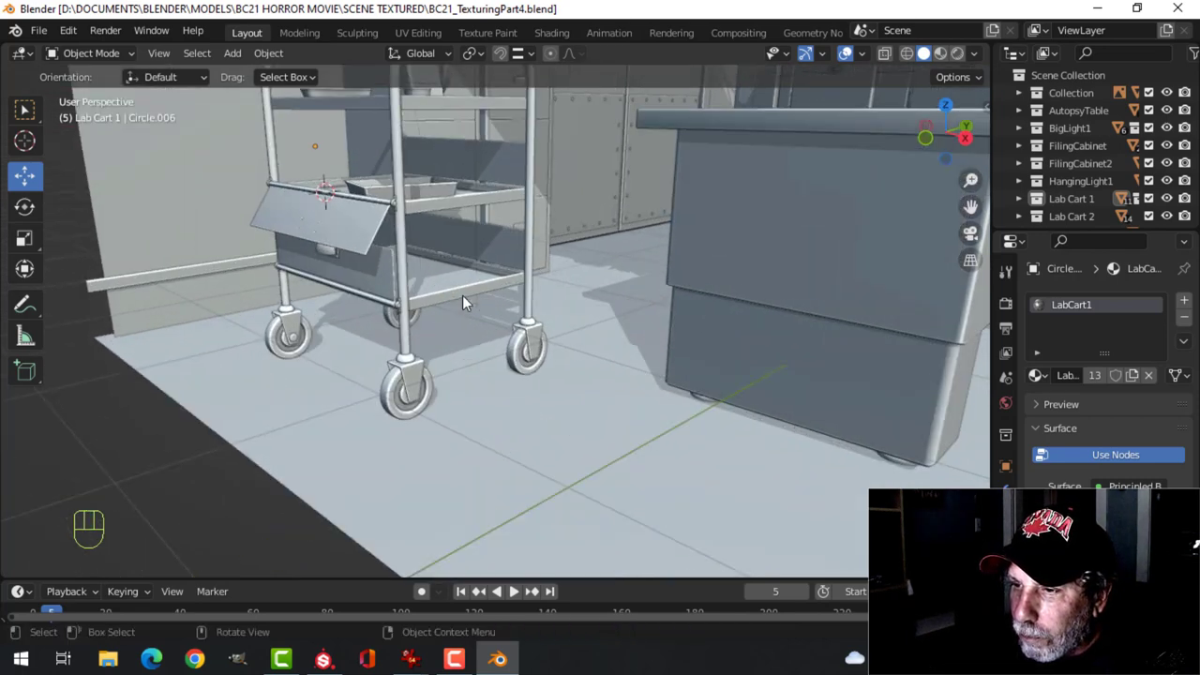
{"action": "left_click_drag", "start_coordinate": [468, 300], "coordinate": [469, 234]}
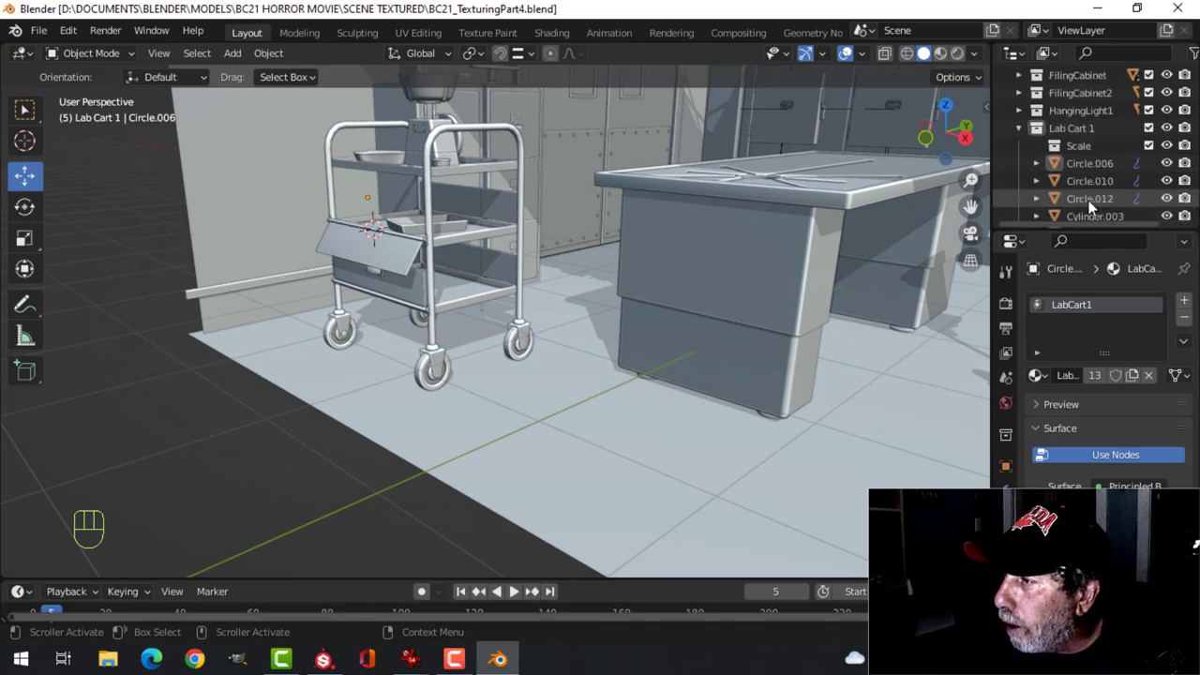
{"action": "scroll", "scroll_direction": "down", "scroll_amount": 3}
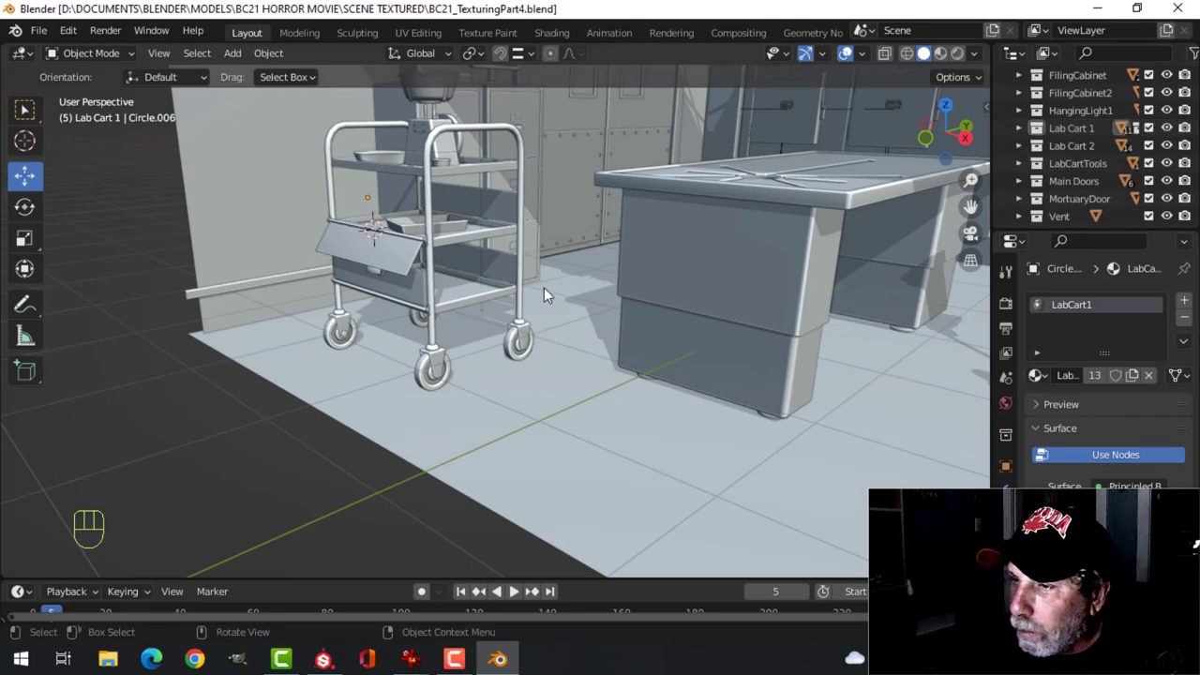
{"action": "left_click_drag", "start_coordinate": [544, 290], "coordinate": [591, 272]}
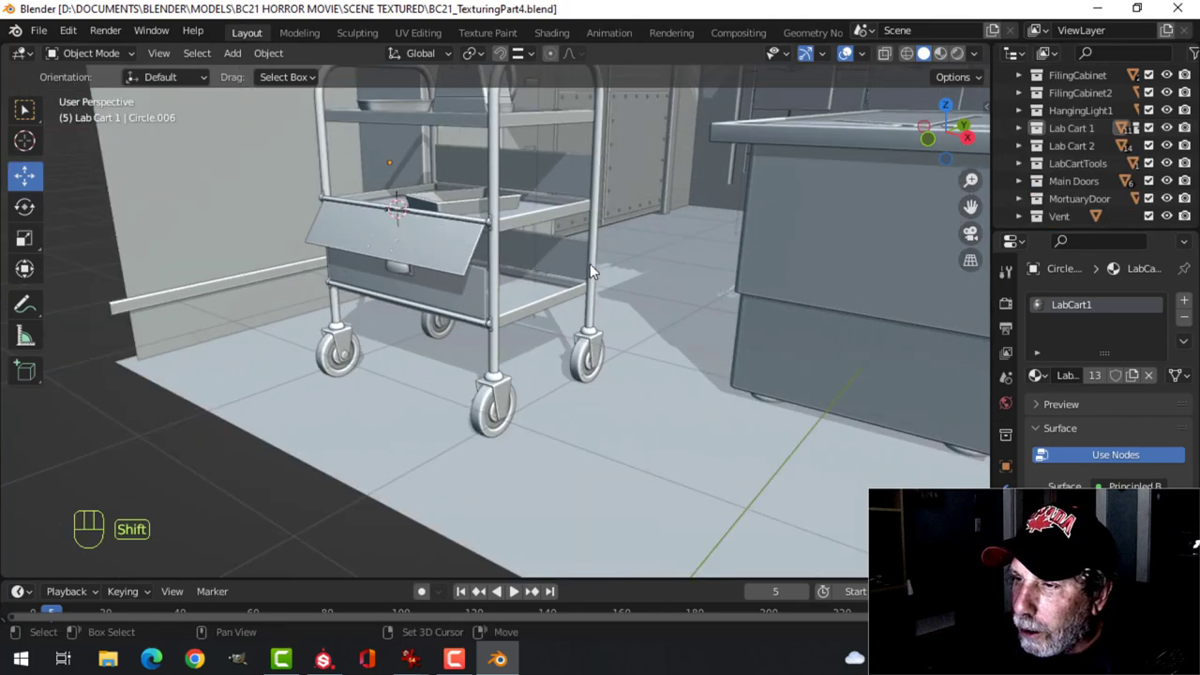
{"action": "left_click_drag", "start_coordinate": [591, 272], "coordinate": [563, 311]}
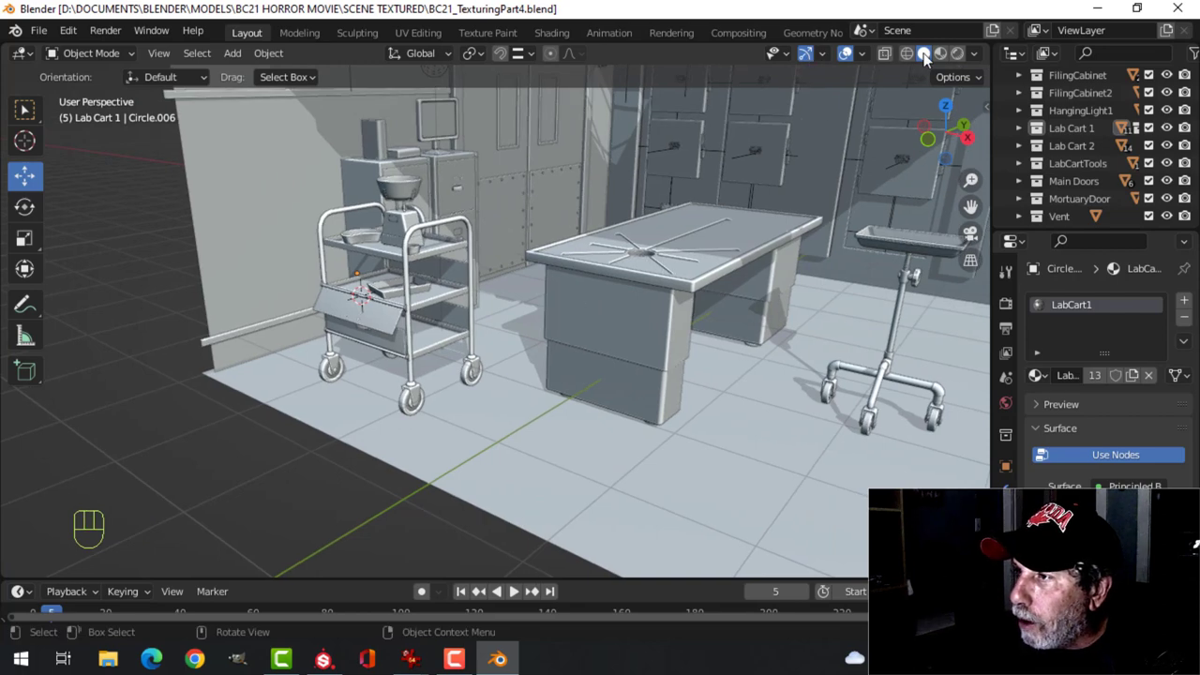
{"action": "left_click", "coordinate": [942, 52]}
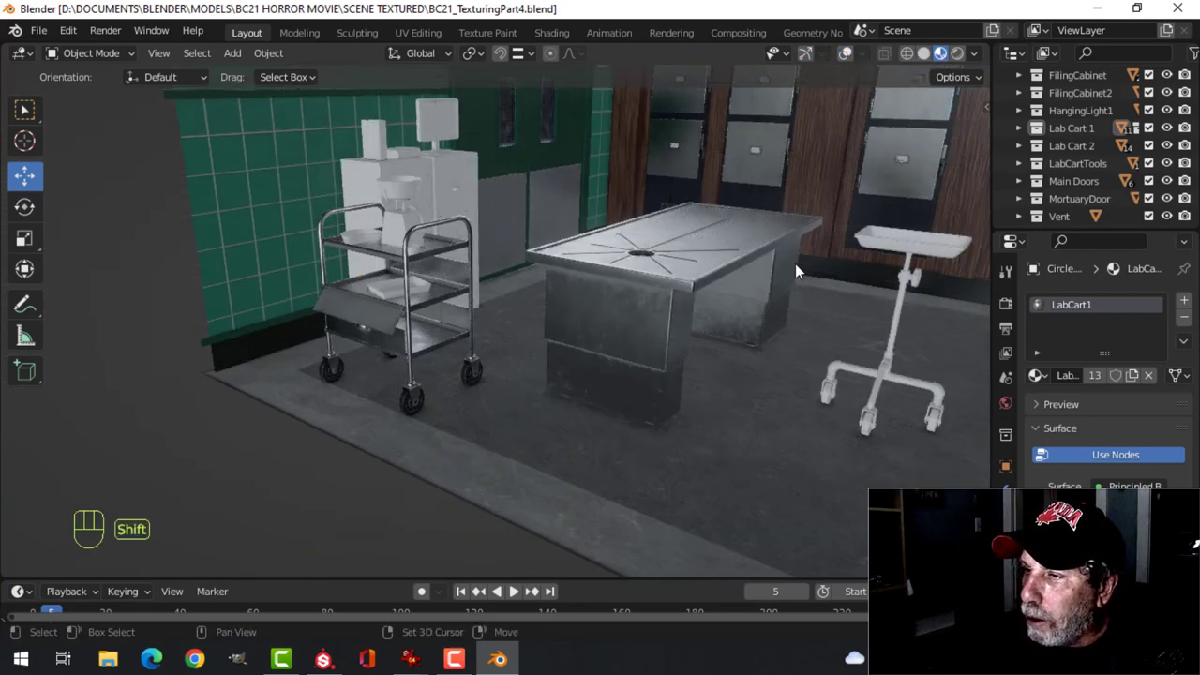
Step: Choose a warmer studio HDRI in Viewport Shading to light the morgue preview
{"action": "left_click_drag", "start_coordinate": [797, 272], "coordinate": [628, 262]}
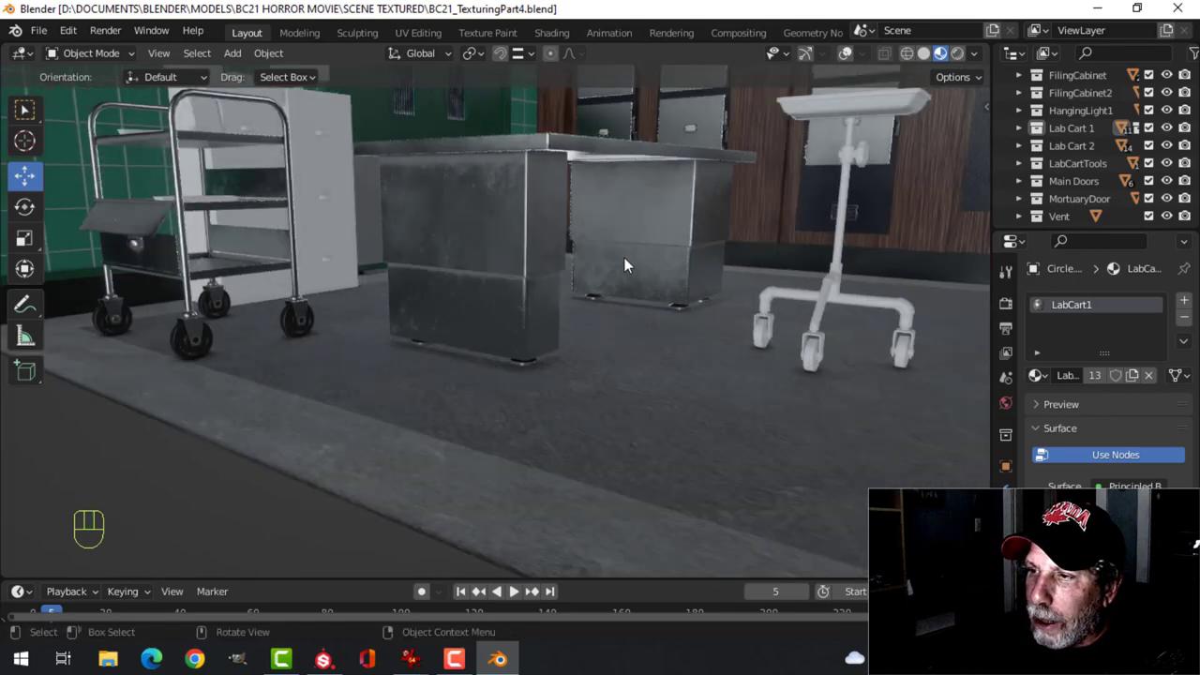
{"action": "left_click", "coordinate": [975, 53]}
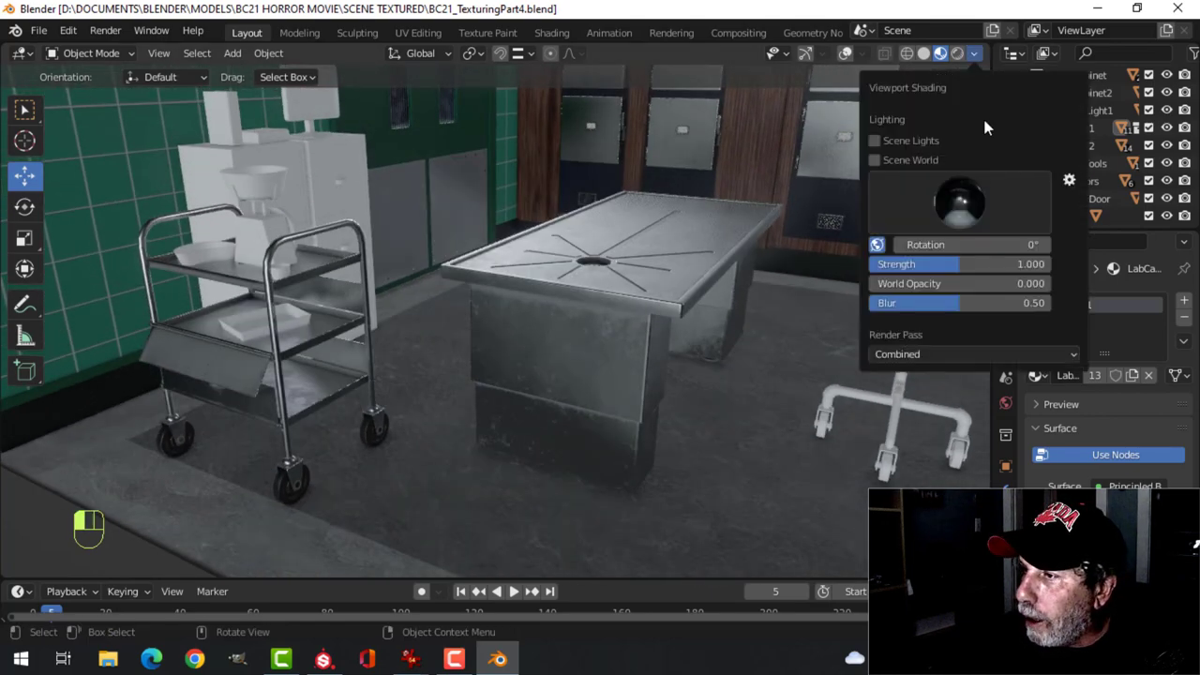
{"action": "left_click", "coordinate": [959, 202]}
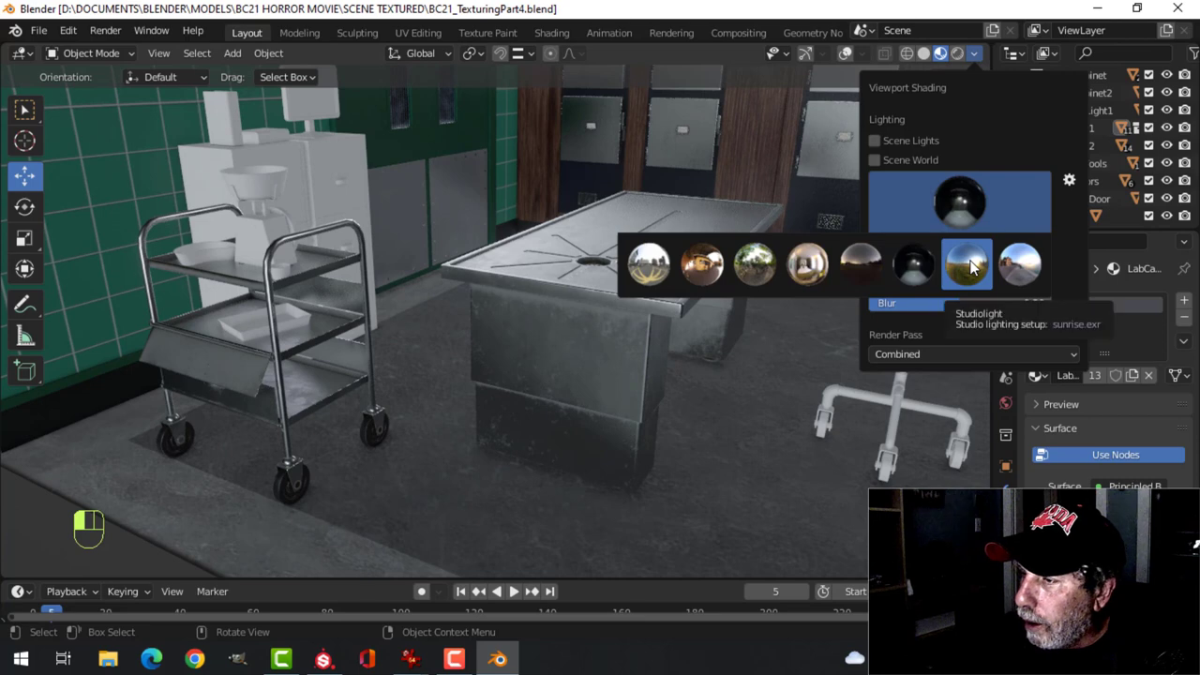
{"action": "left_click", "coordinate": [966, 264]}
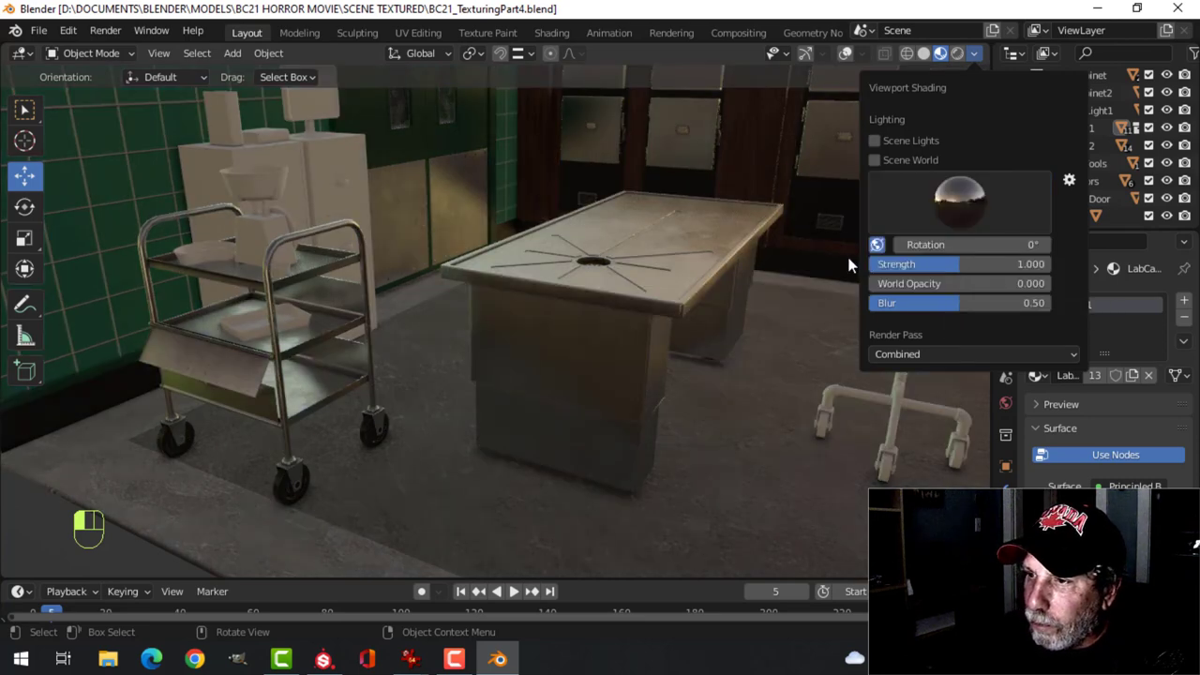
{"action": "left_click", "coordinate": [874, 140]}
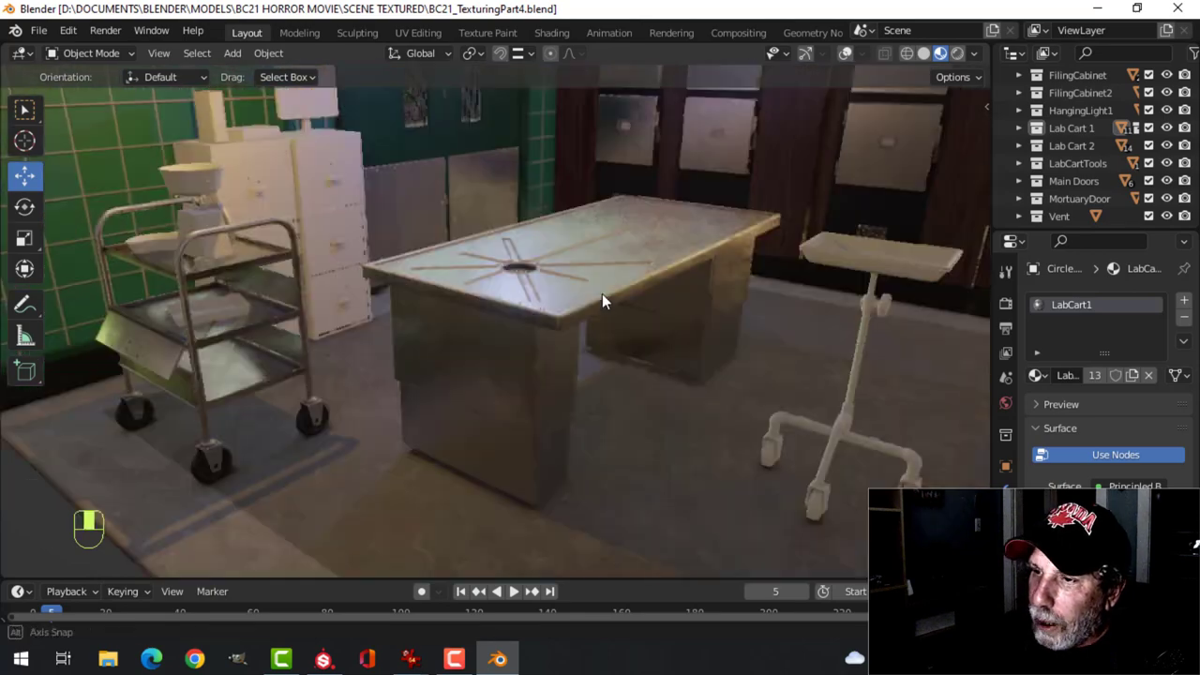
{"action": "left_click_drag", "start_coordinate": [604, 300], "coordinate": [408, 296]}
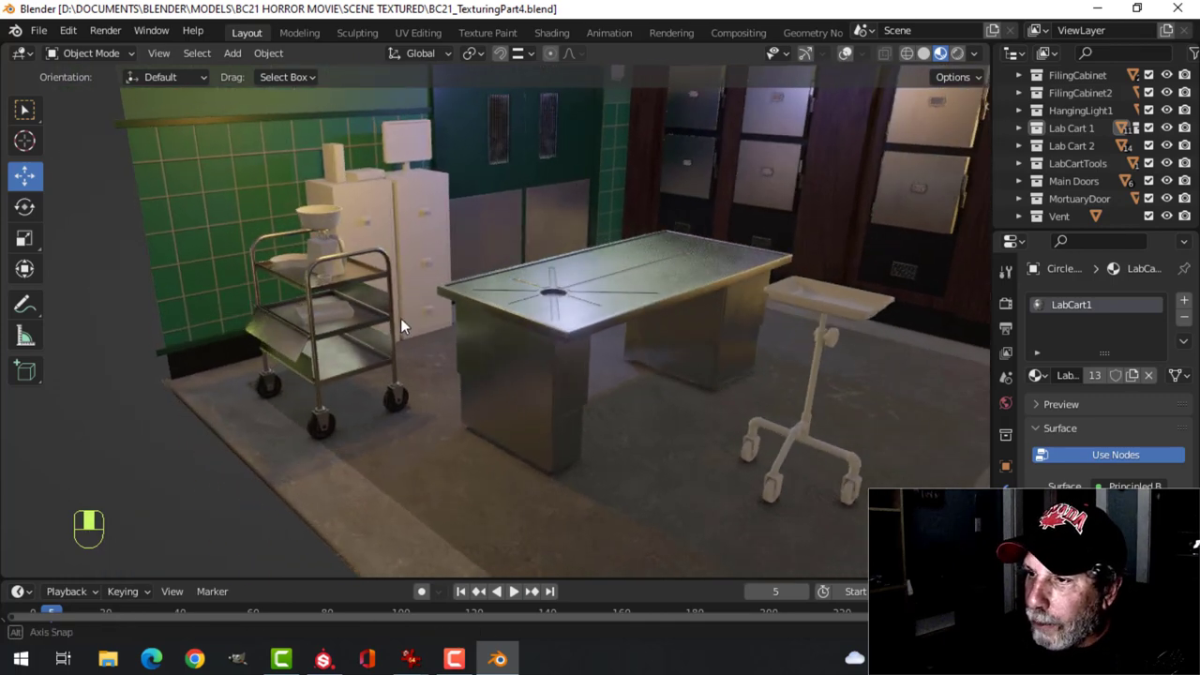
{"action": "mouse_move", "coordinate": [866, 304]}
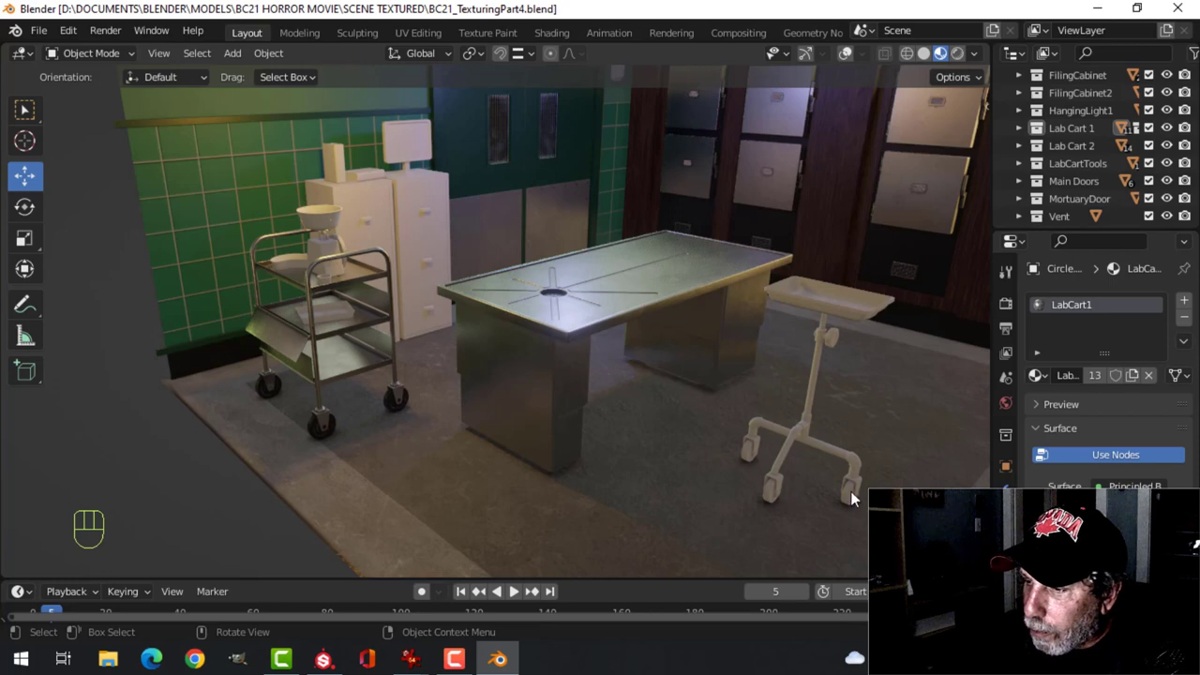
{"action": "mouse_move", "coordinate": [354, 210]}
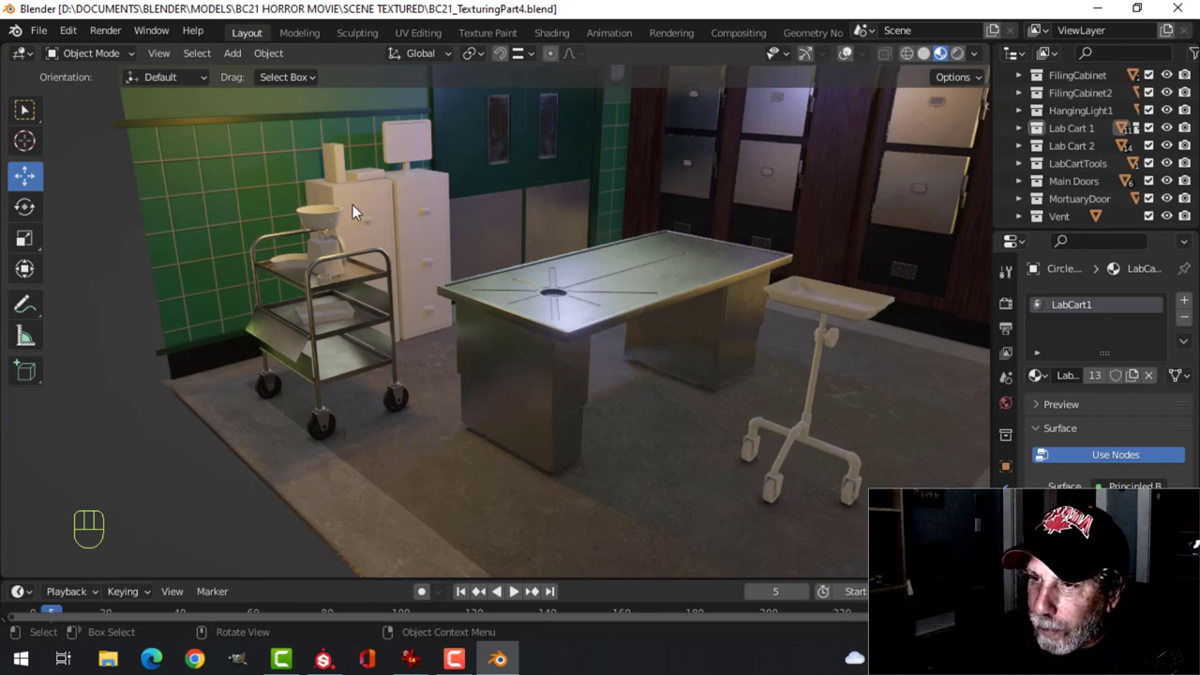
{"action": "mouse_move", "coordinate": [461, 235]}
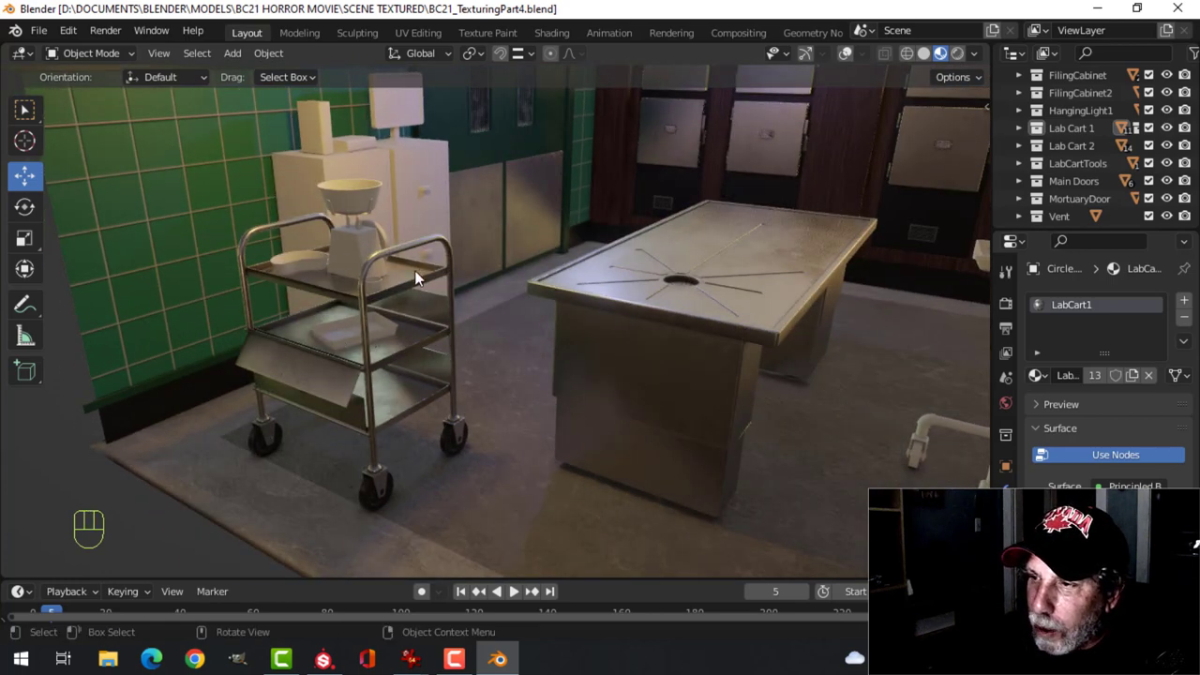
{"action": "left_click_drag", "start_coordinate": [416, 278], "coordinate": [563, 285]}
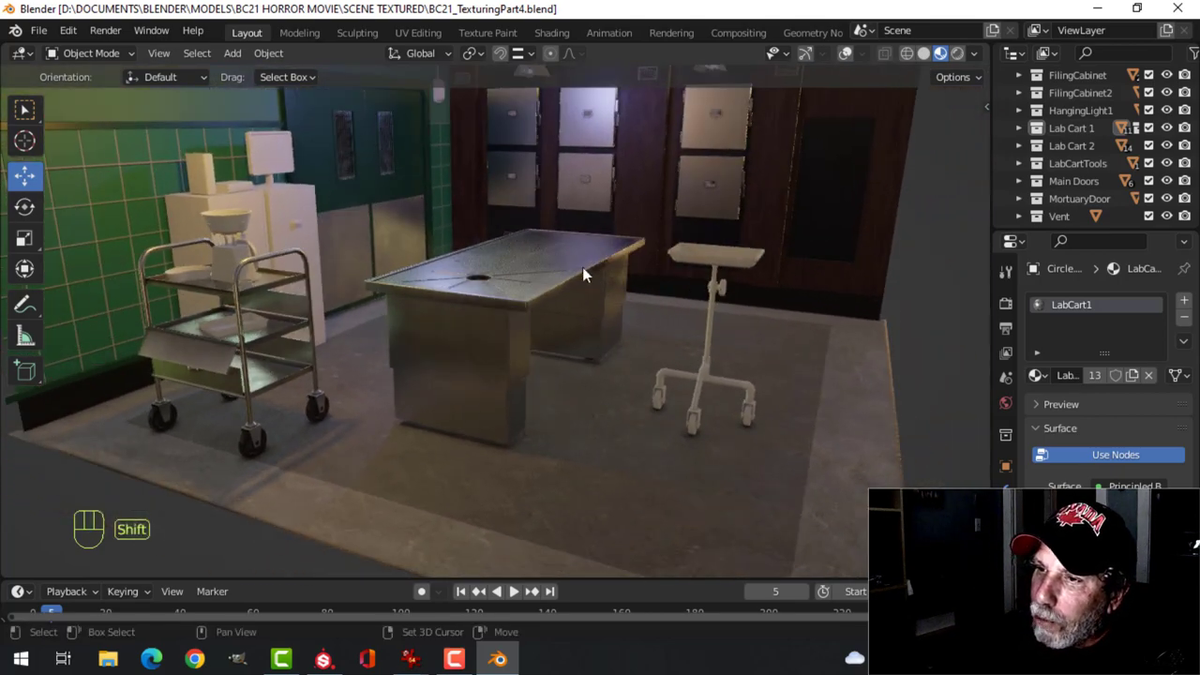
{"action": "left_click_drag", "start_coordinate": [581, 272], "coordinate": [562, 337]}
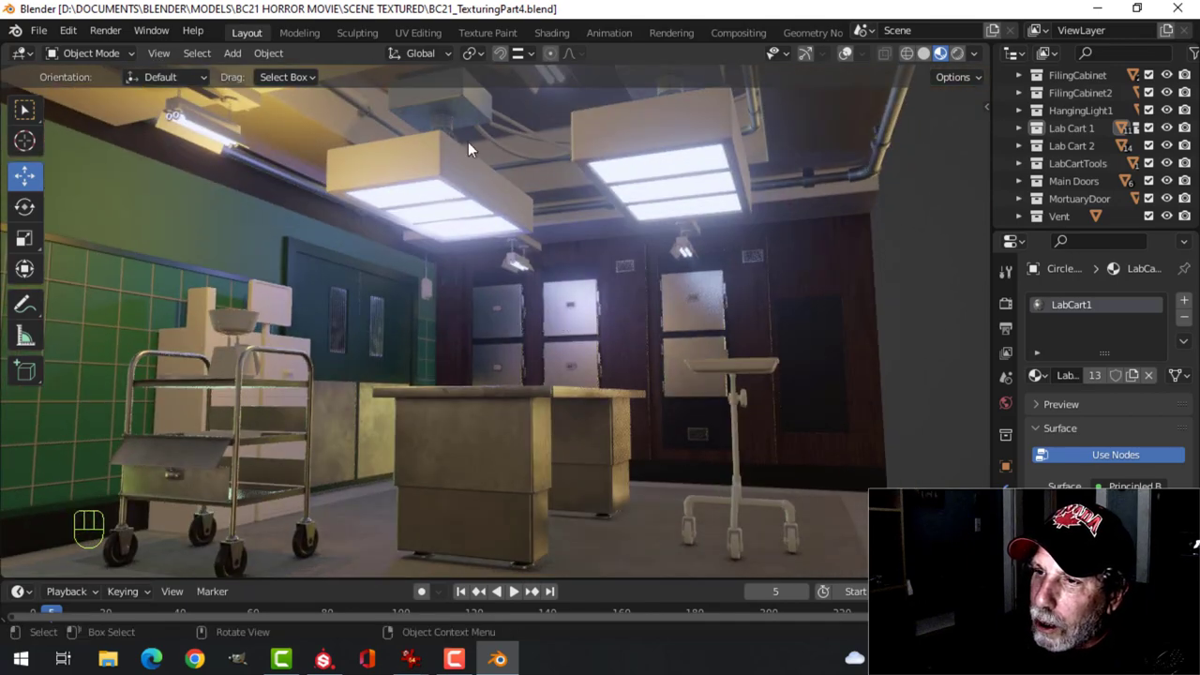
{"action": "left_click_drag", "start_coordinate": [469, 150], "coordinate": [795, 152]}
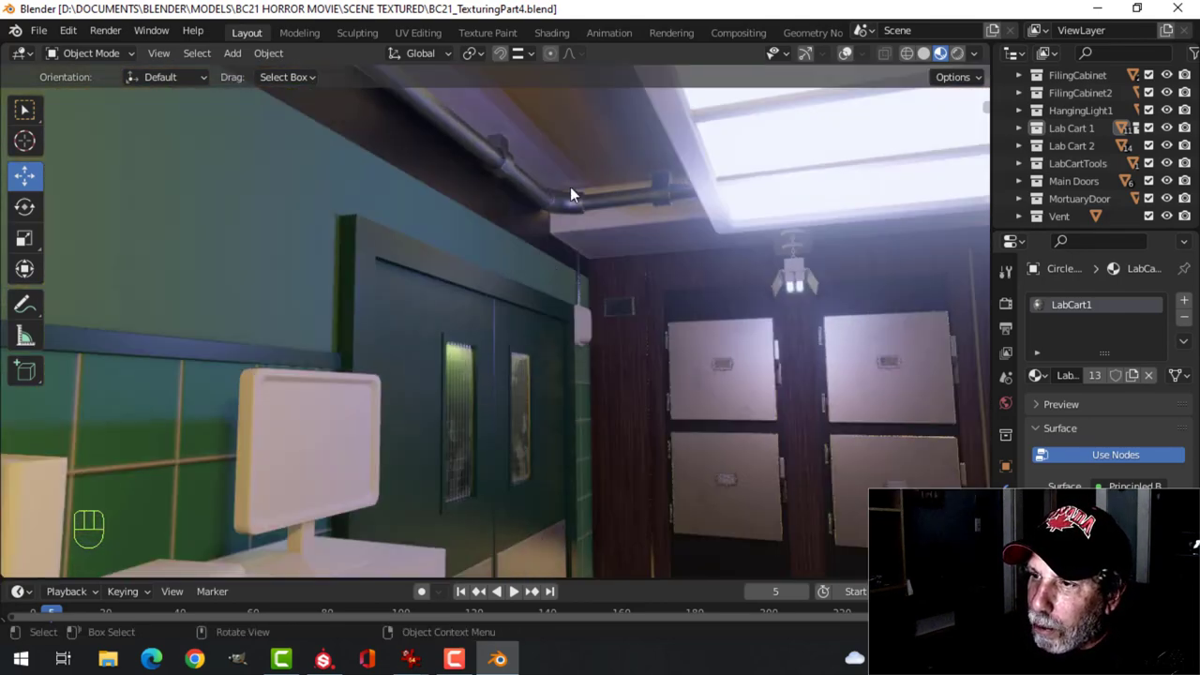
{"action": "left_click_drag", "start_coordinate": [572, 194], "coordinate": [573, 233]}
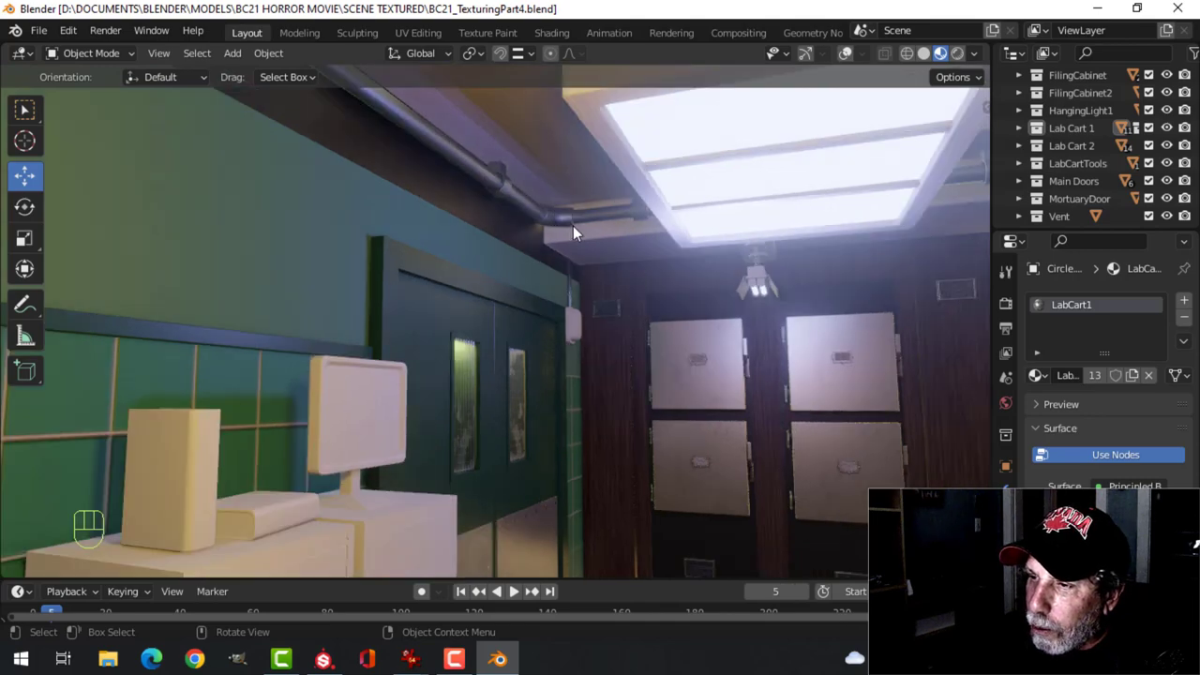
{"action": "left_click_drag", "start_coordinate": [578, 233], "coordinate": [679, 233]}
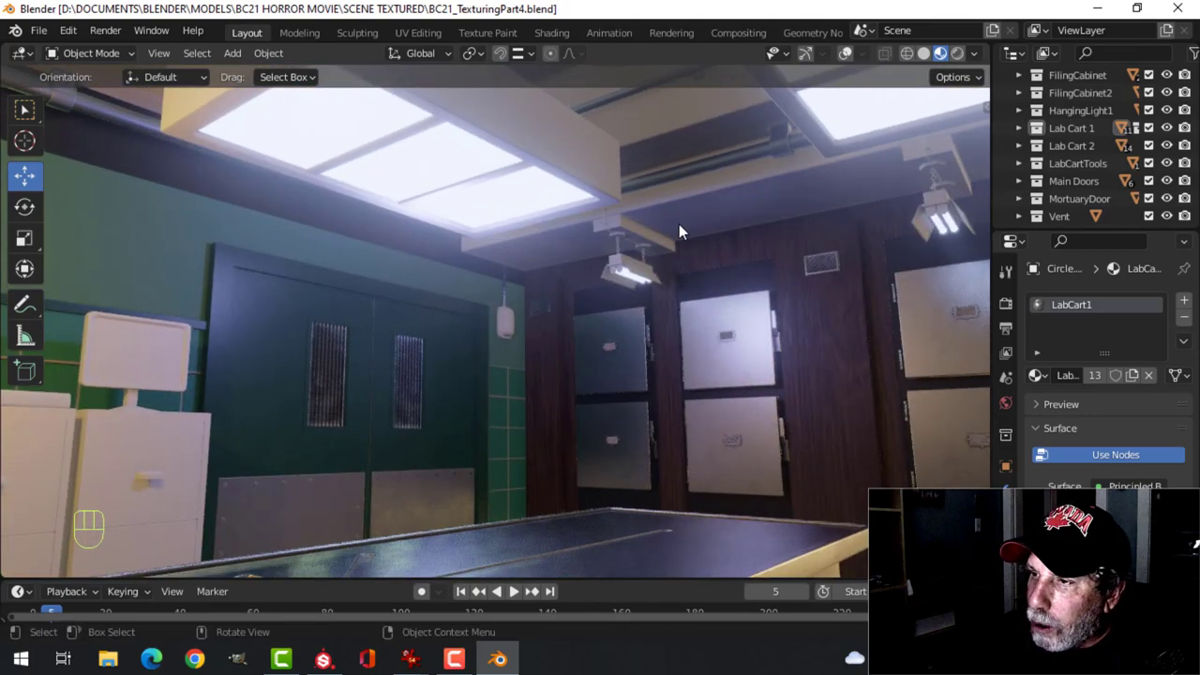
{"action": "left_click_drag", "start_coordinate": [679, 232], "coordinate": [548, 121]}
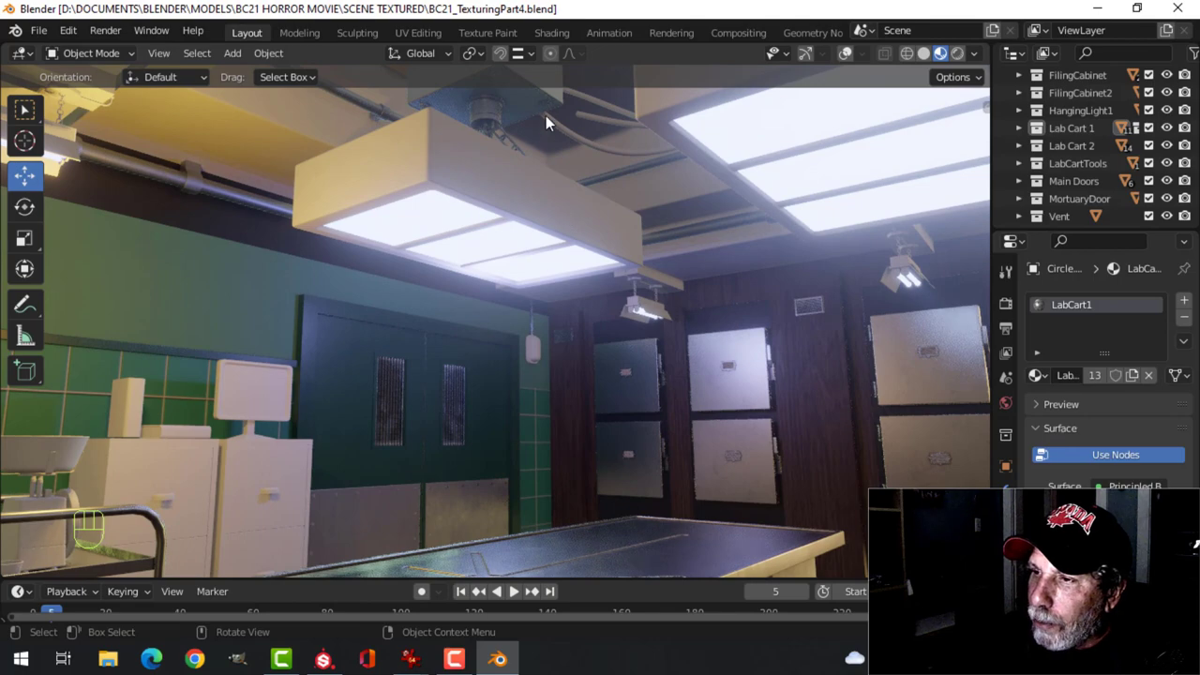
{"action": "mouse_move", "coordinate": [533, 126]}
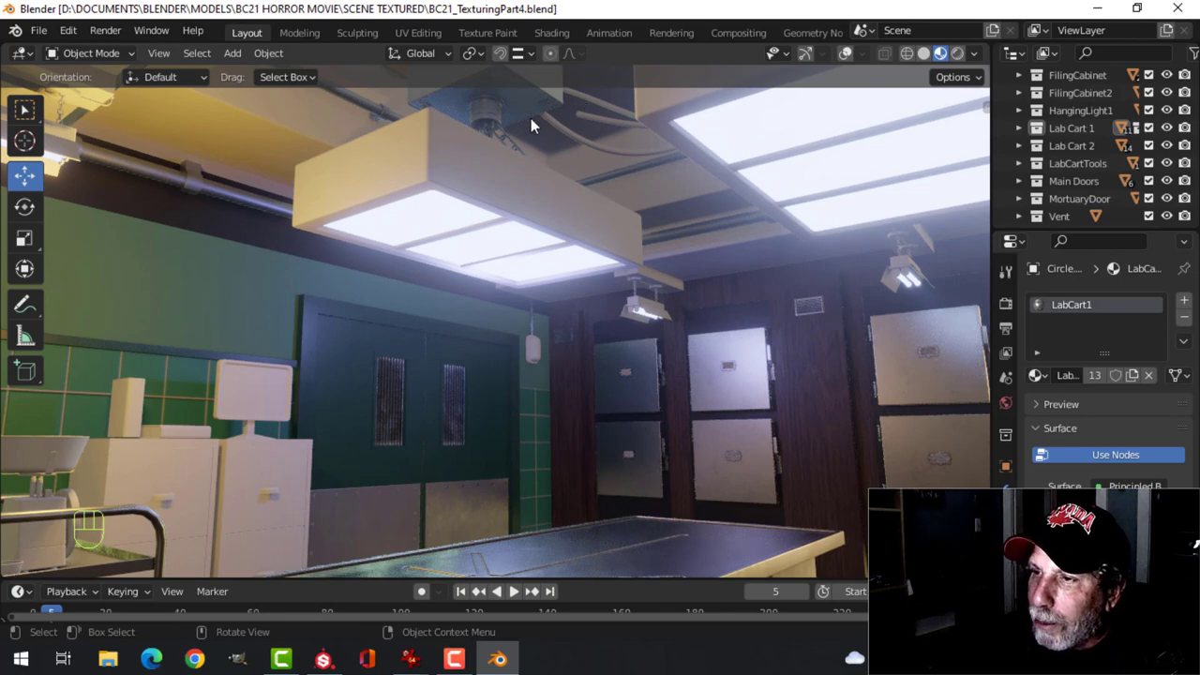
{"action": "left_click_drag", "start_coordinate": [533, 127], "coordinate": [548, 195]}
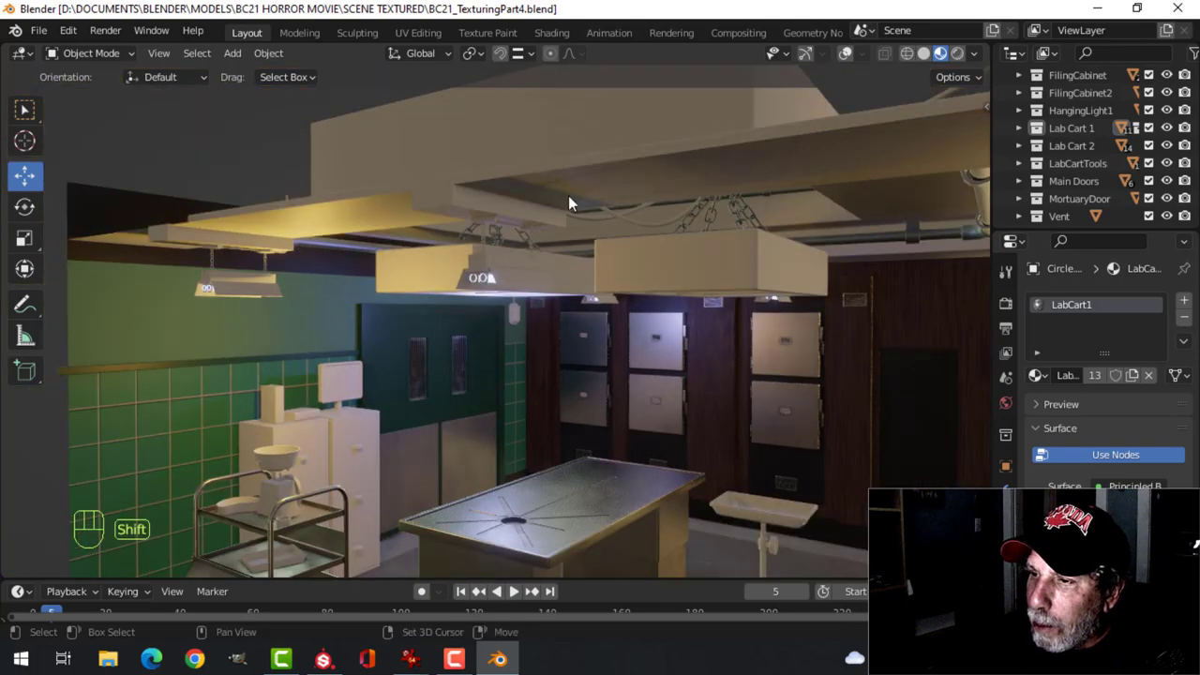
{"action": "left_click_drag", "start_coordinate": [572, 203], "coordinate": [728, 199]}
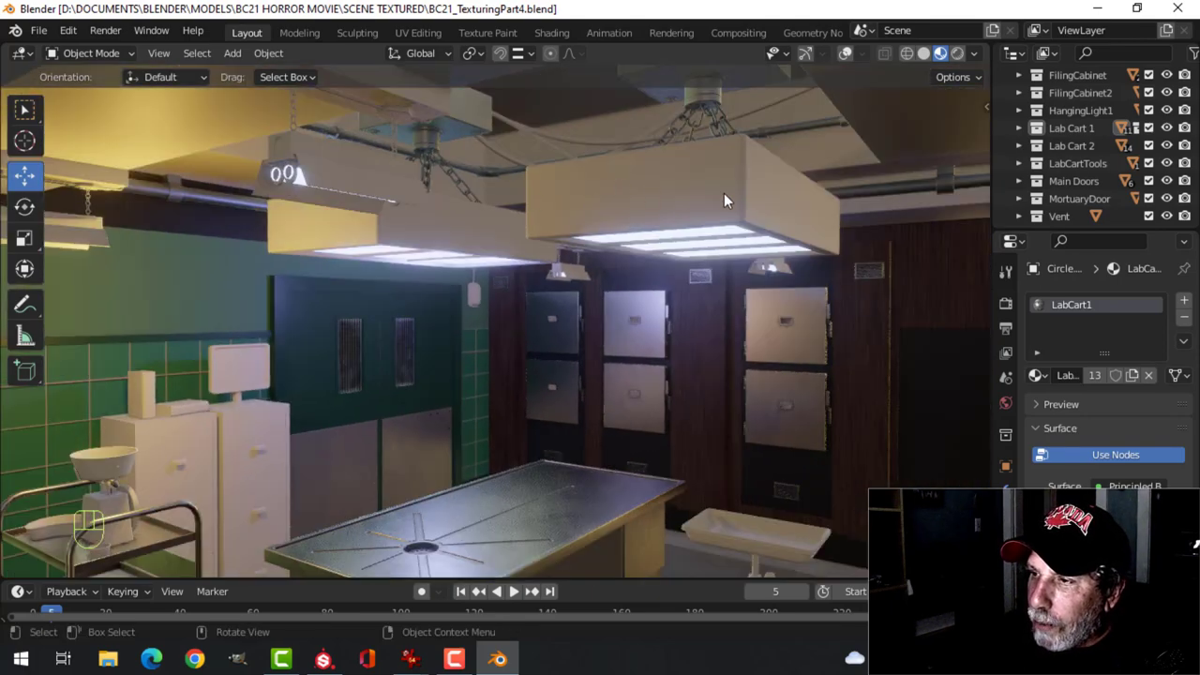
{"action": "left_click_drag", "start_coordinate": [722, 202], "coordinate": [703, 266]}
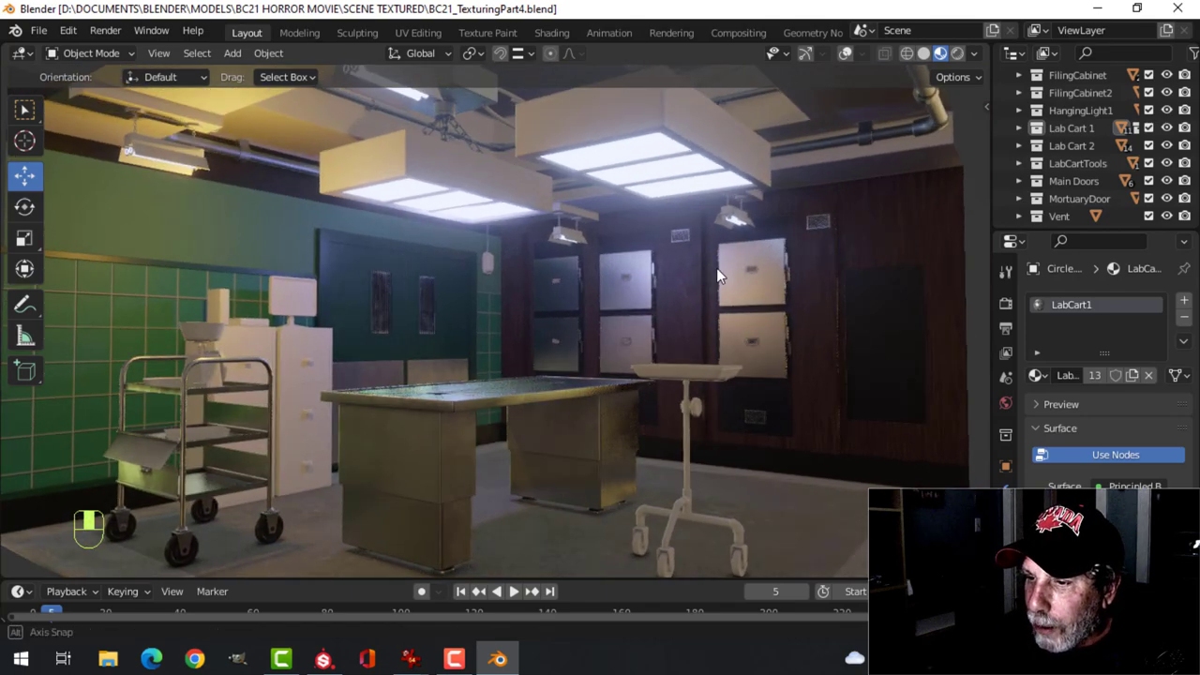
{"action": "left_click_drag", "start_coordinate": [716, 274], "coordinate": [529, 435]}
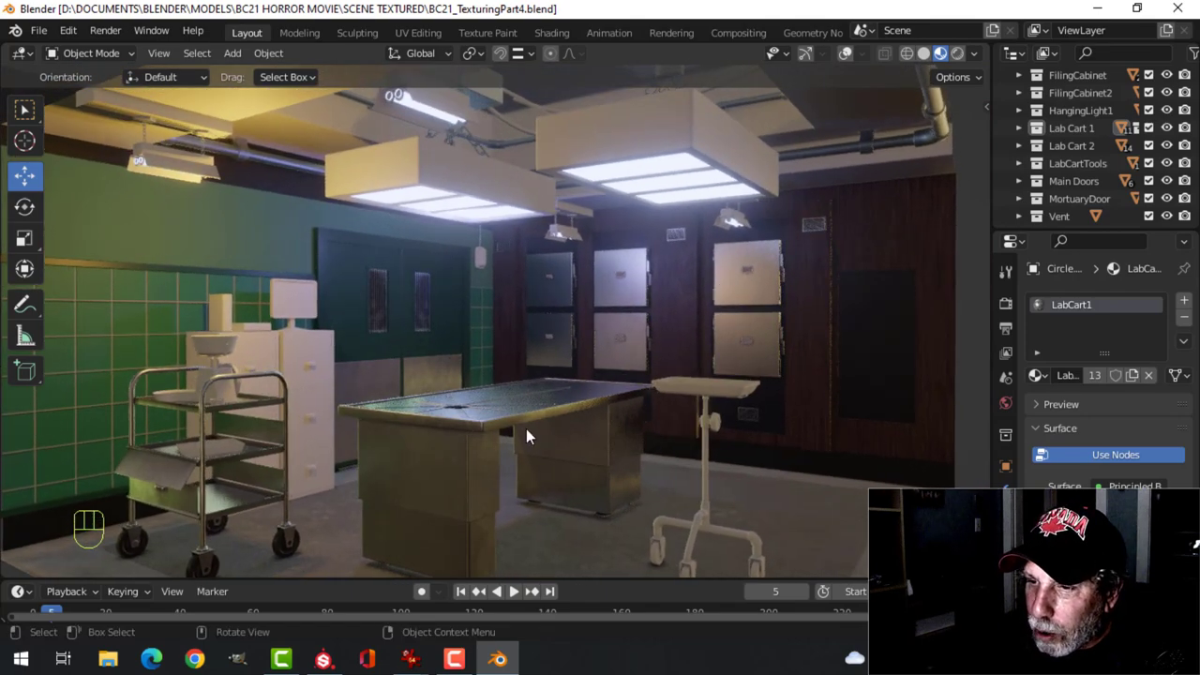